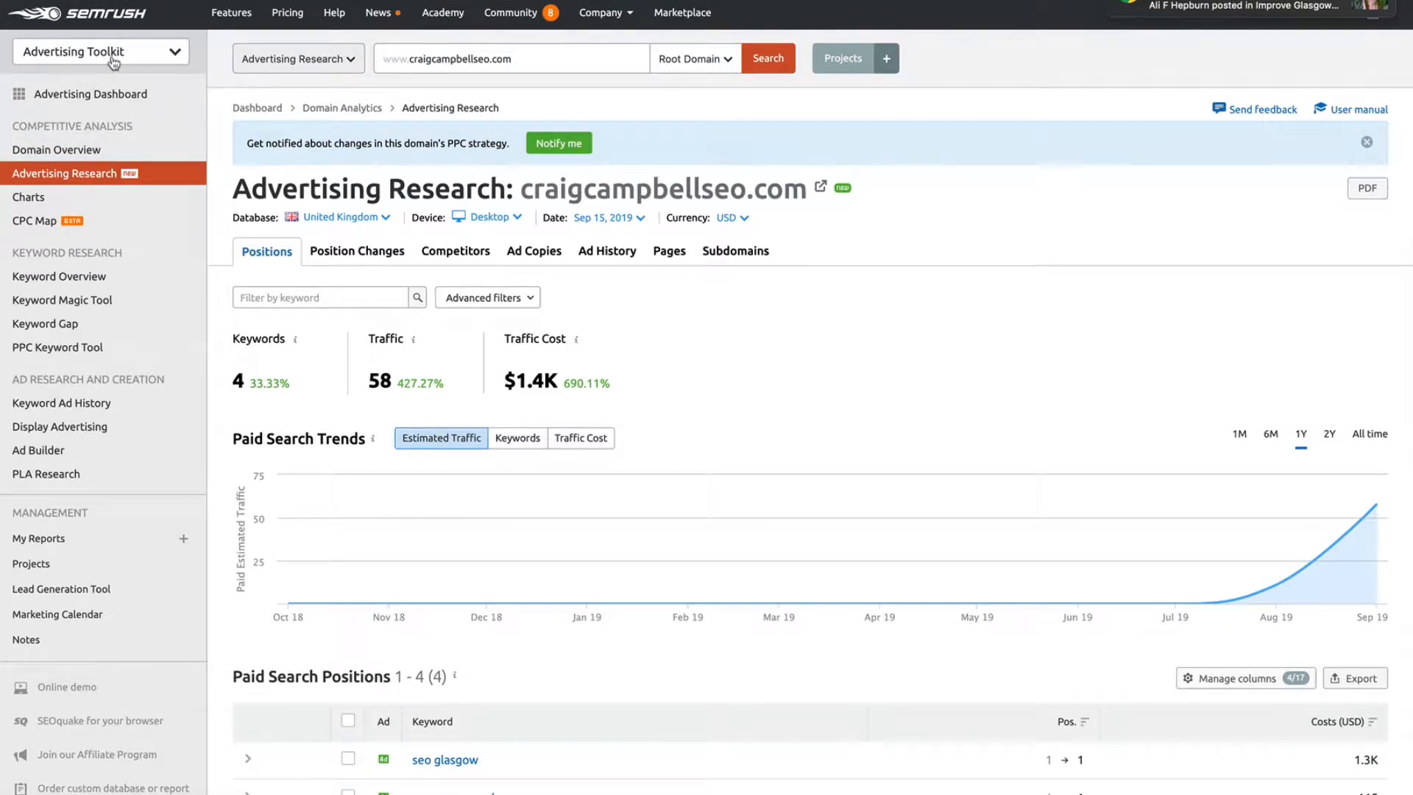
mouse_move(50, 46)
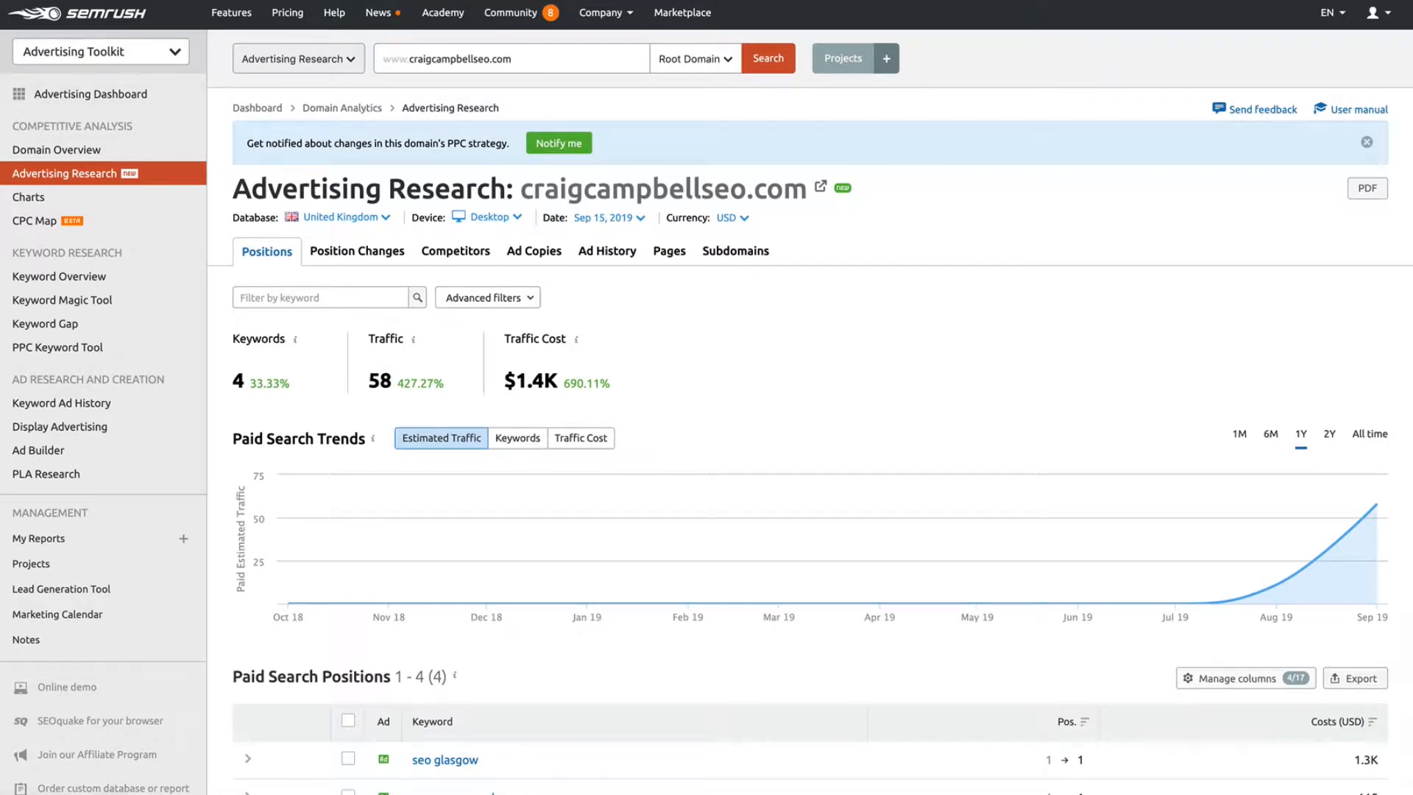
Reload the Advertising Research report, edit the researched domain and pick a country database.
left_click(768, 57)
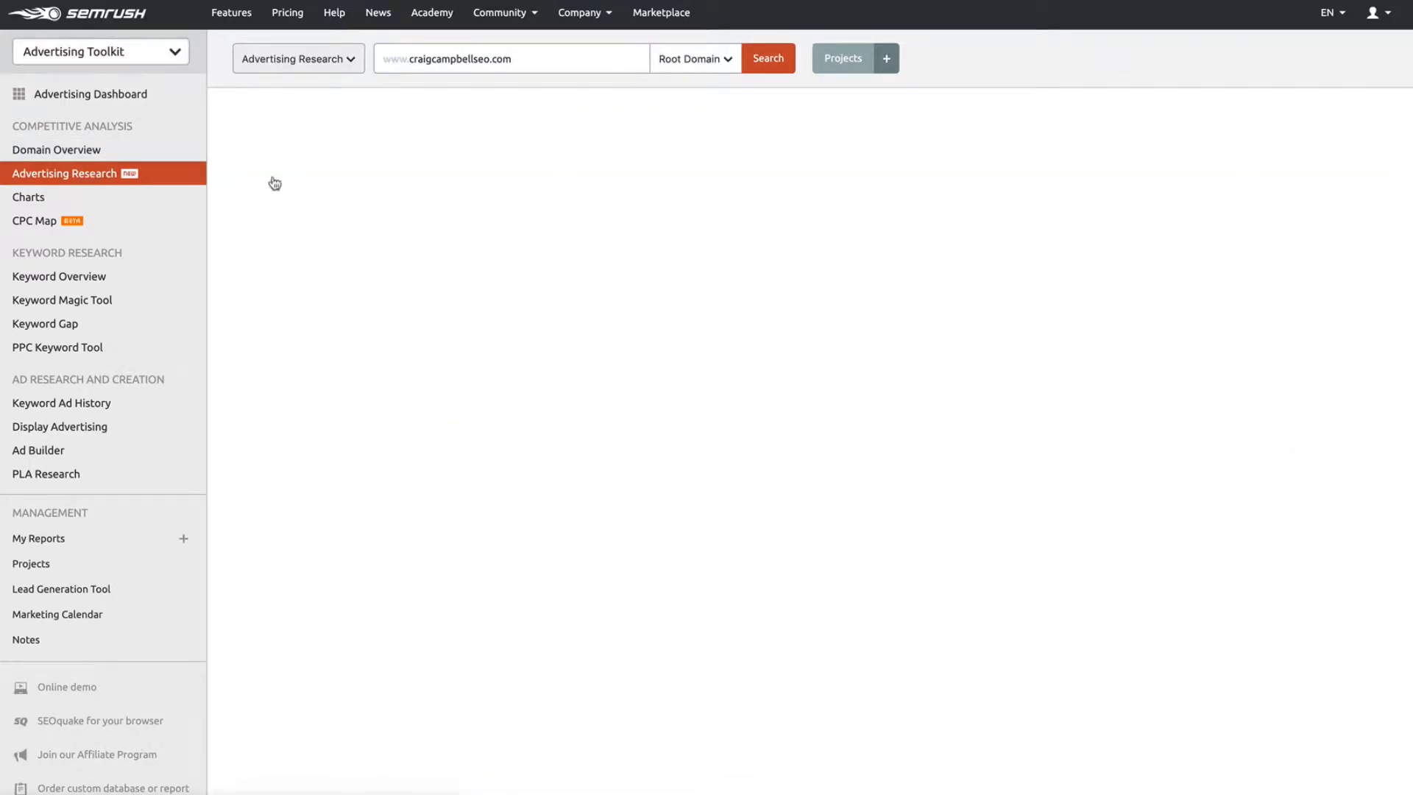
left_click(768, 58)
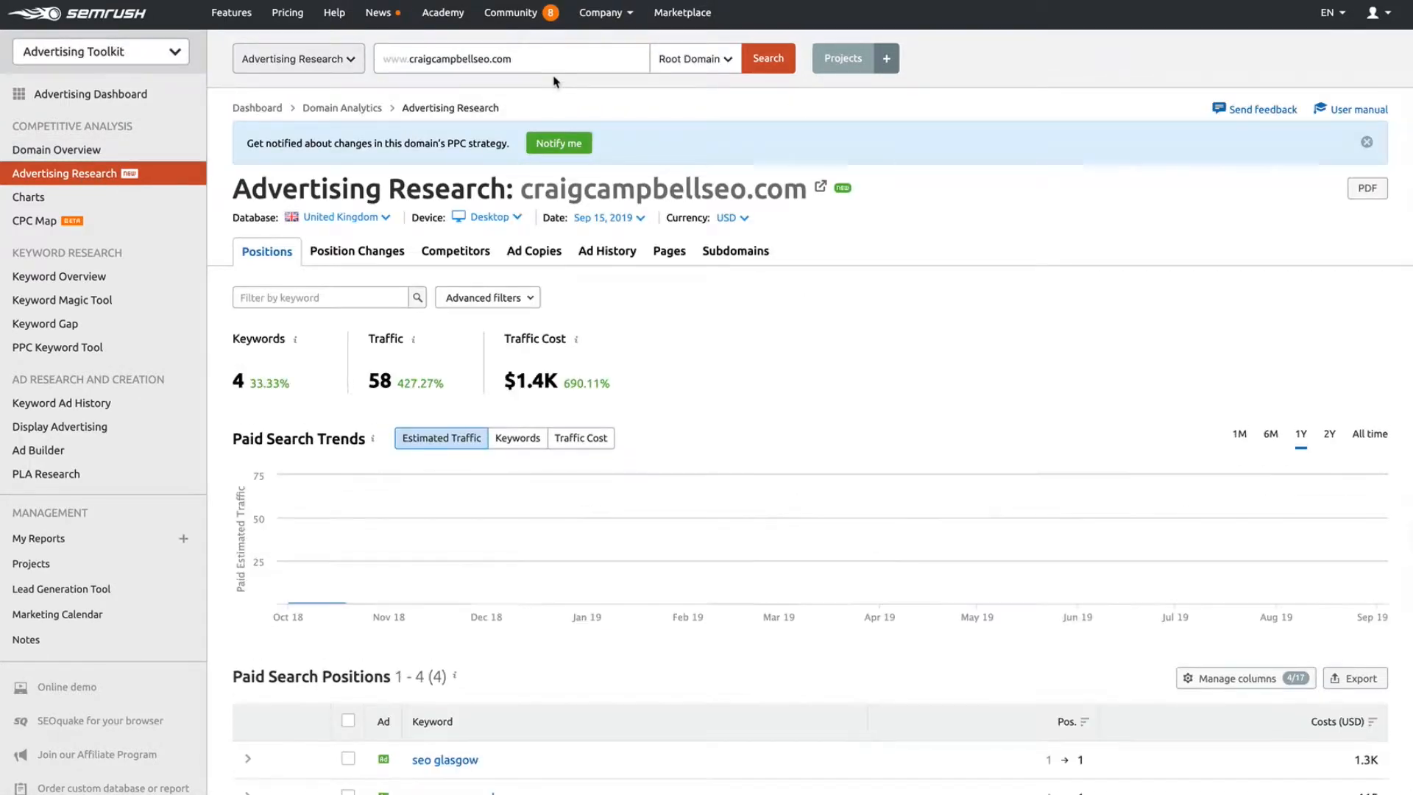
left_click(552, 59)
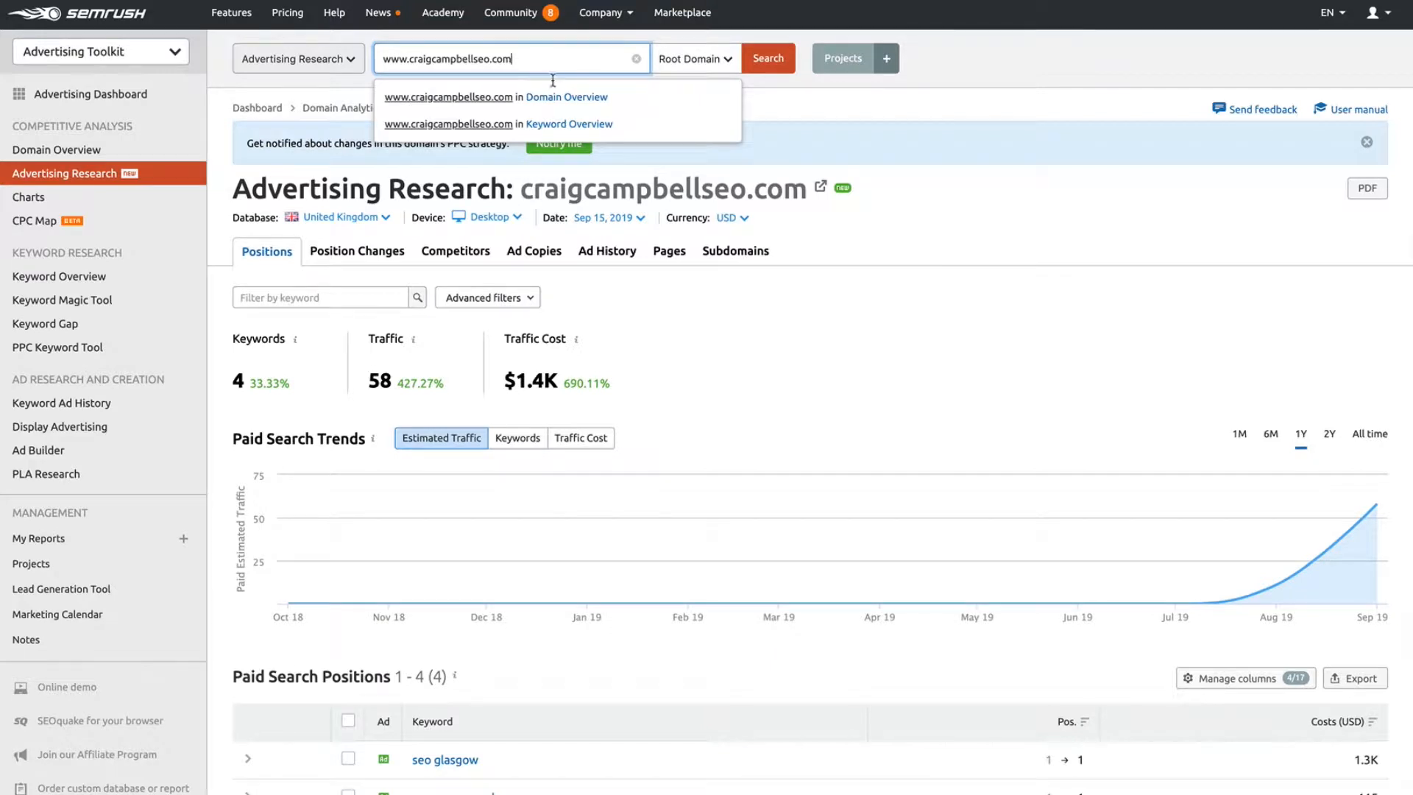
mouse_move(858, 346)
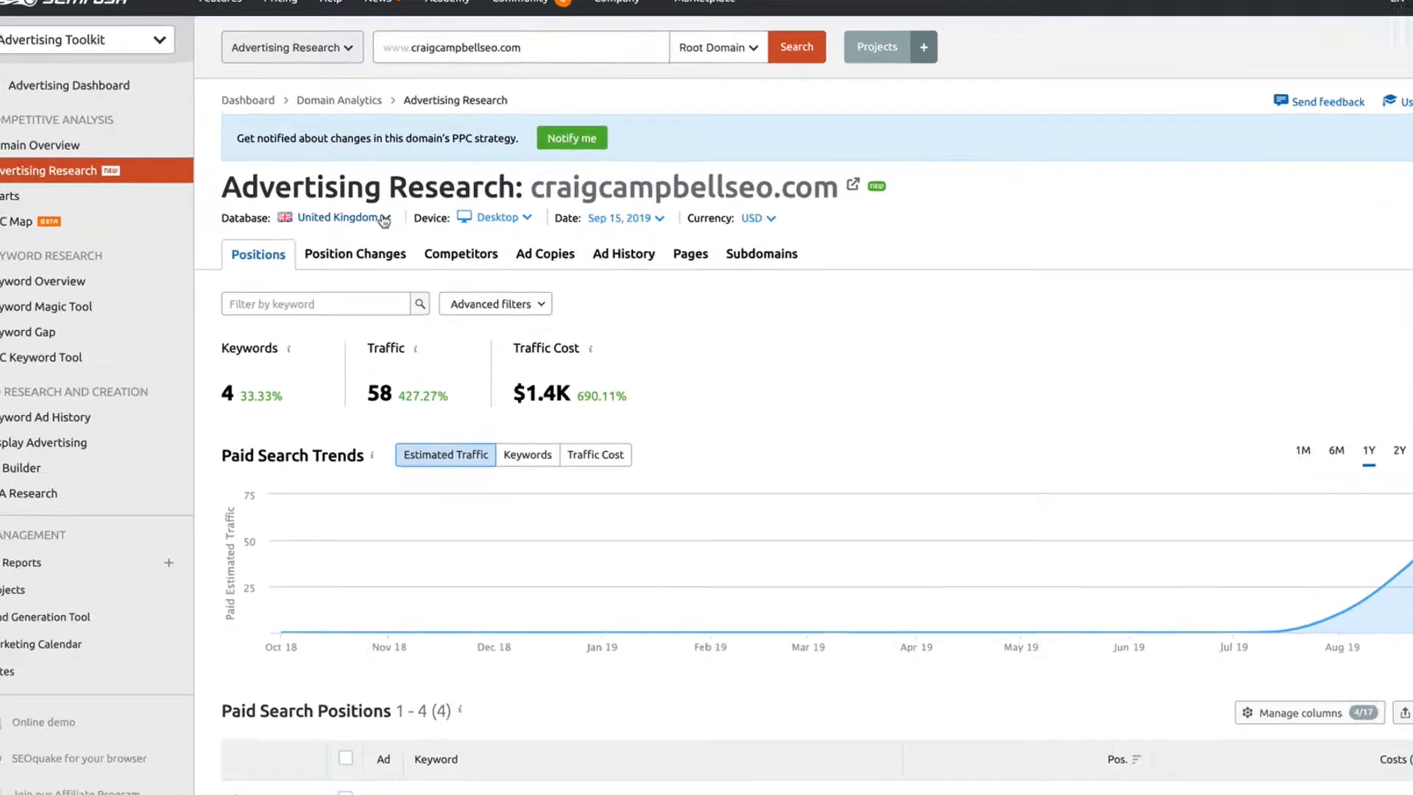
left_click(338, 218)
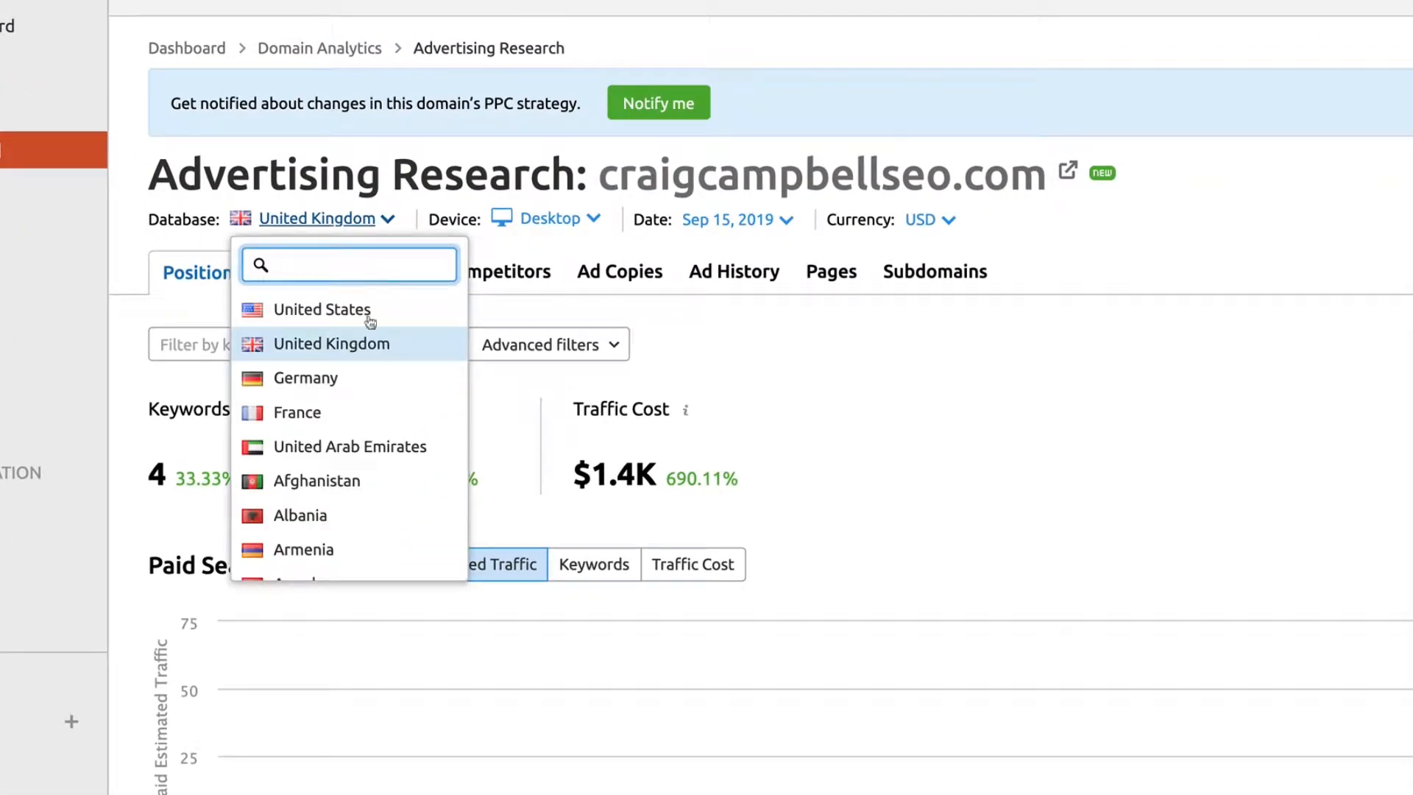
mouse_move(560, 243)
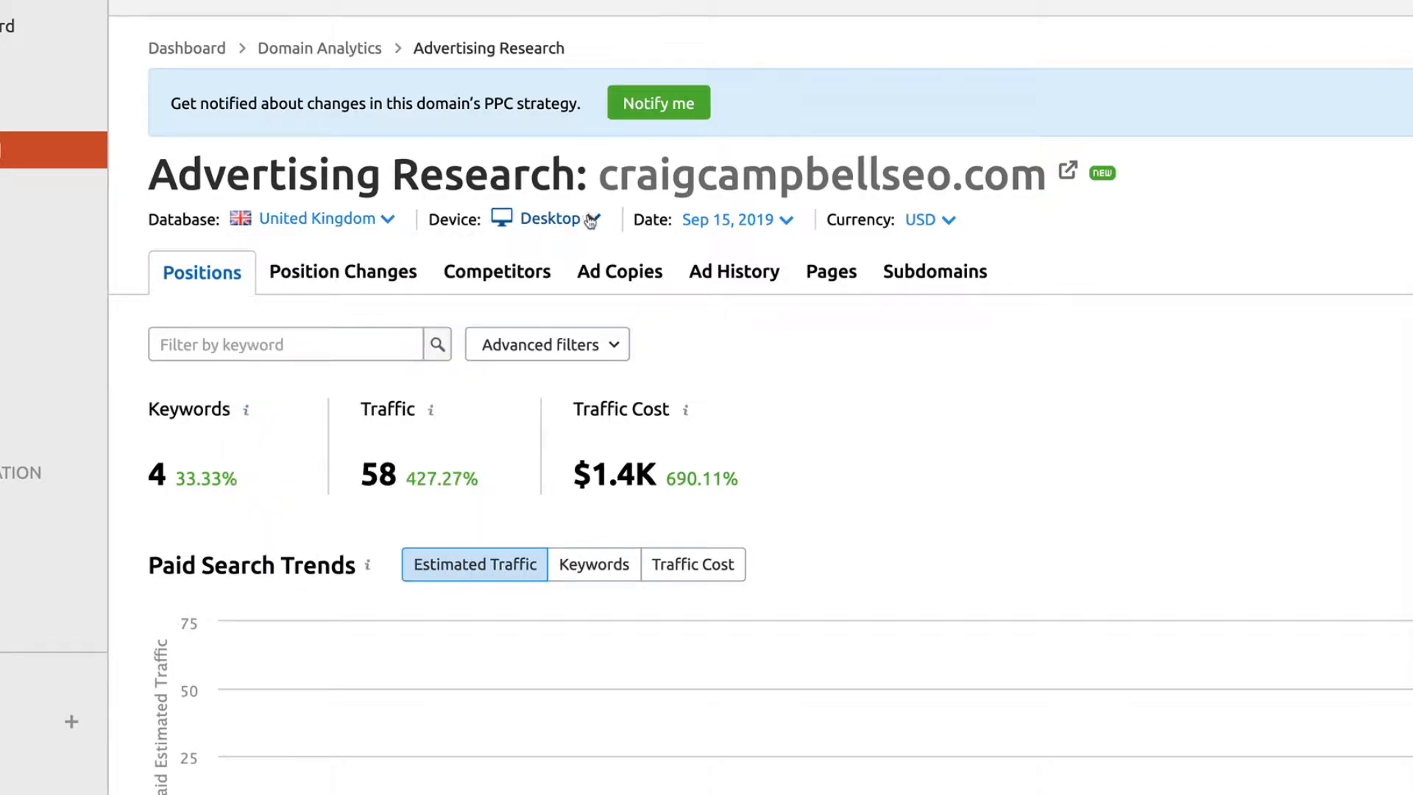
left_click(560, 219)
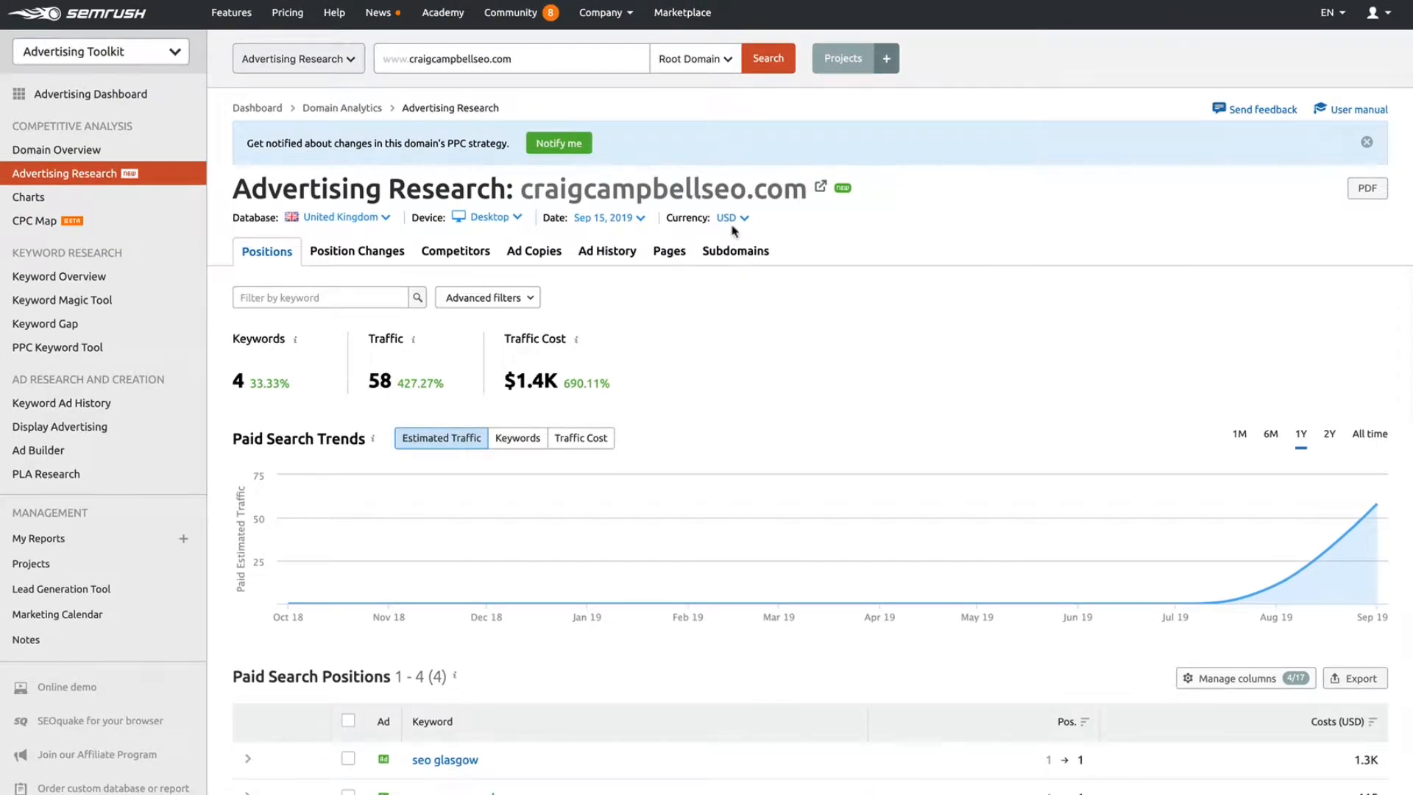
mouse_move(748, 219)
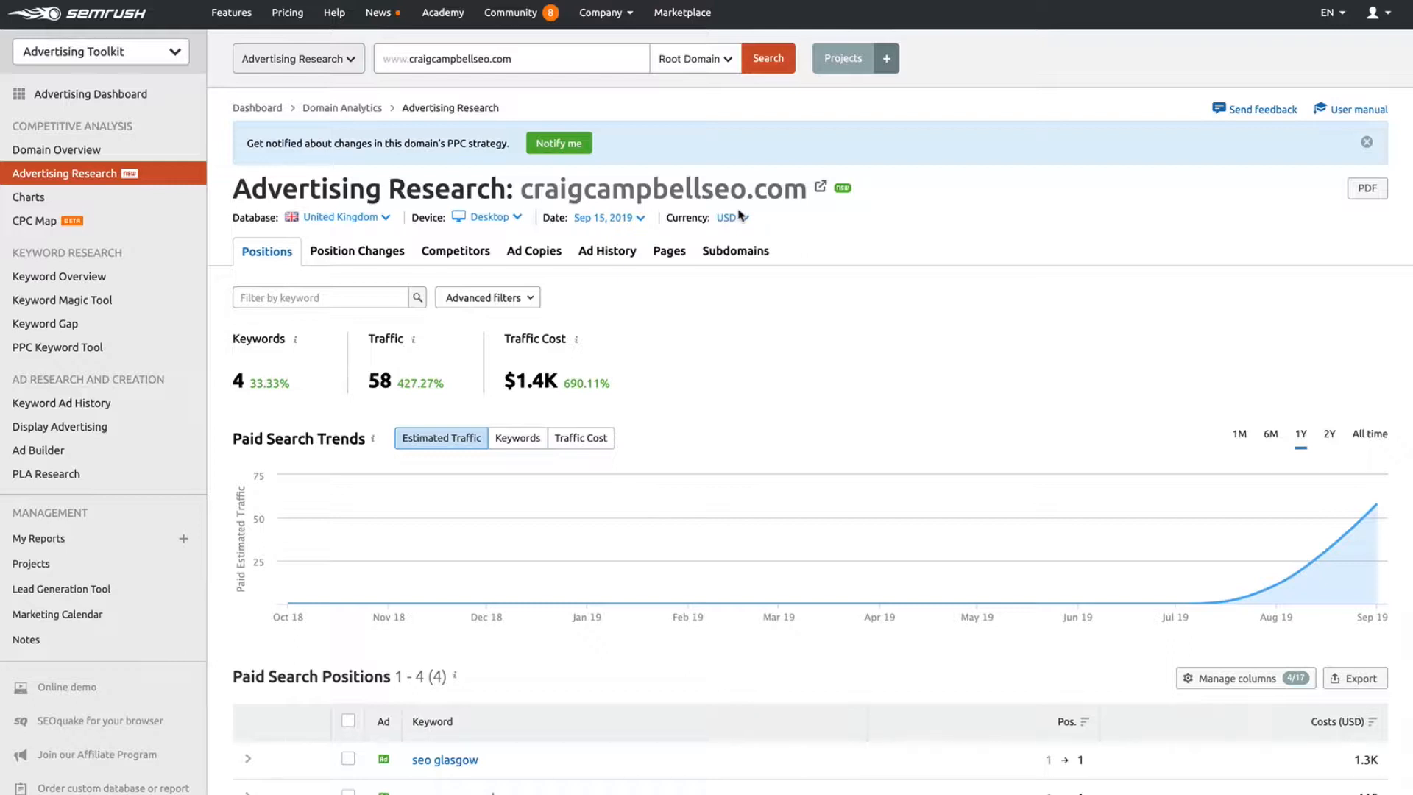
Scroll down and toggle the trend graph between traffic cost and estimated traffic.
scroll("down", 3)
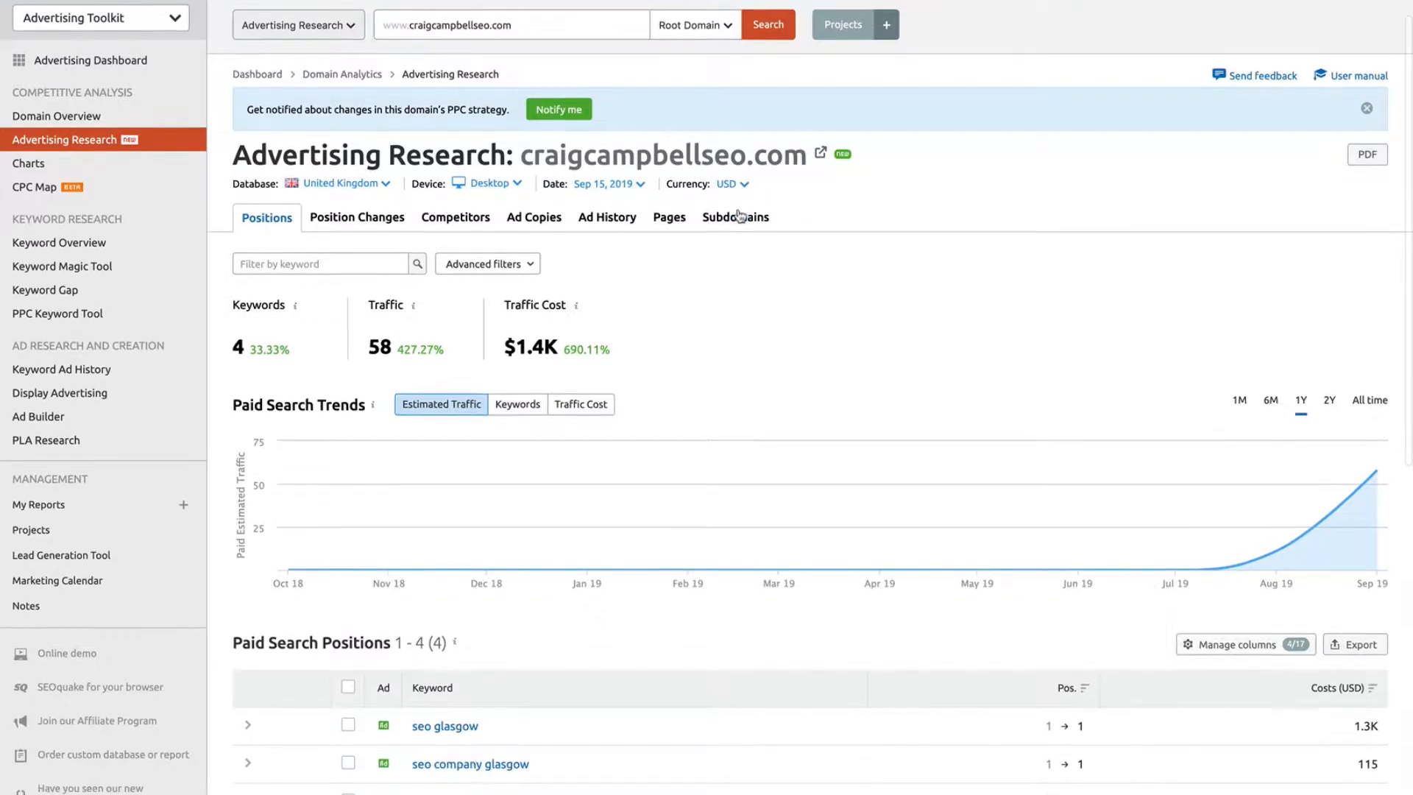
scroll("down", 3)
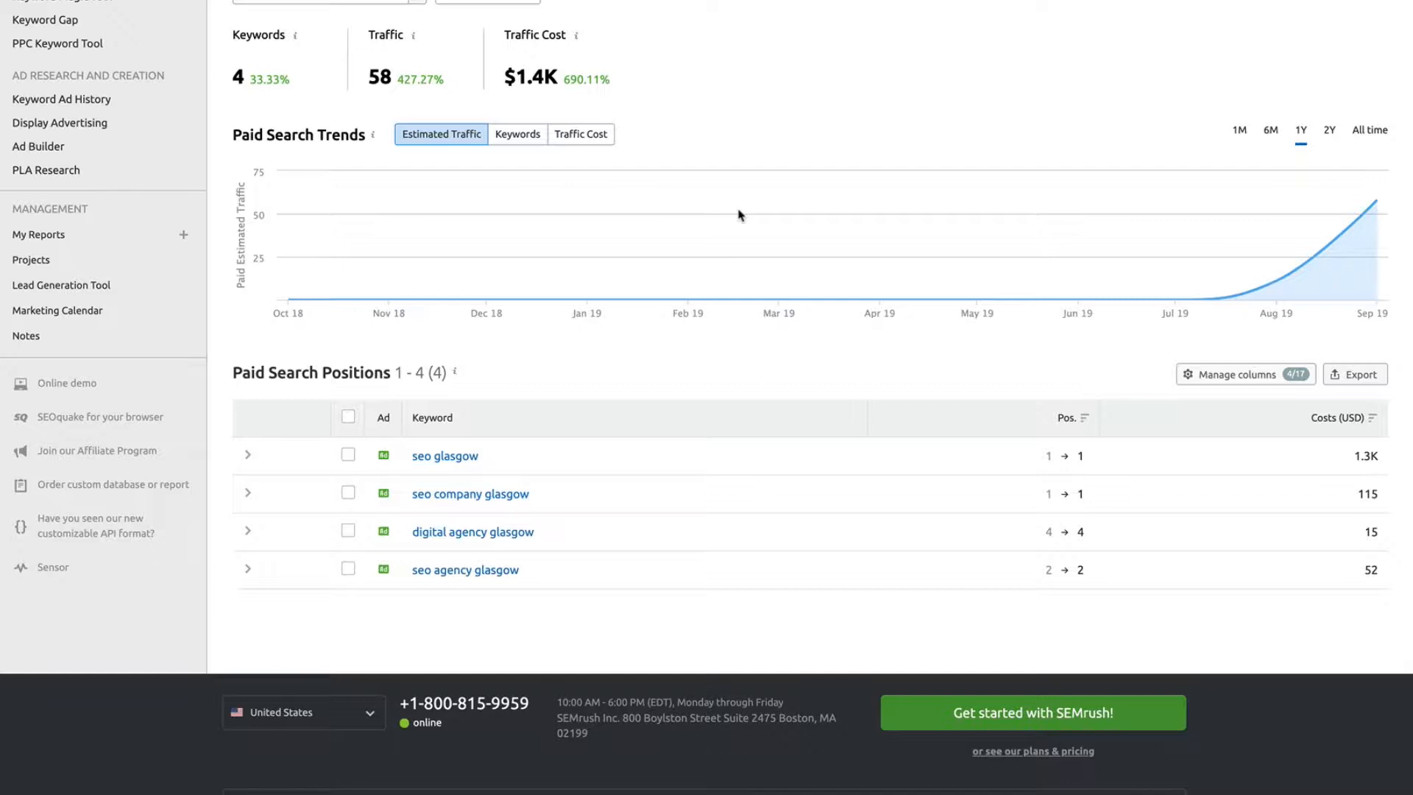
mouse_move(438, 521)
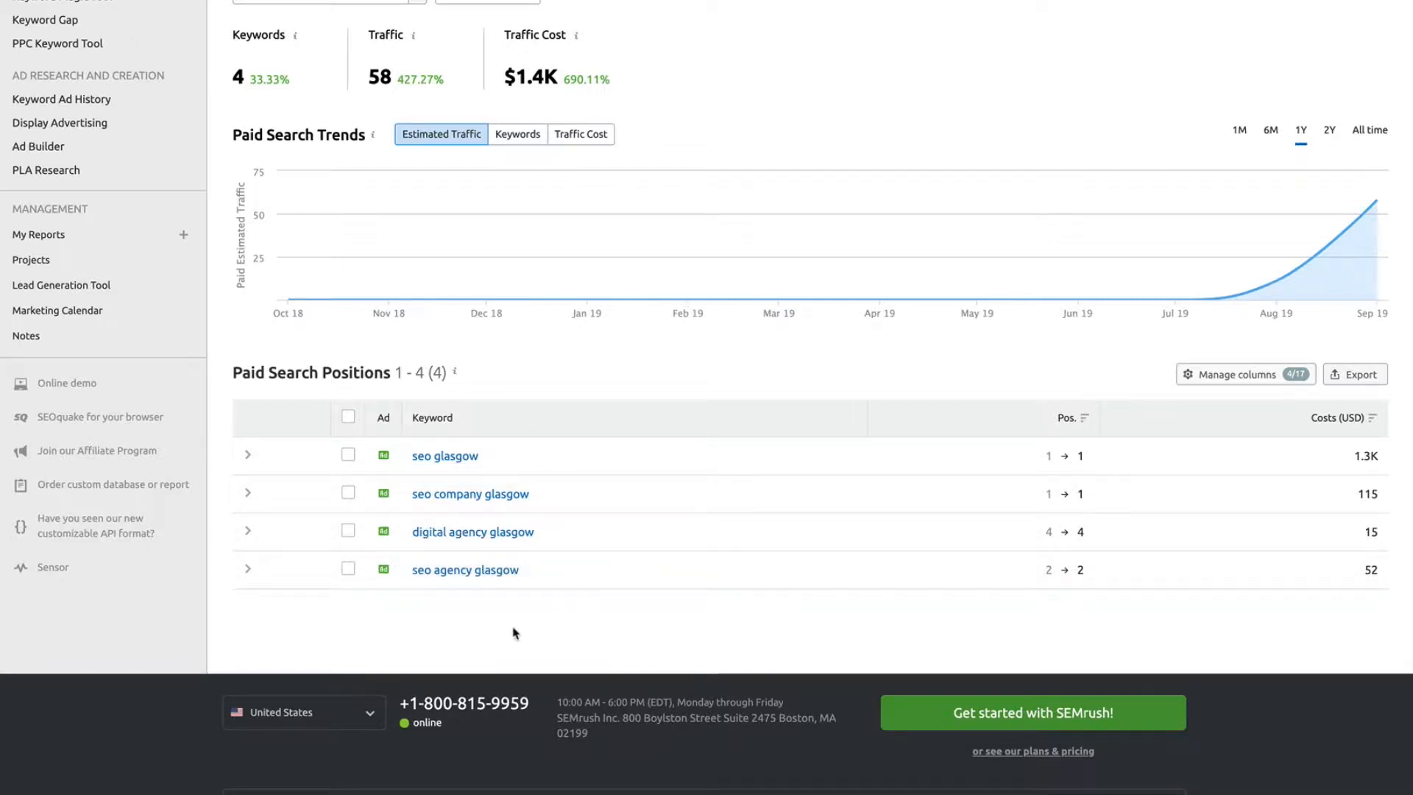
mouse_move(851, 474)
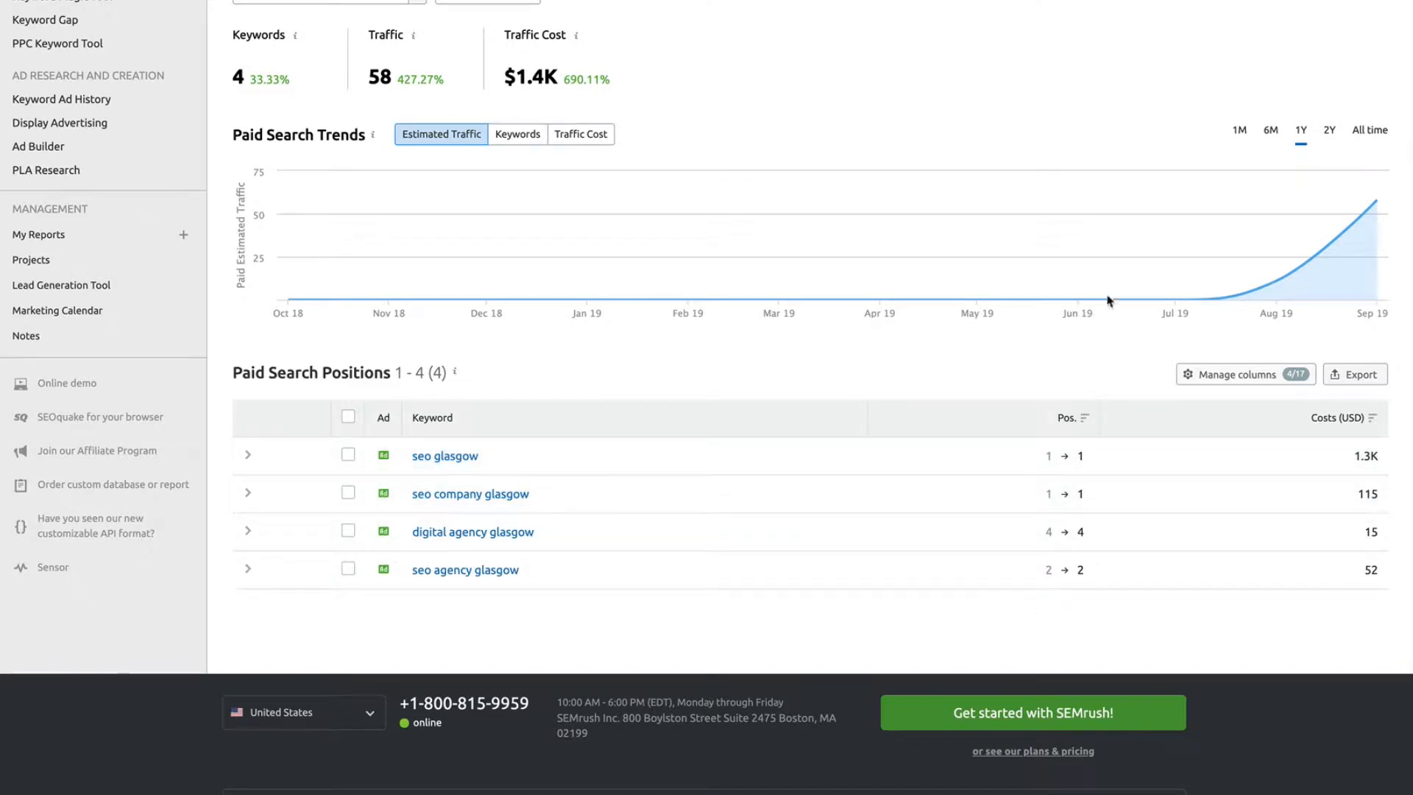
mouse_move(1172, 301)
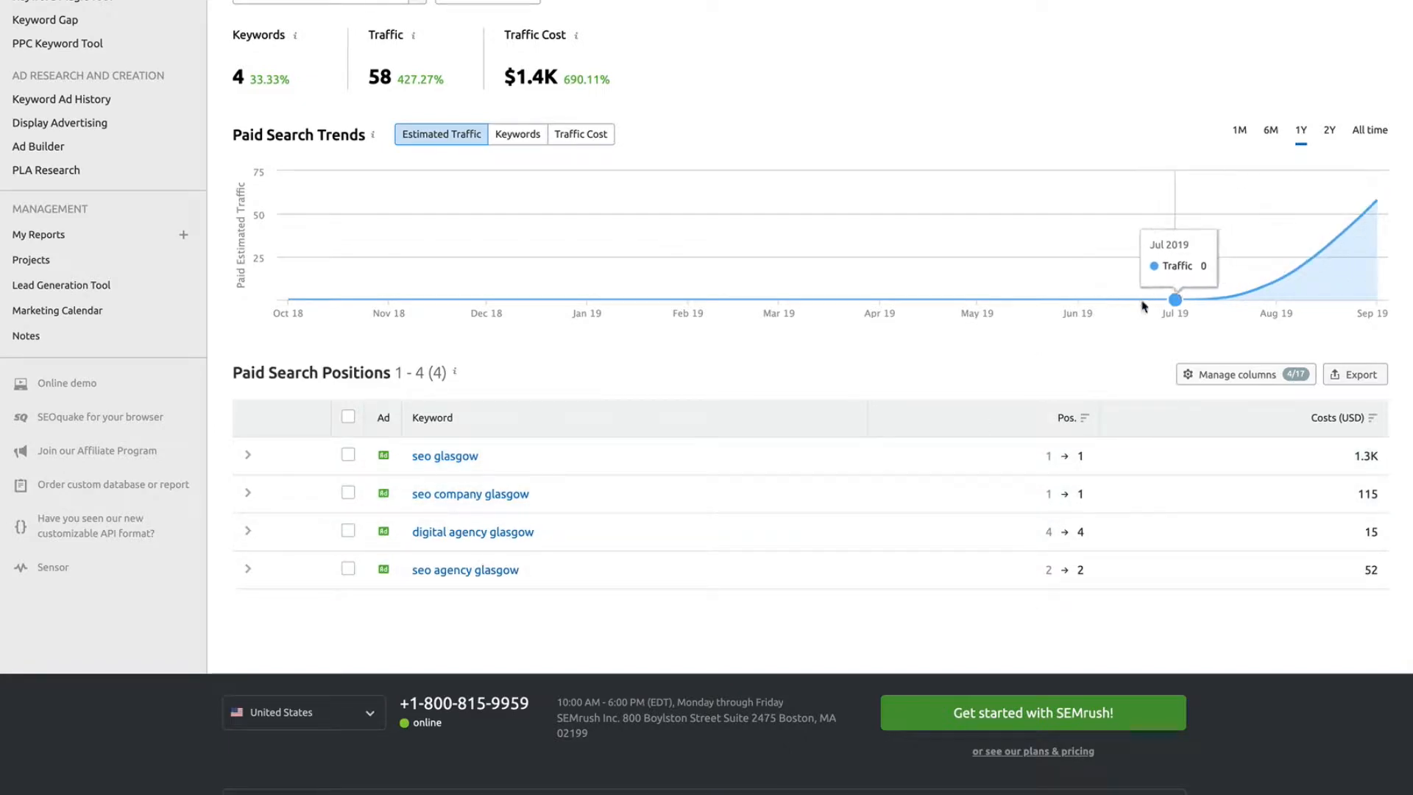
mouse_move(1167, 300)
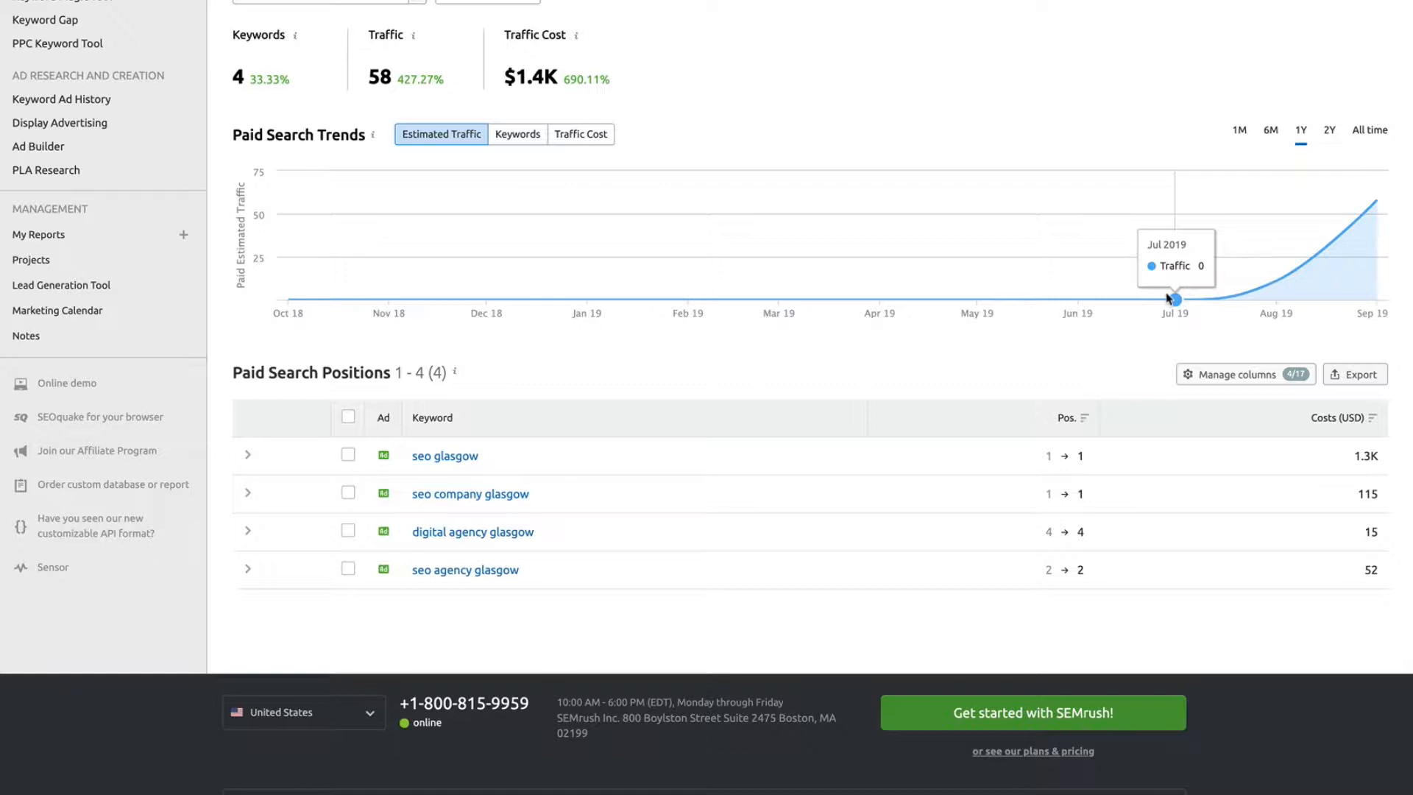
mouse_move(663, 158)
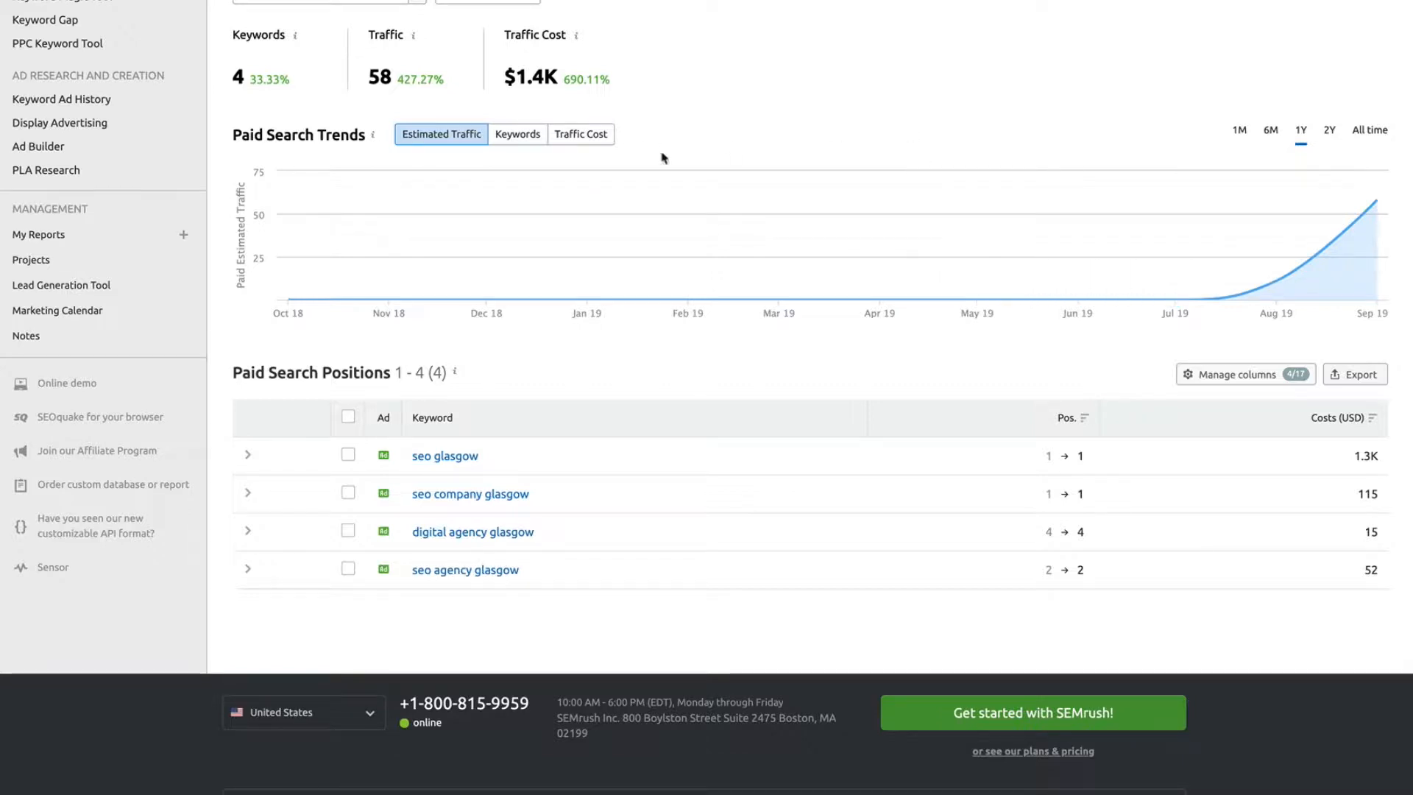
left_click(581, 134)
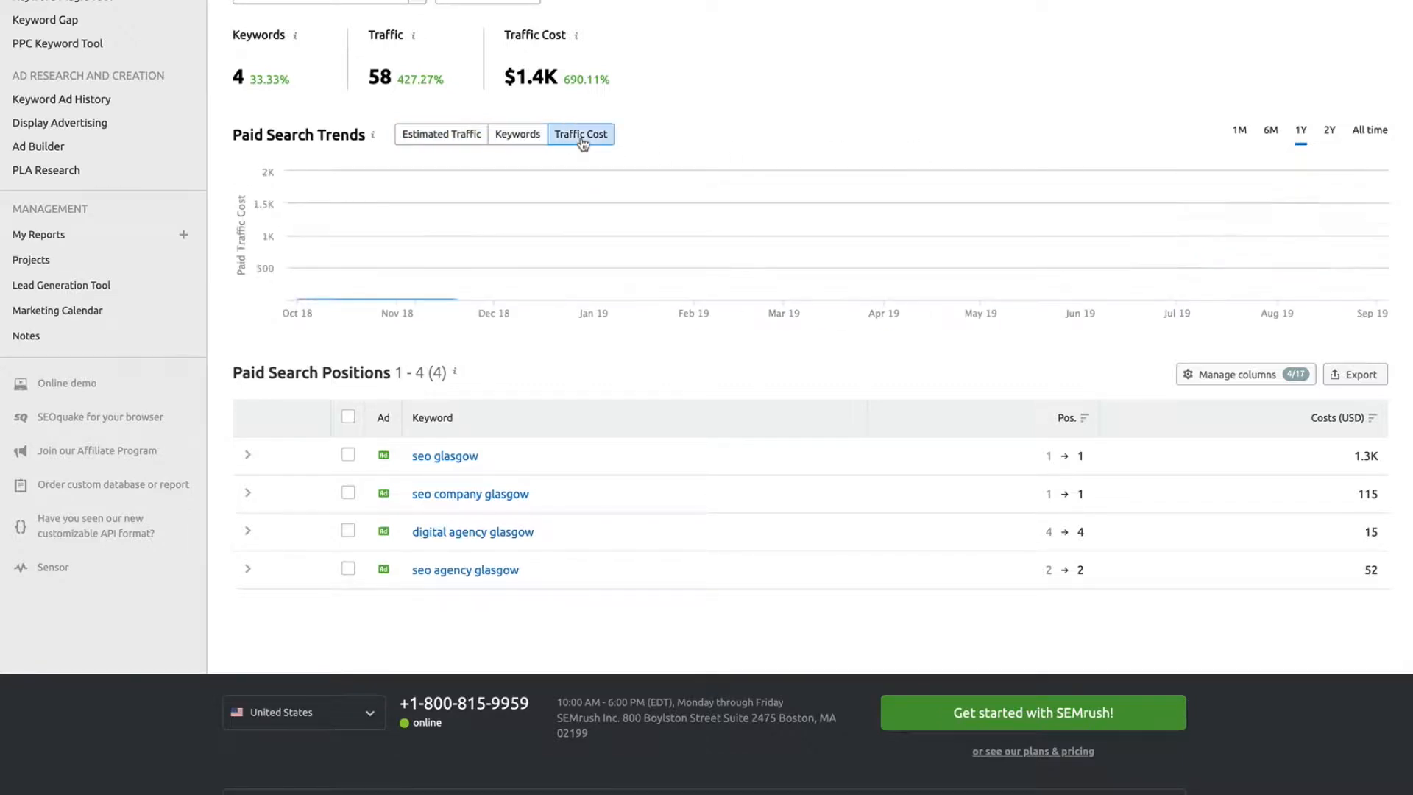
left_click(440, 134)
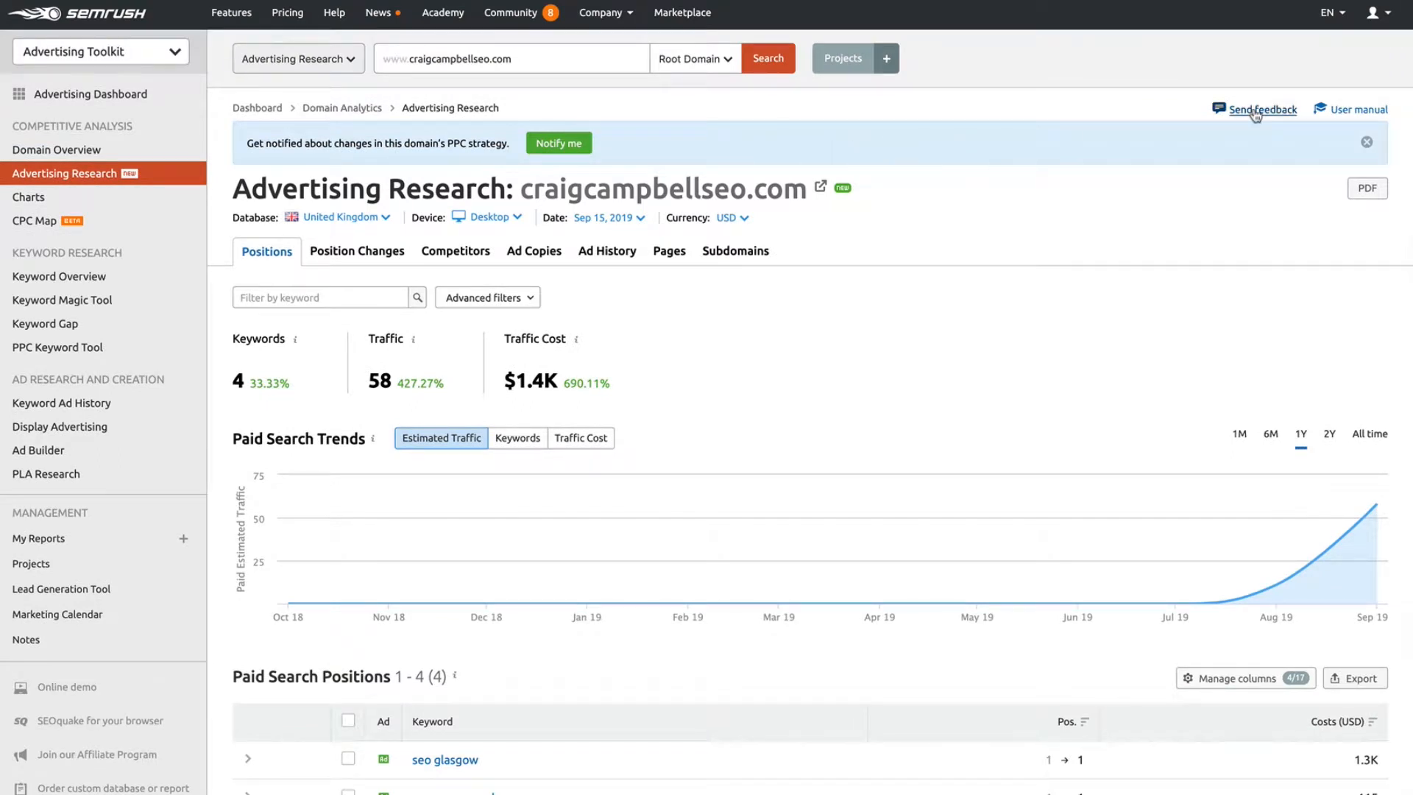
mouse_move(1348, 111)
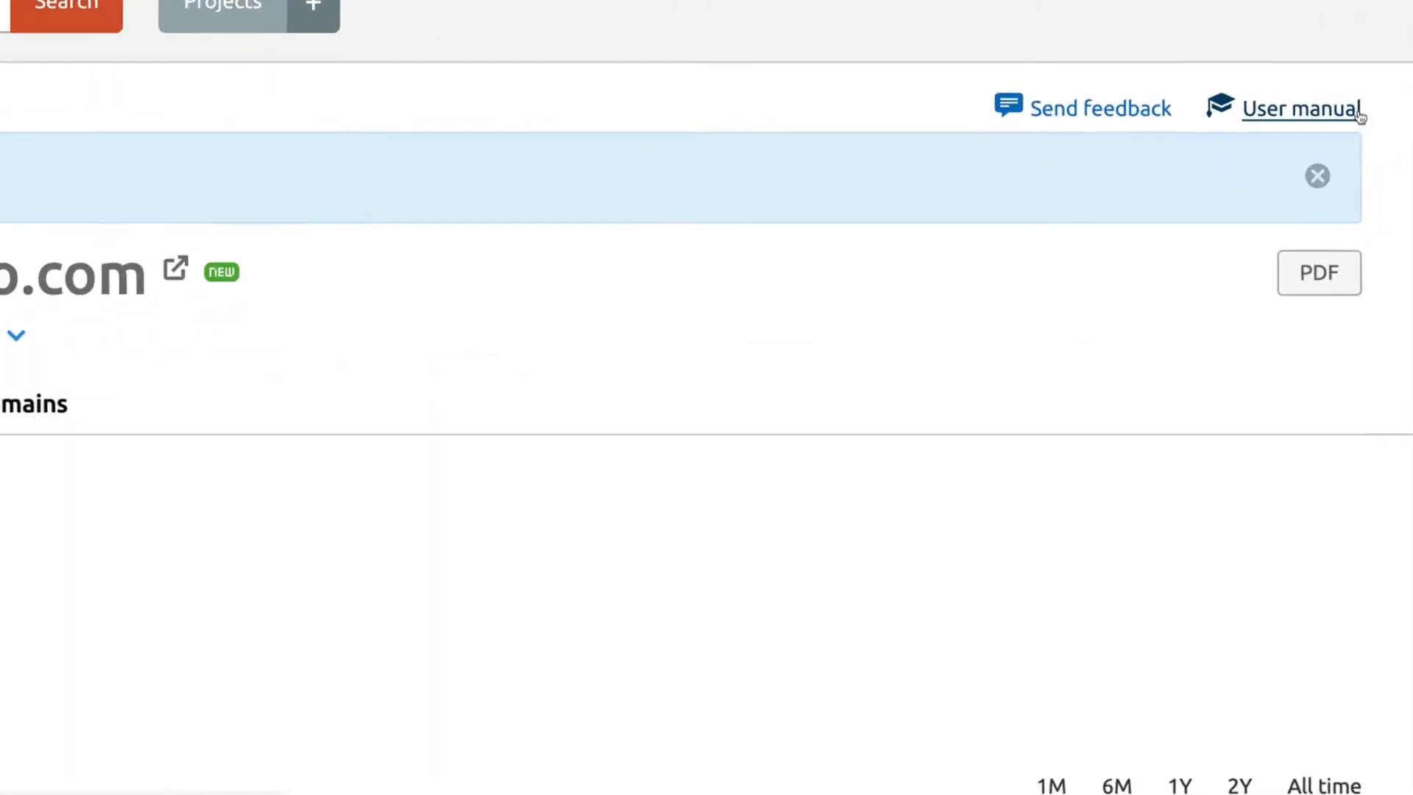
Open the Knowledge Base guide for the Advertising Research Positions Report and read through it.
left_click(1300, 109)
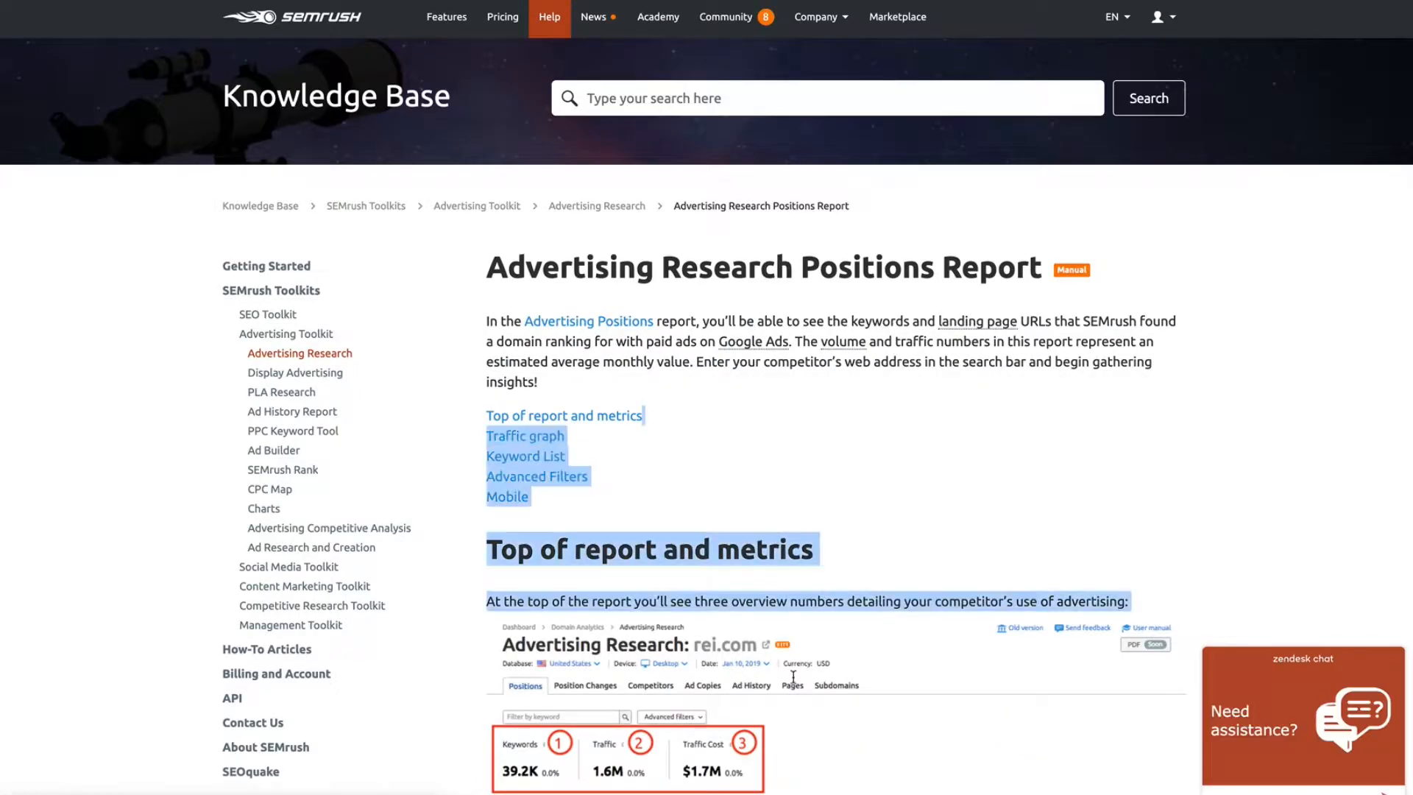
scroll("down", 3)
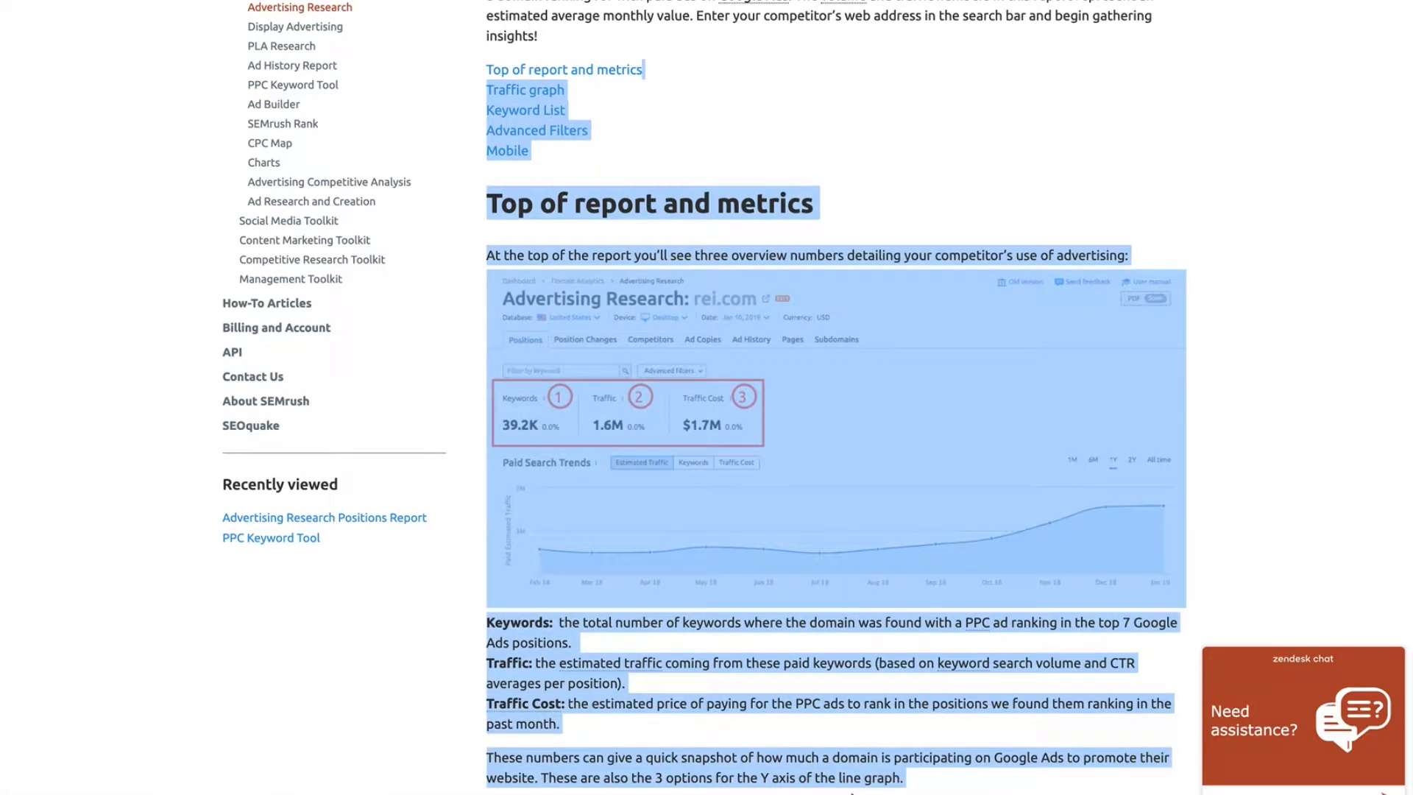
scroll("down", 3)
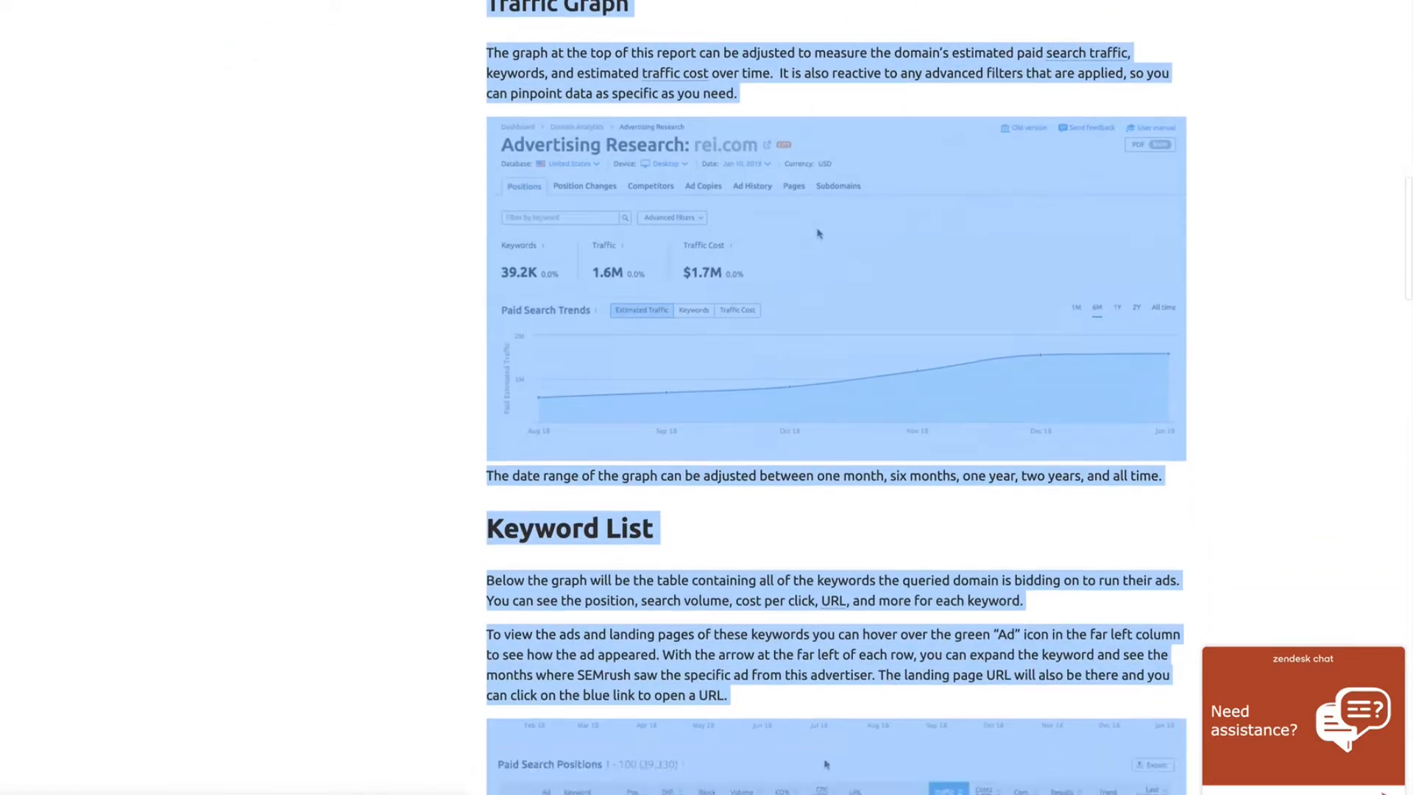
scroll("down", 3)
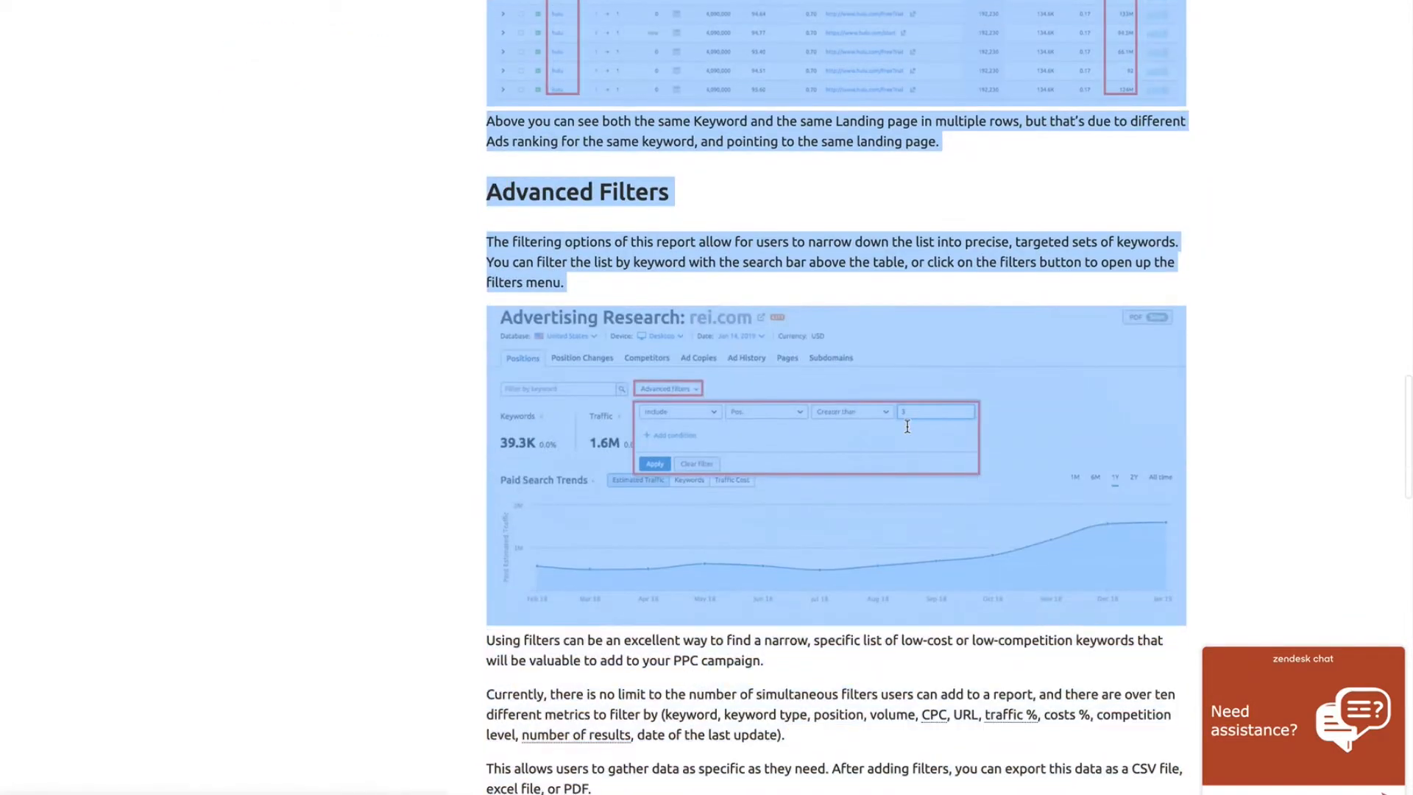
scroll("down", 3)
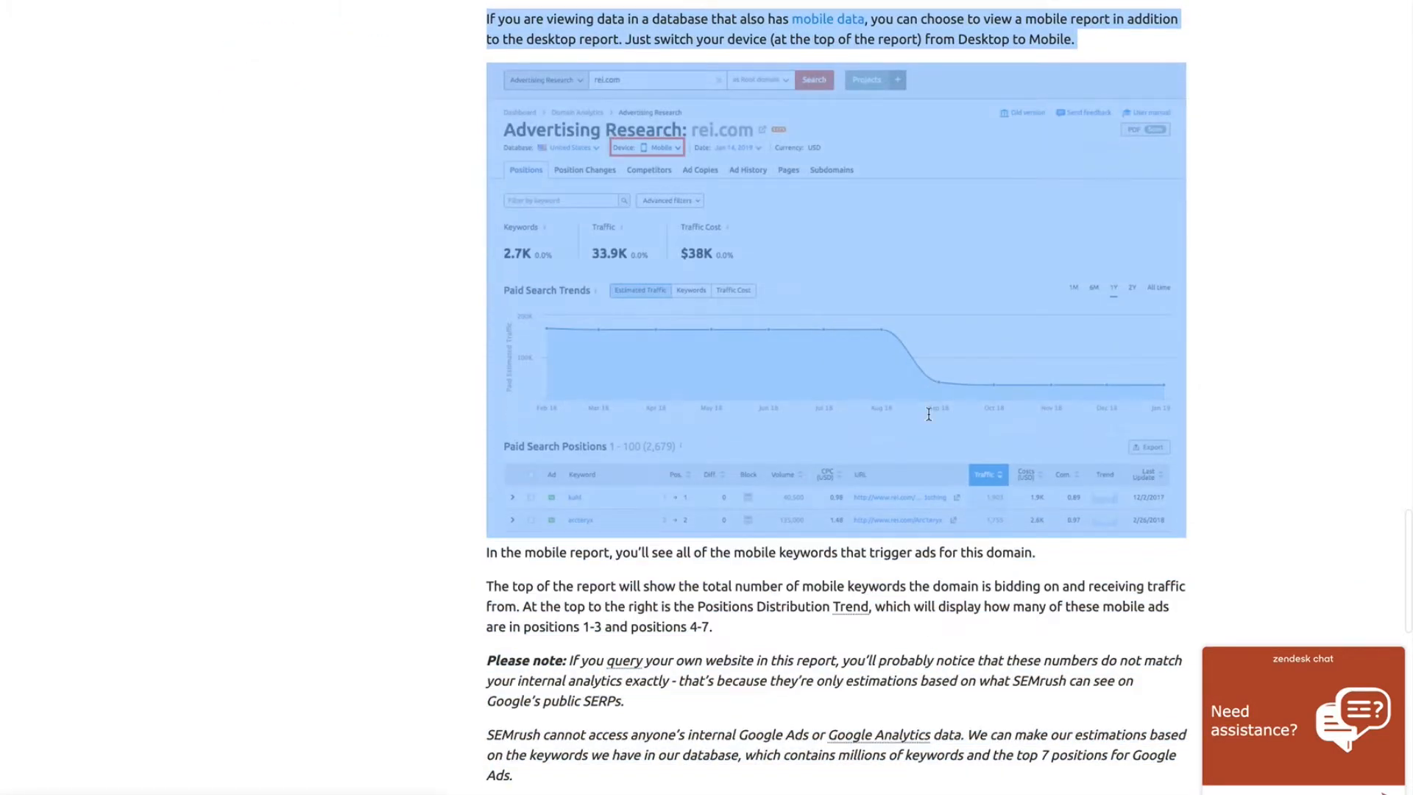
scroll("down", 3)
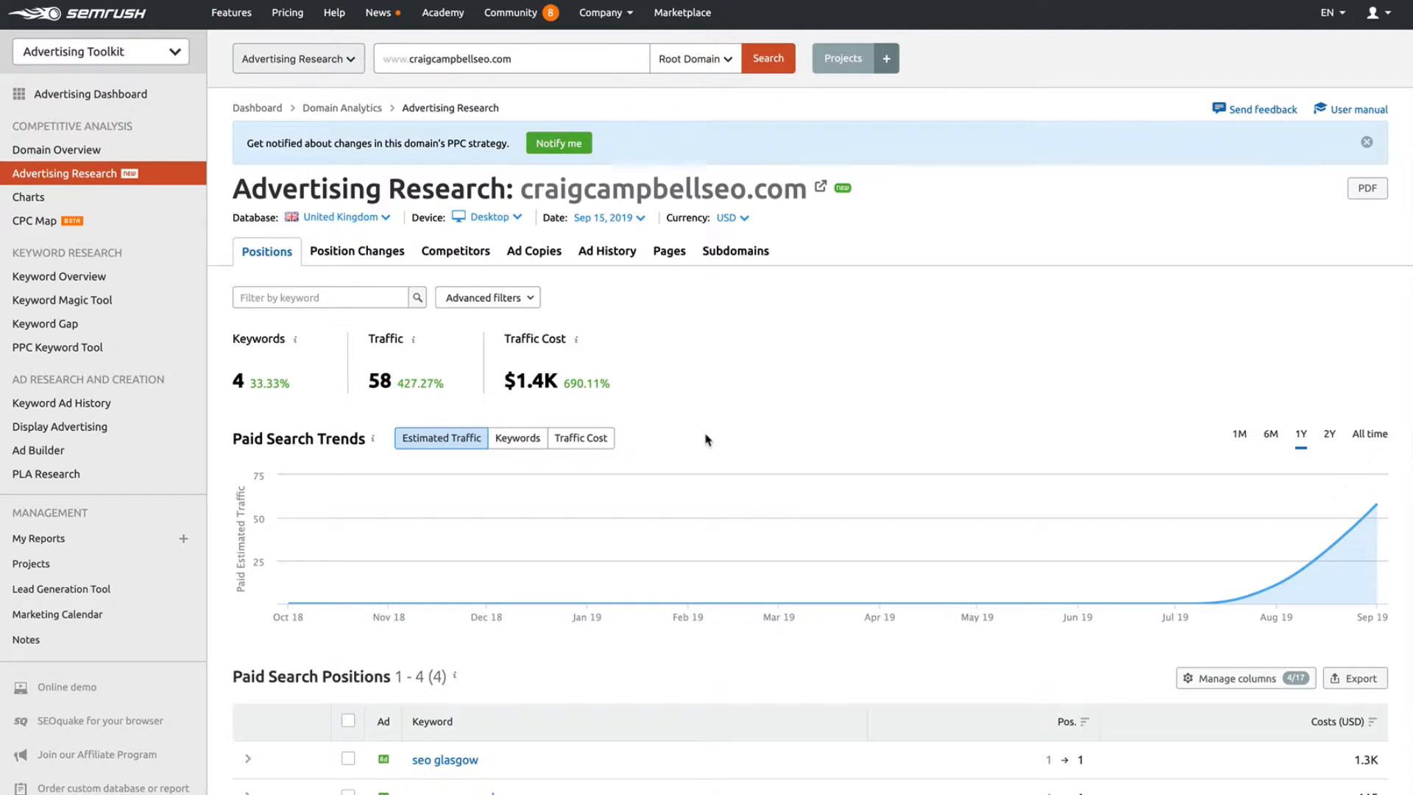
mouse_move(414, 270)
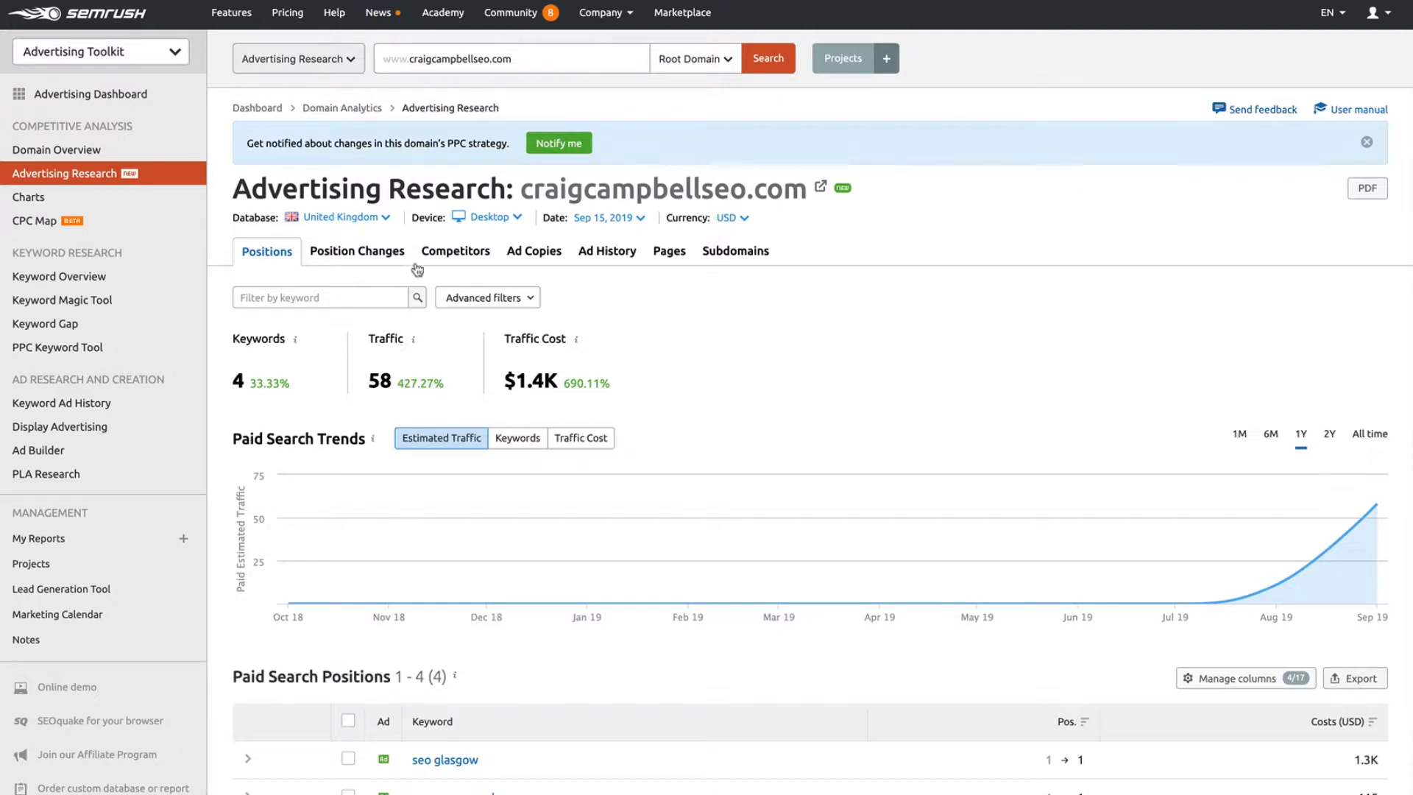
mouse_move(268, 258)
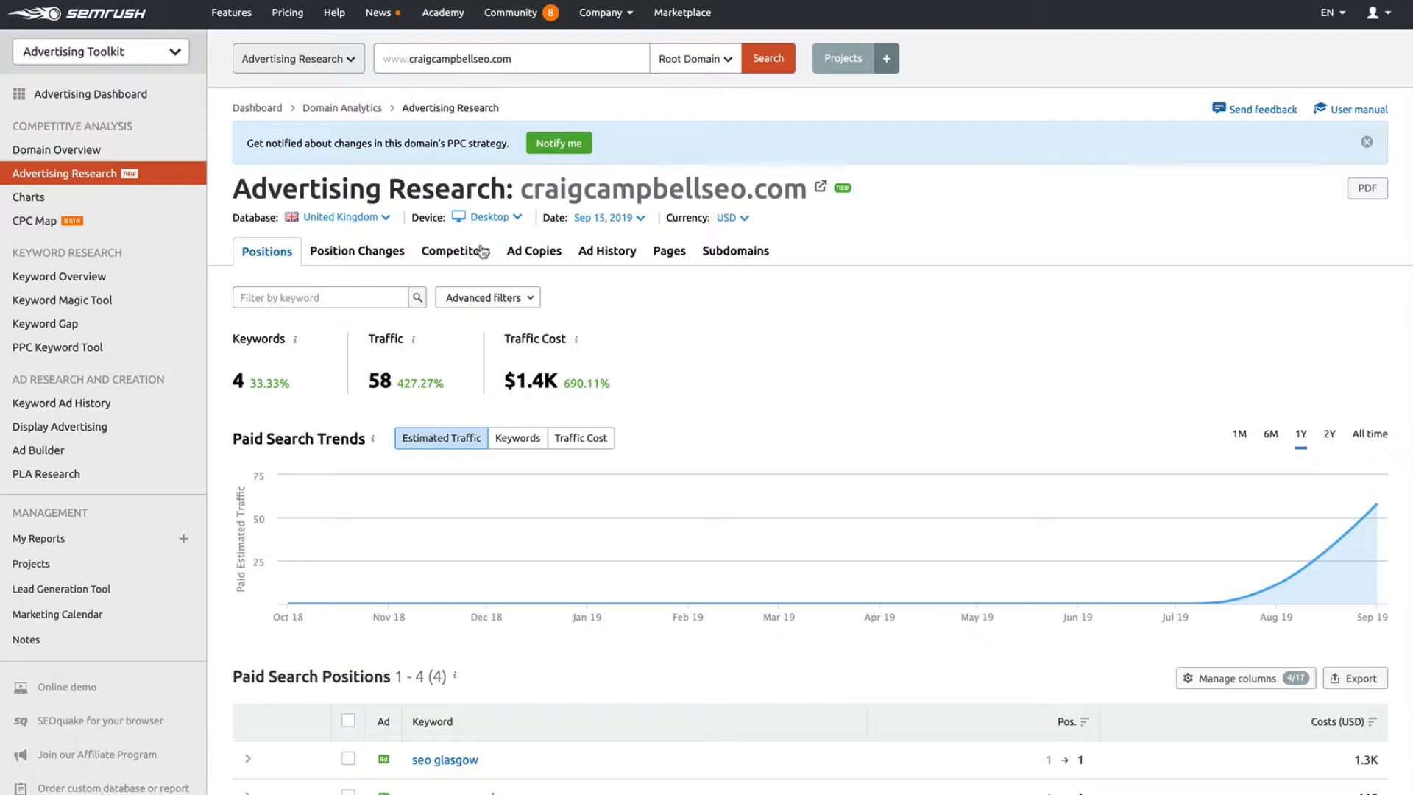
mouse_move(618, 258)
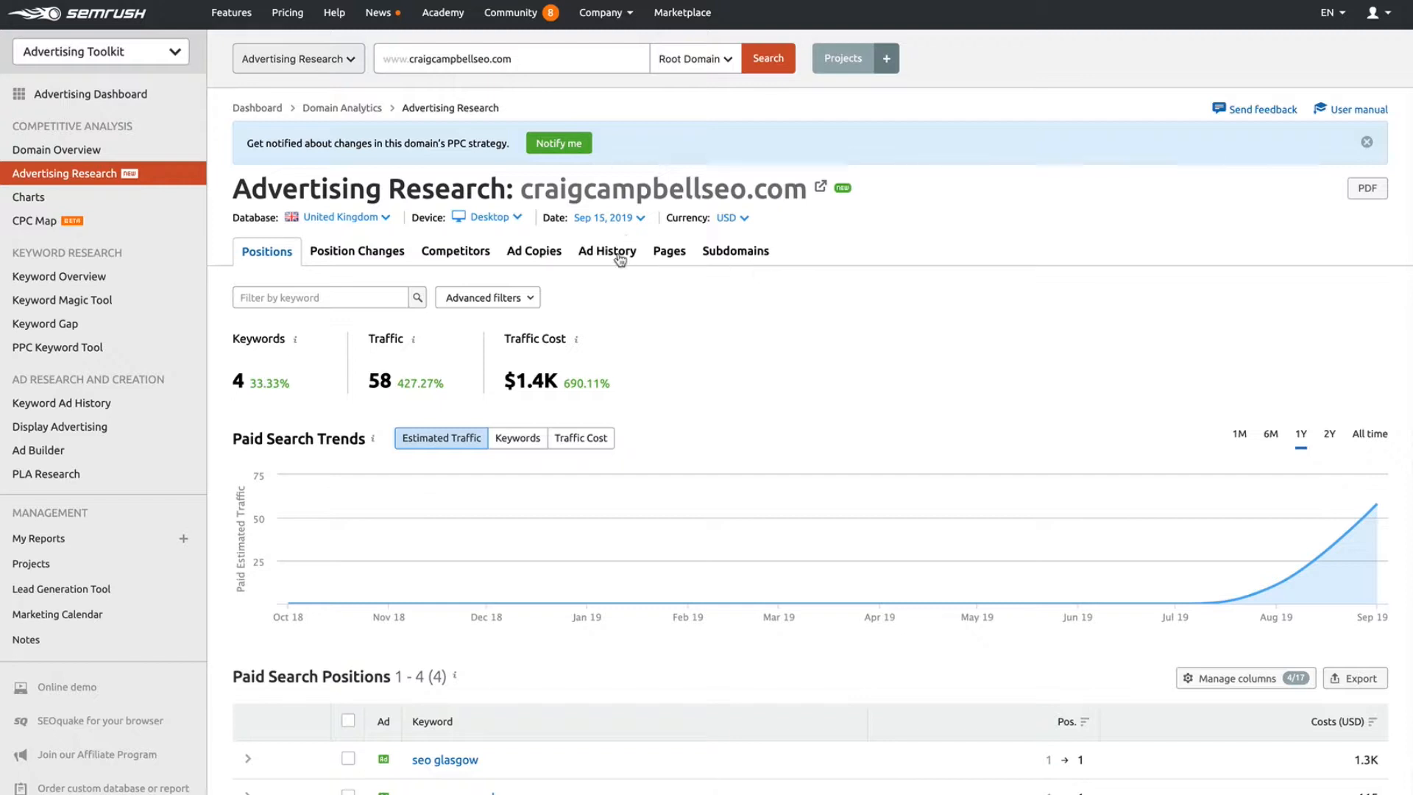
mouse_move(478, 257)
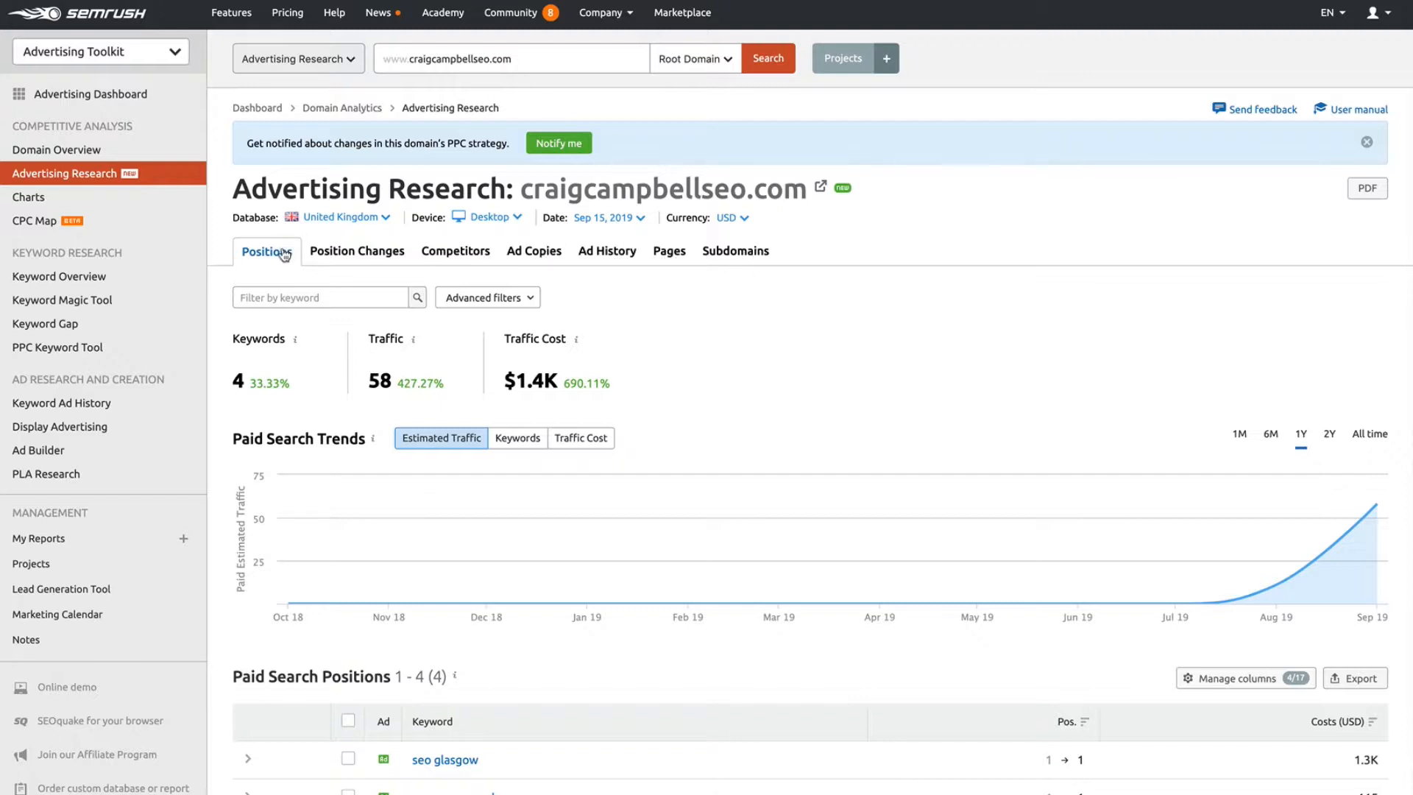
mouse_move(236, 483)
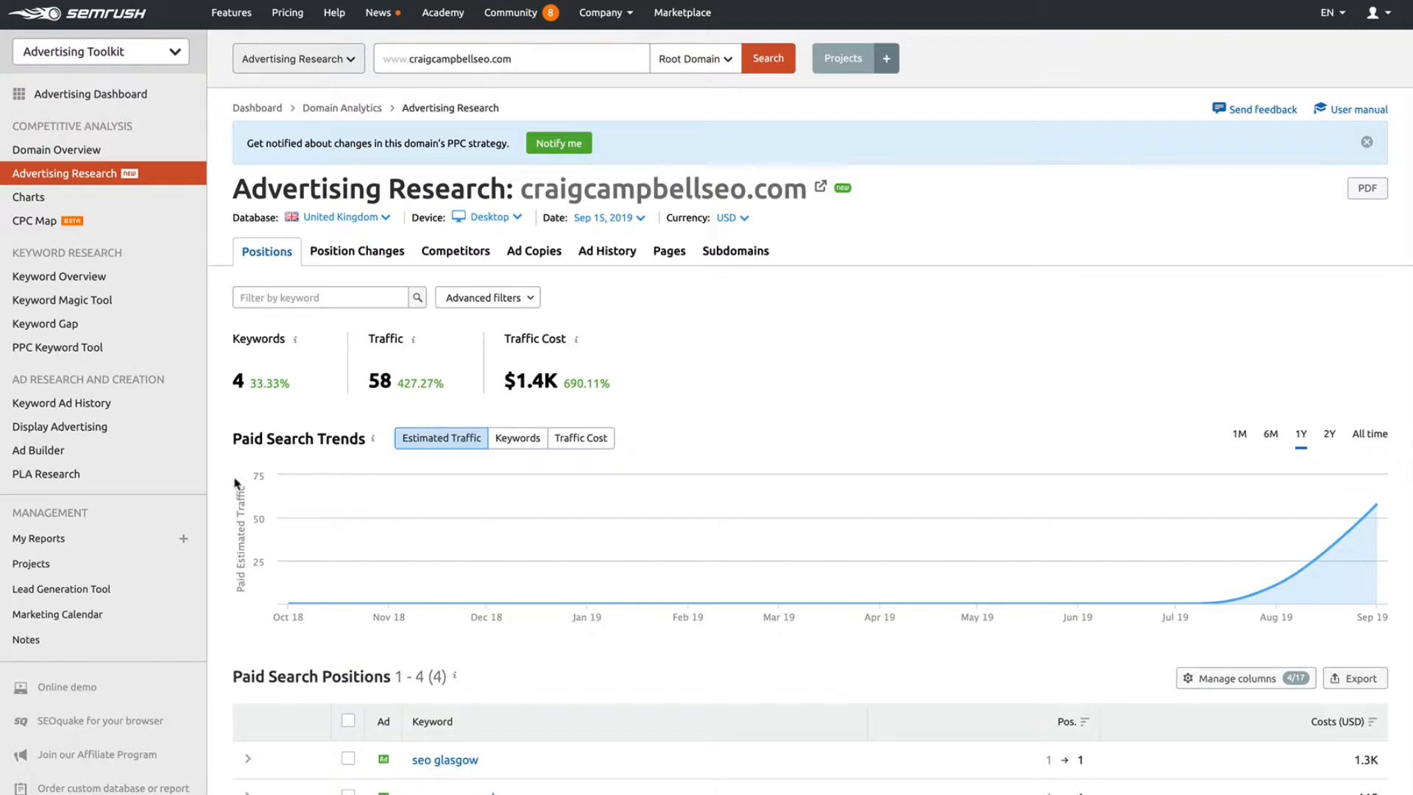
mouse_move(422, 399)
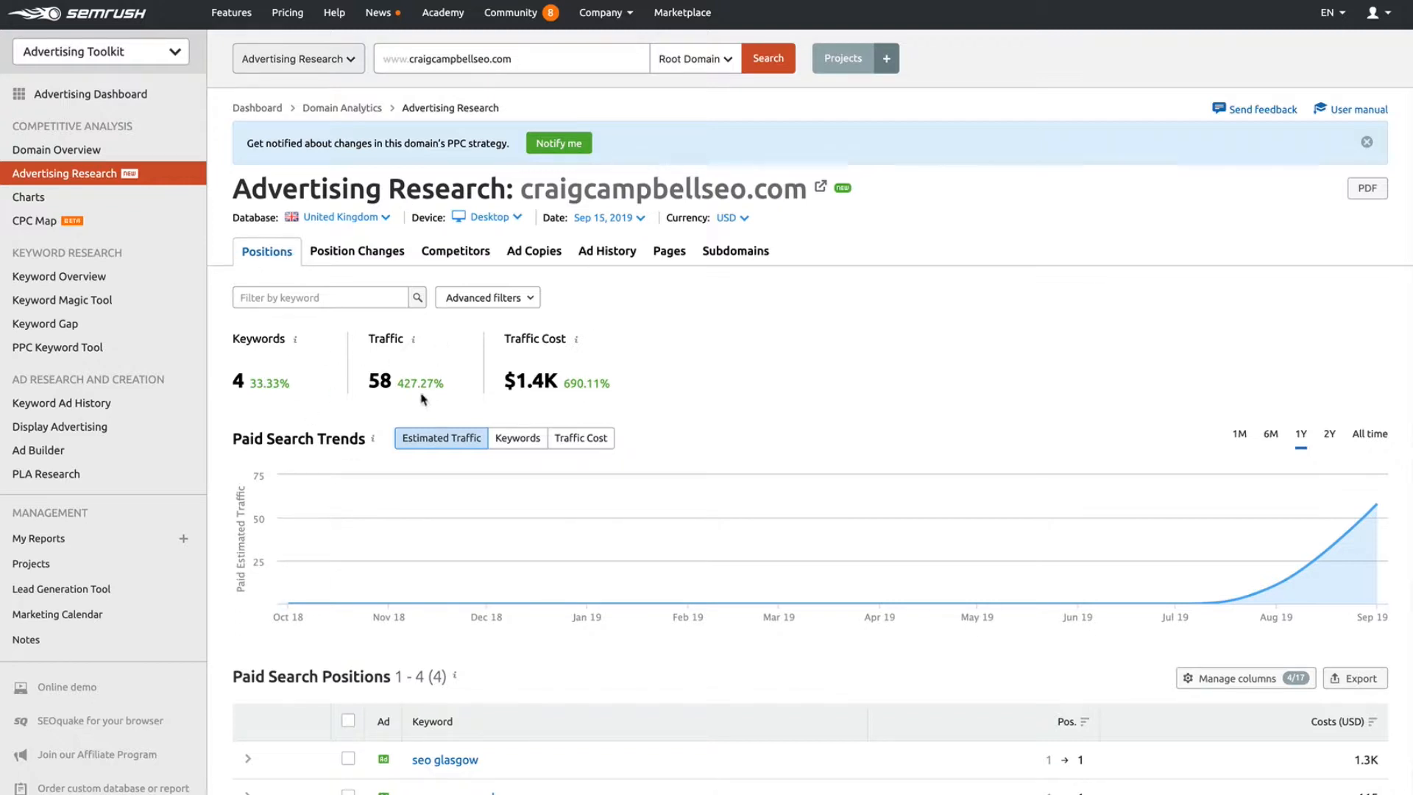
mouse_move(471, 384)
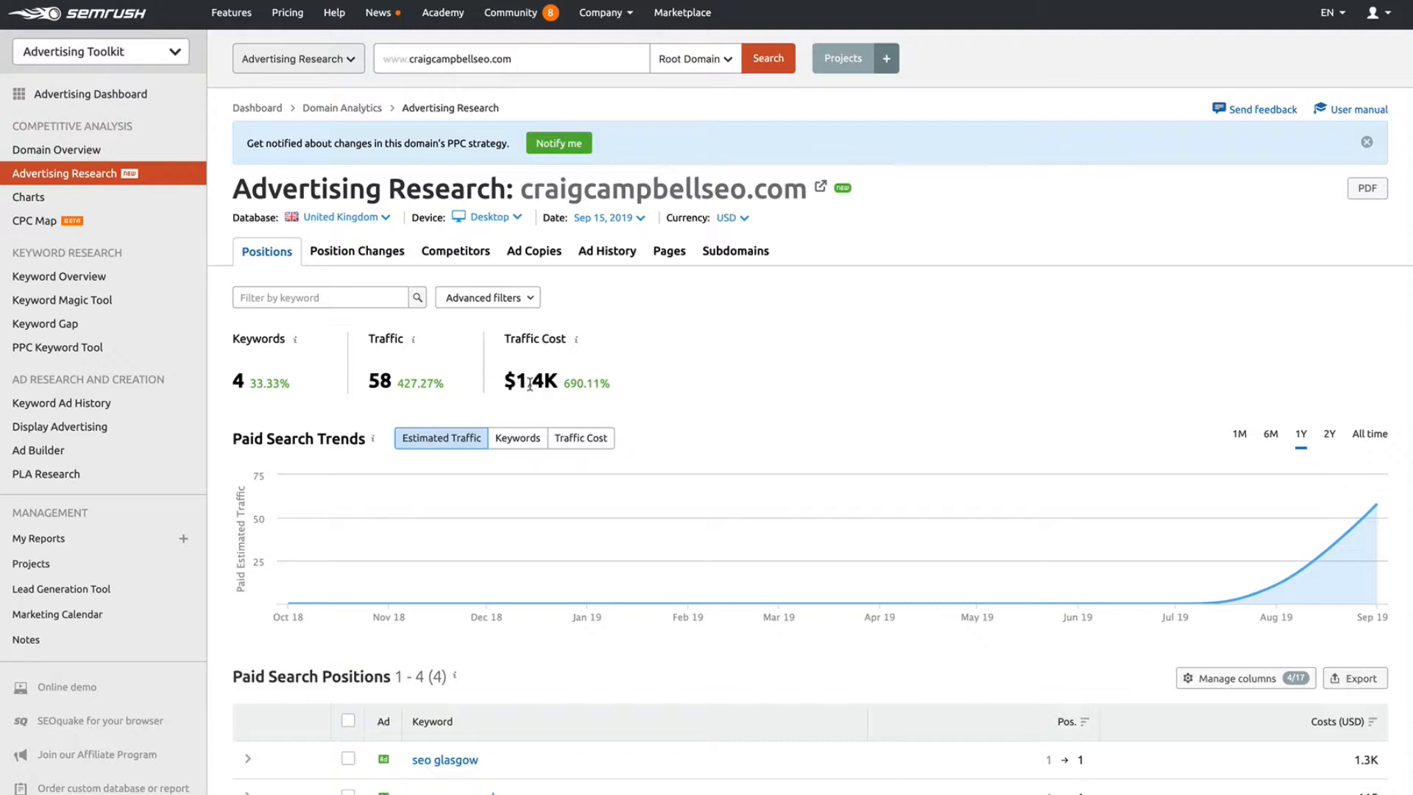
mouse_move(405, 390)
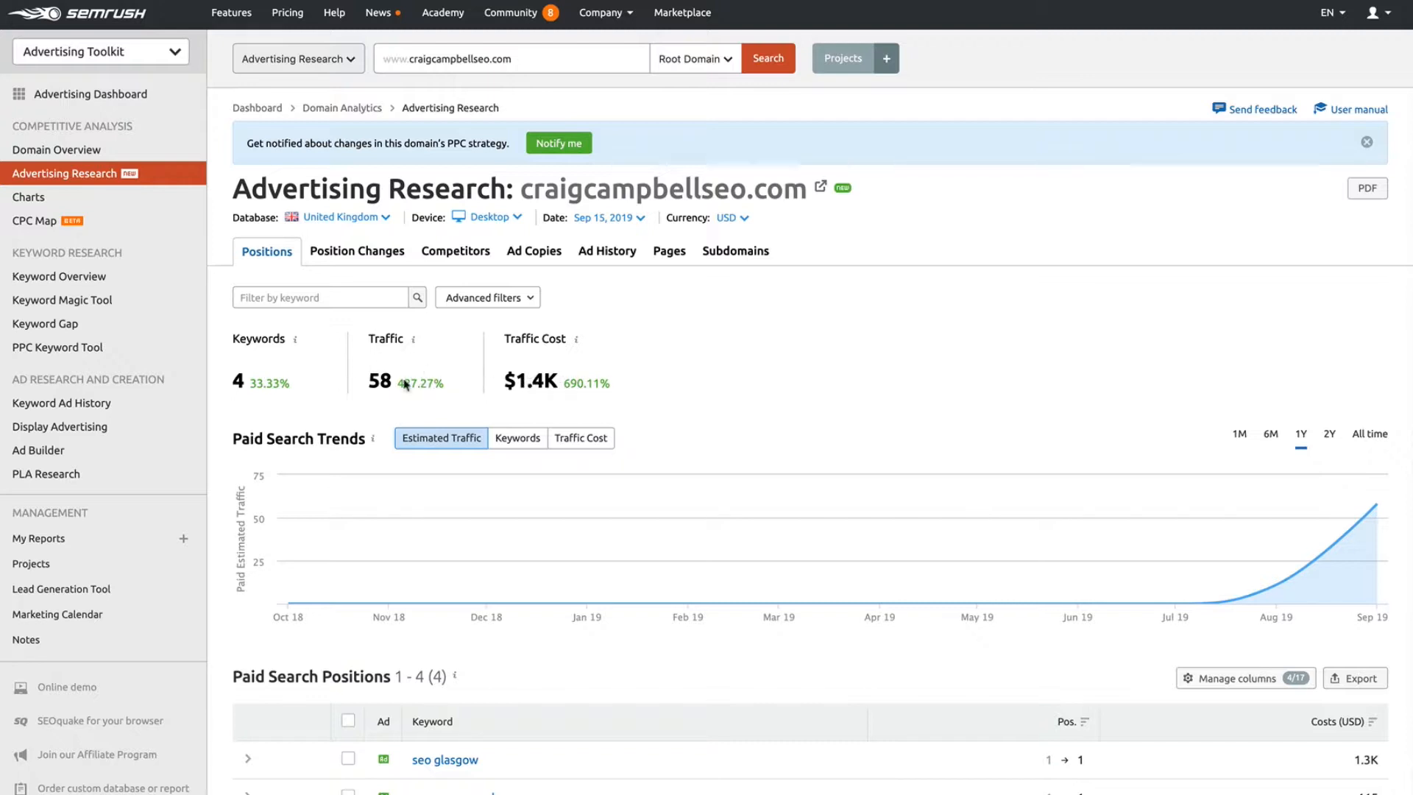
mouse_move(596, 390)
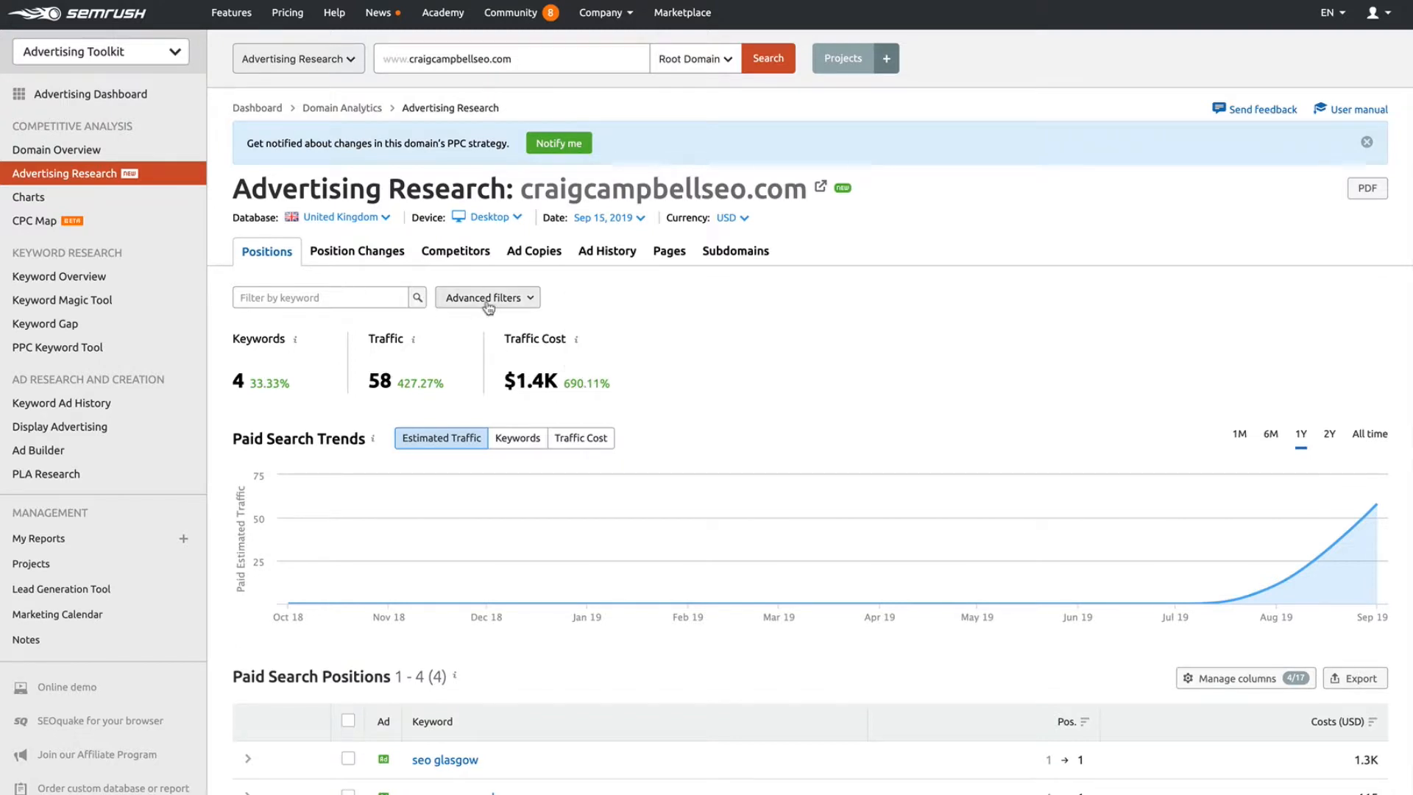
mouse_move(611, 286)
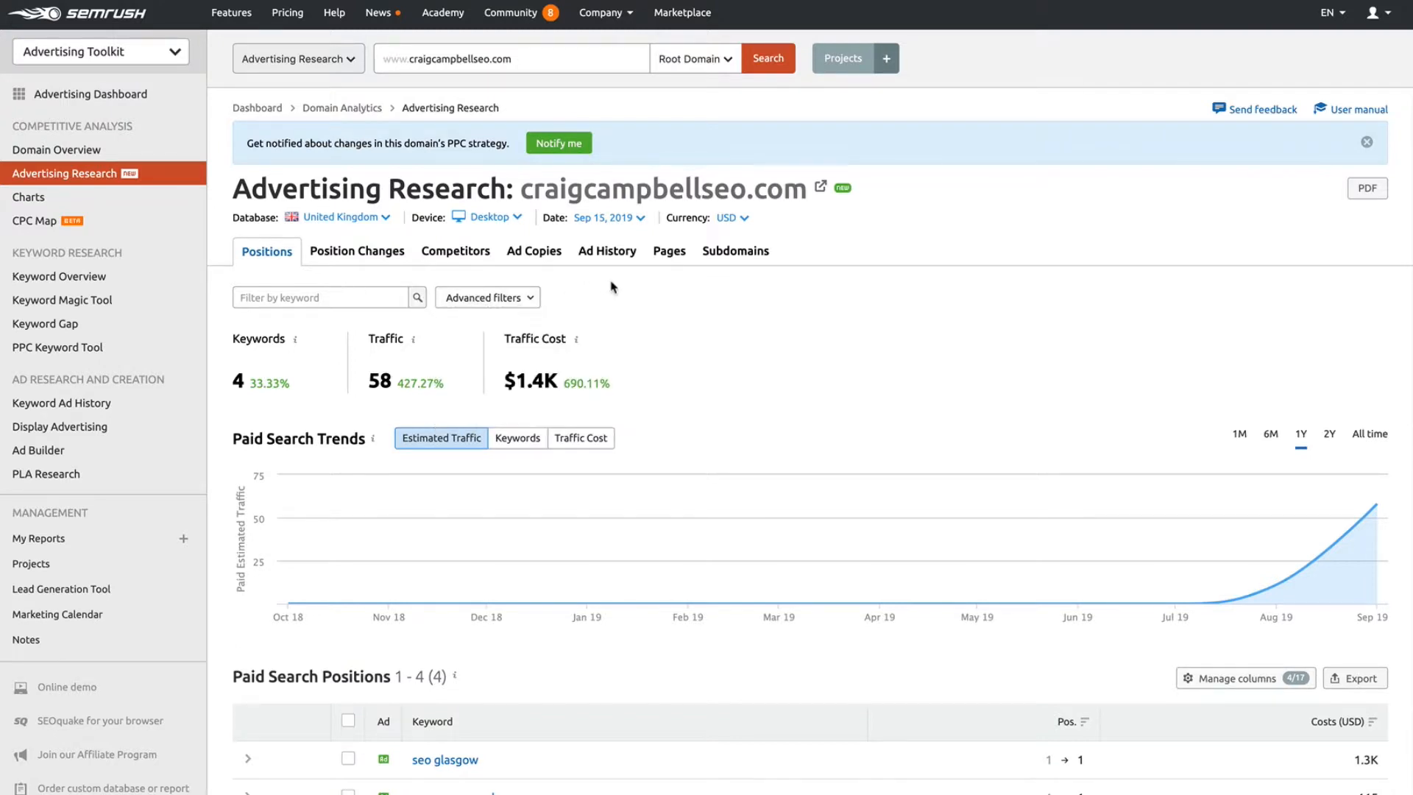
Scroll to craigcampbellseo.com's Paid Search Positions table, led by 'seo glasgow' at position 1.
scroll("down", 3)
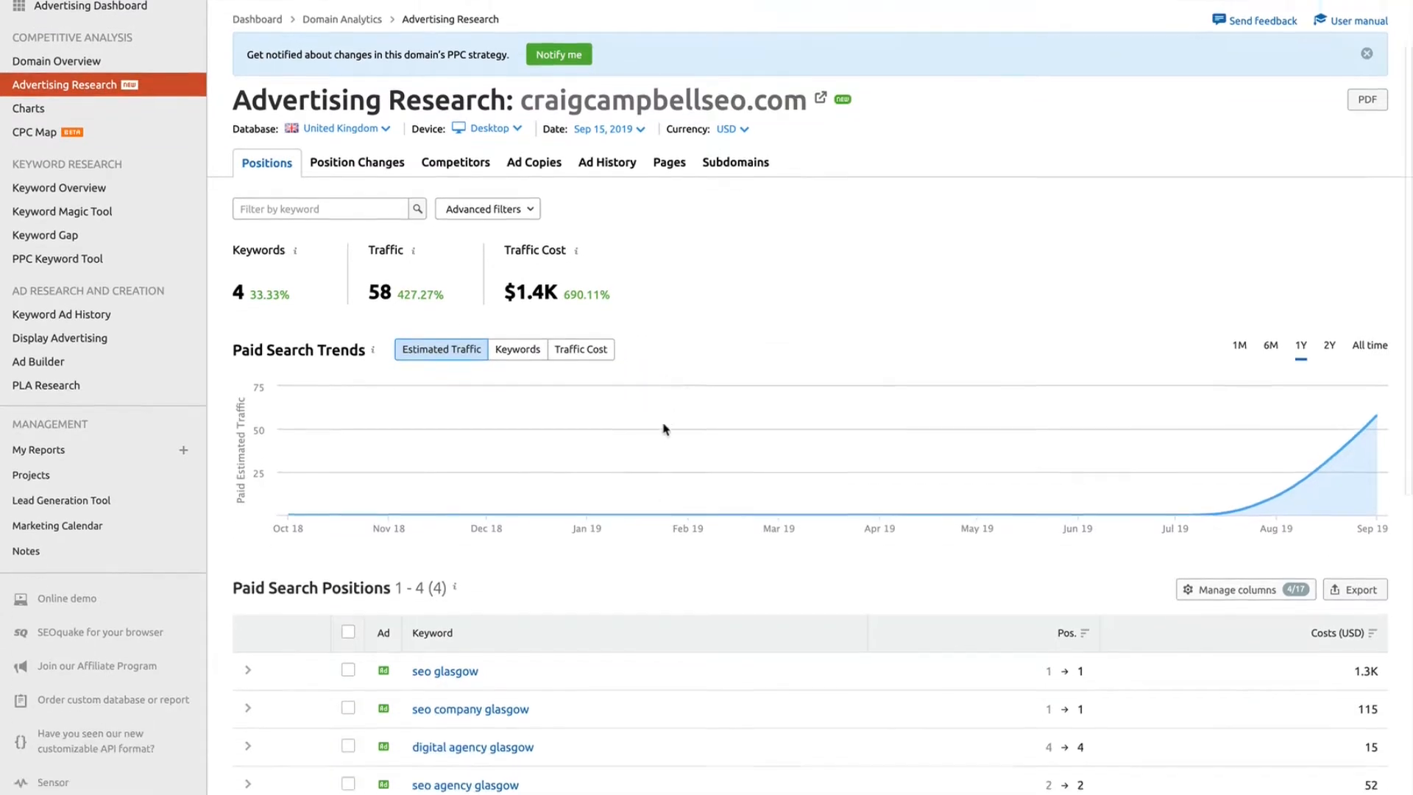
scroll("down", 3)
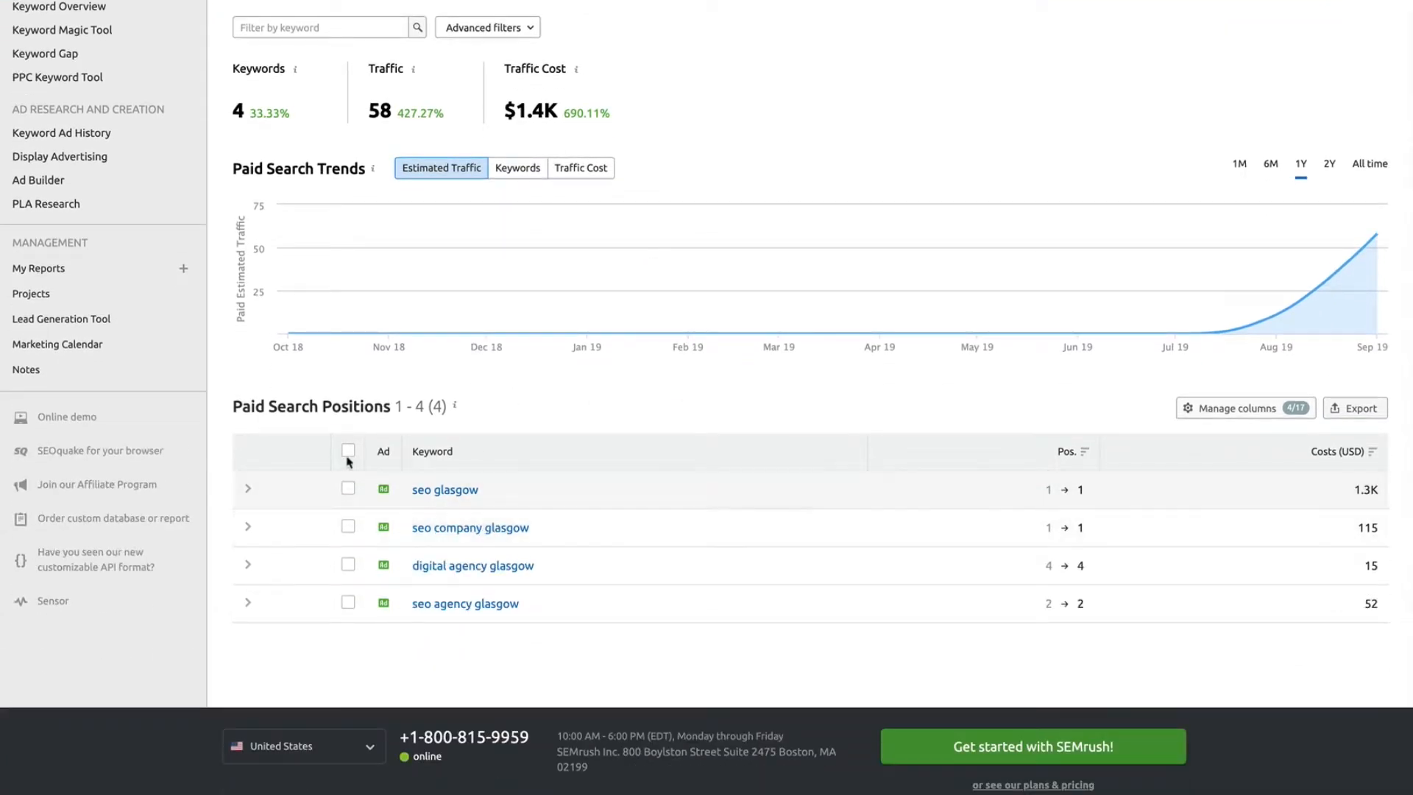
left_click(348, 488)
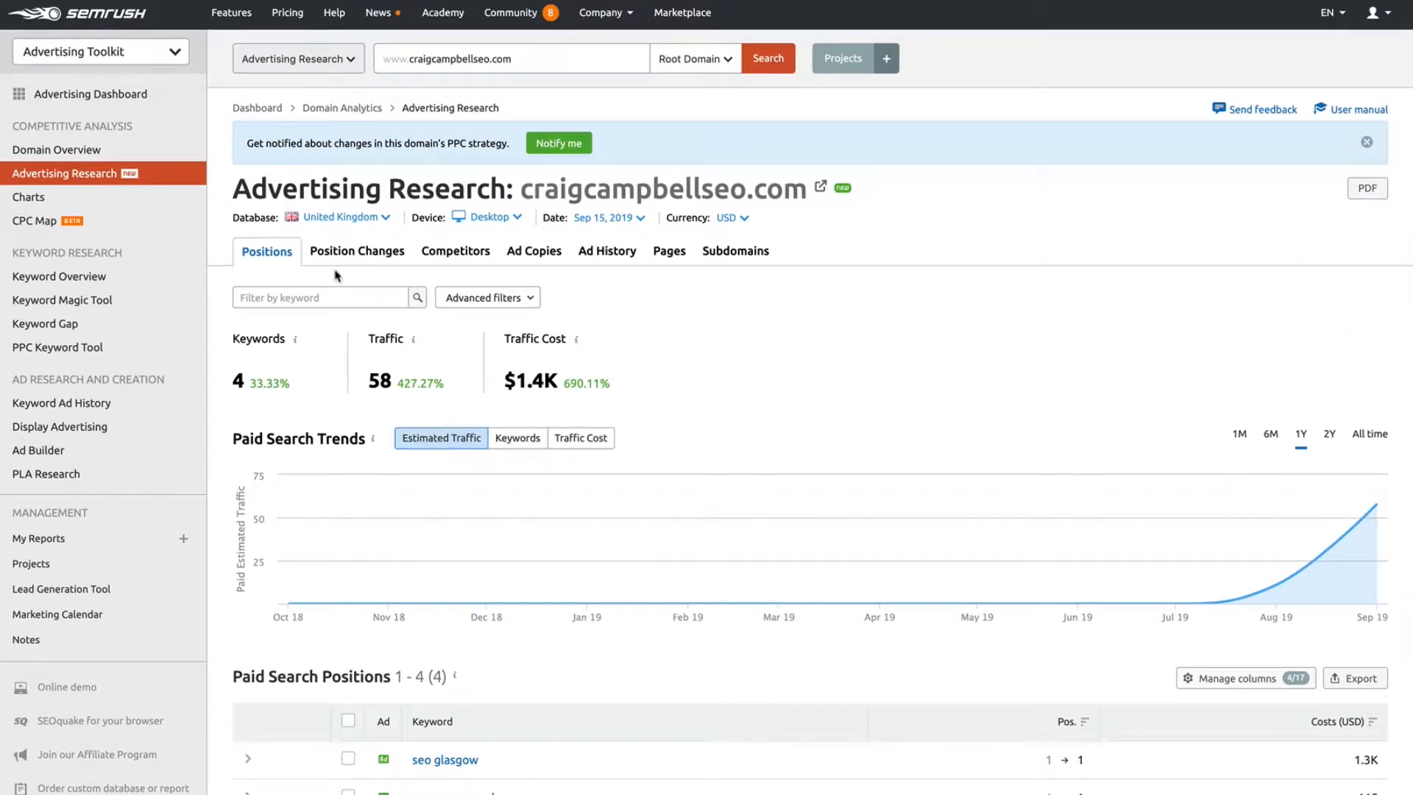
mouse_move(361, 339)
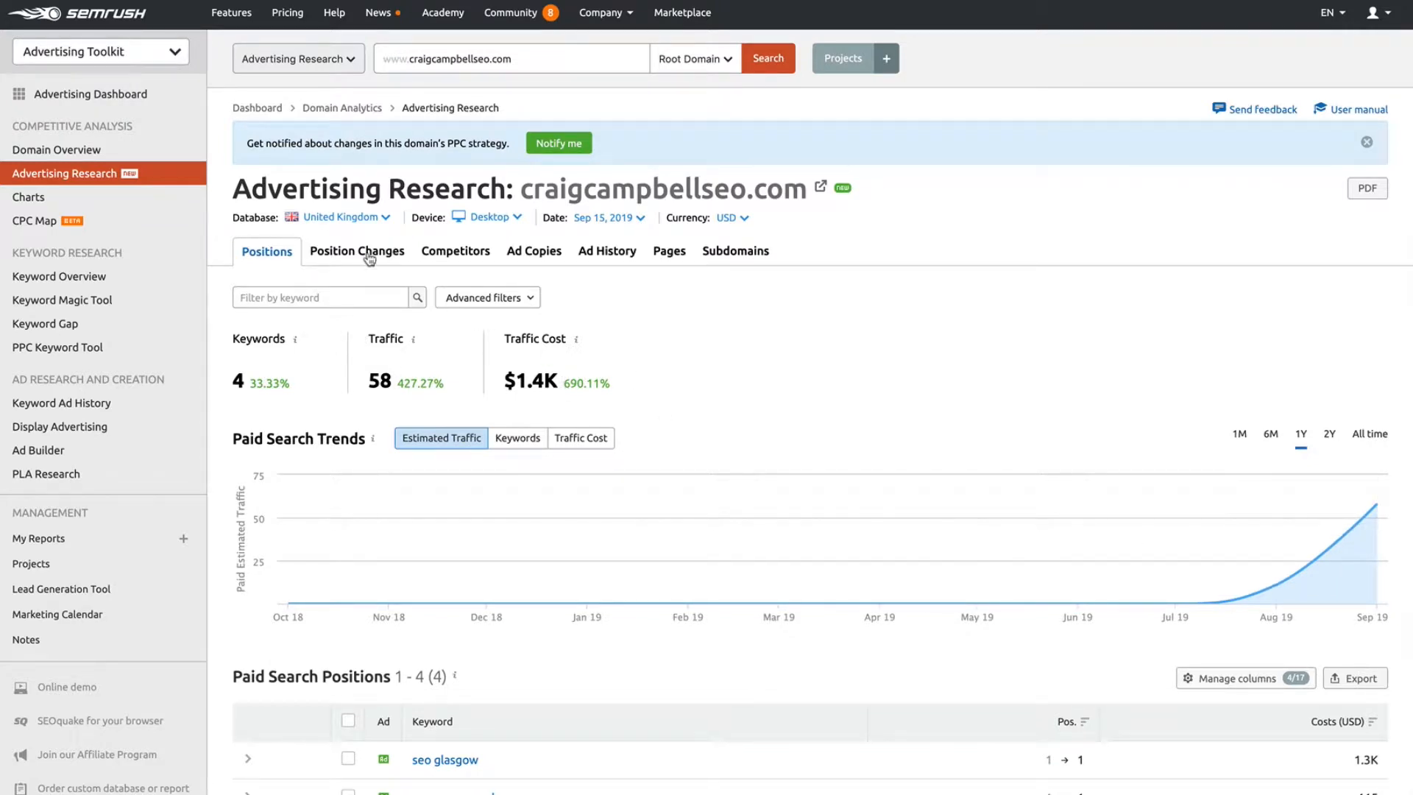
Show craigcampbellseo.com's Position Changes report, which has no new paid keywords.
left_click(357, 251)
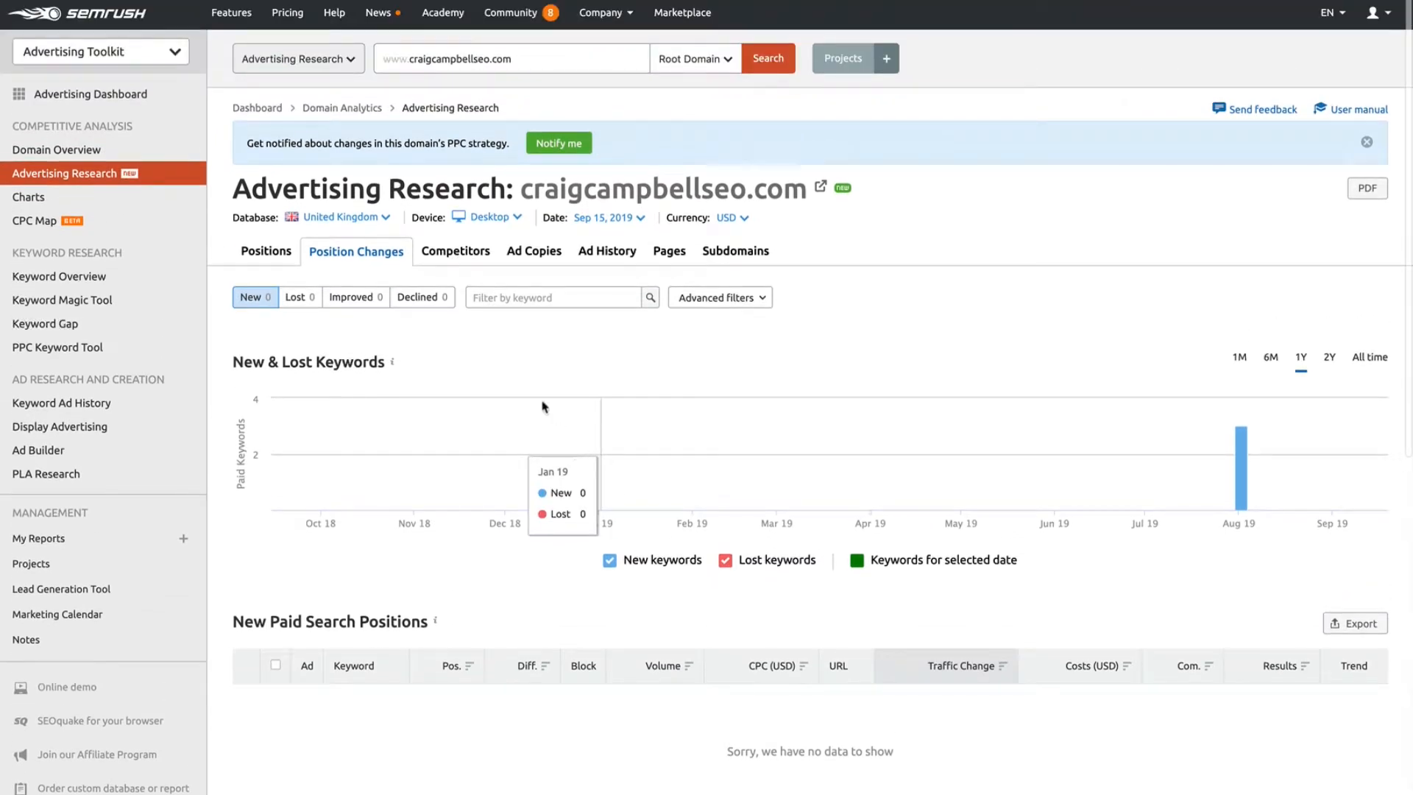
mouse_move(1124, 470)
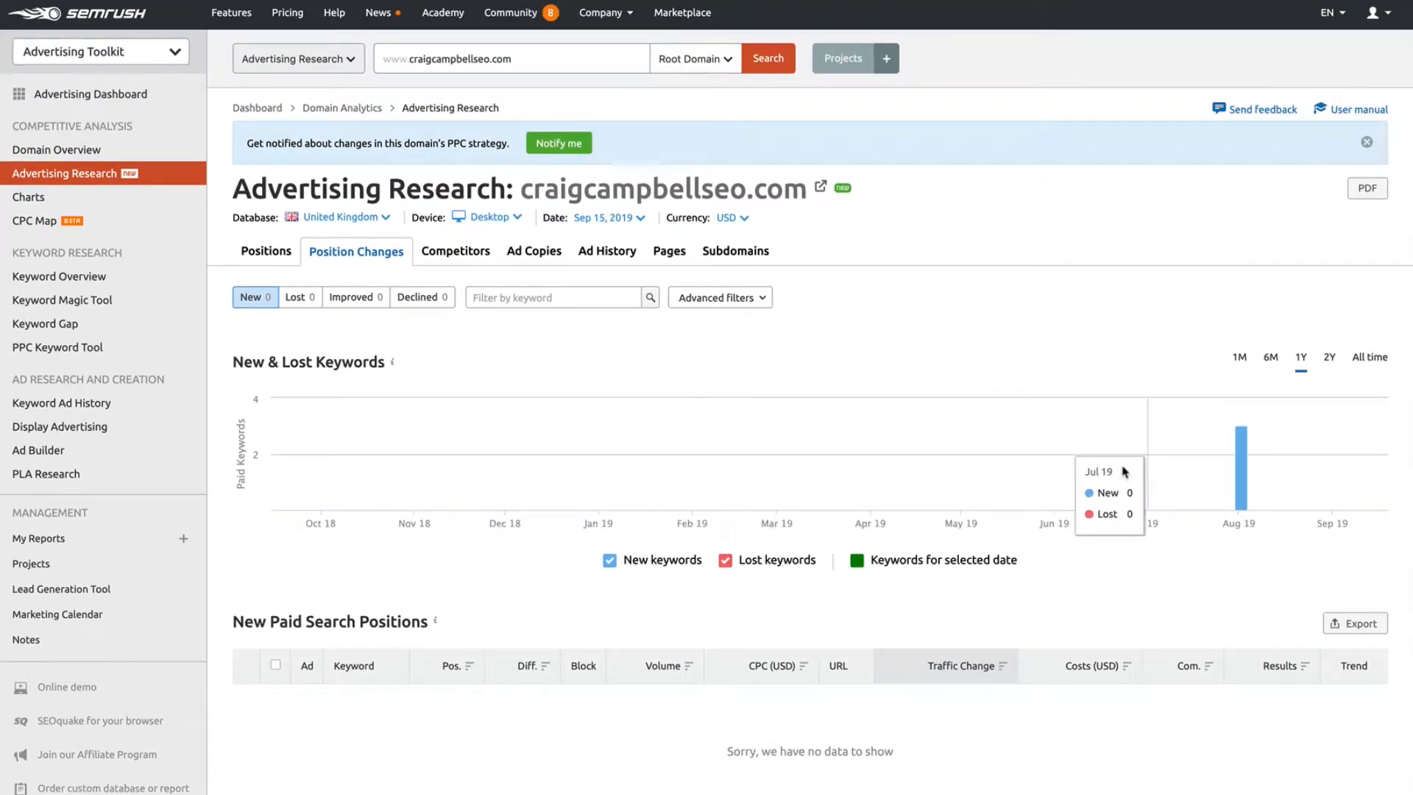
mouse_move(542, 288)
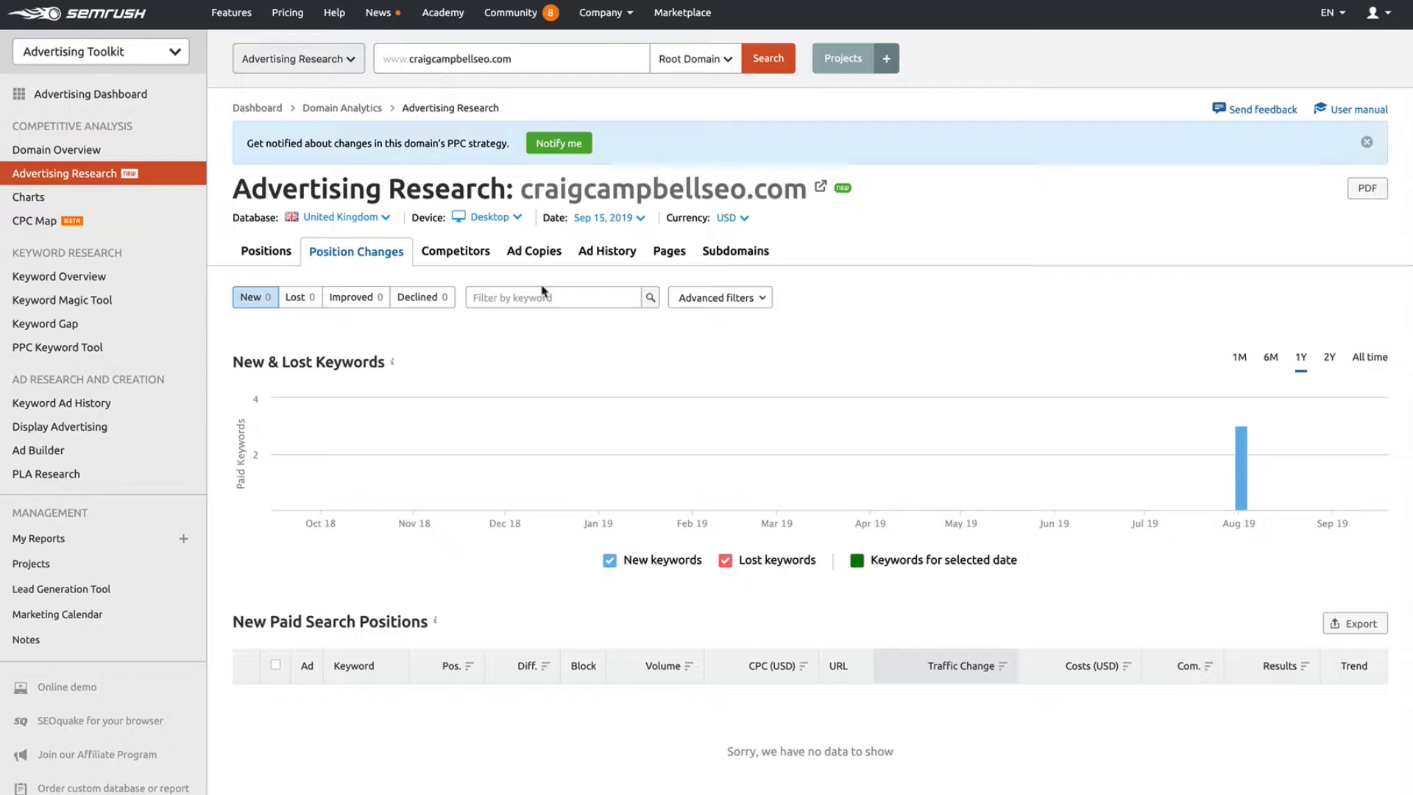
mouse_move(324, 312)
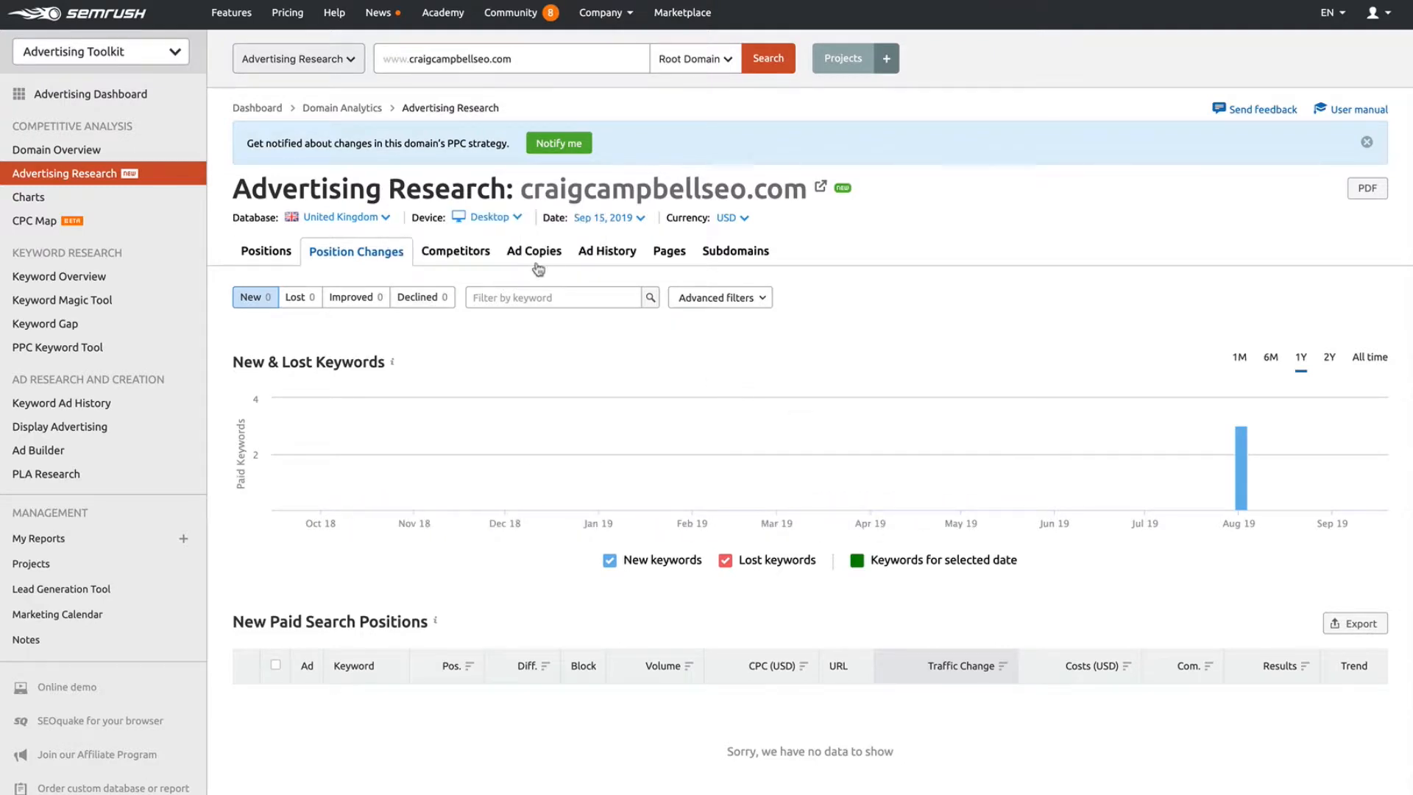
Browse craigcampbellseo.com's 12 paid competitors, led by aillum.com and domaindesignagency.com at 28%.
left_click(454, 251)
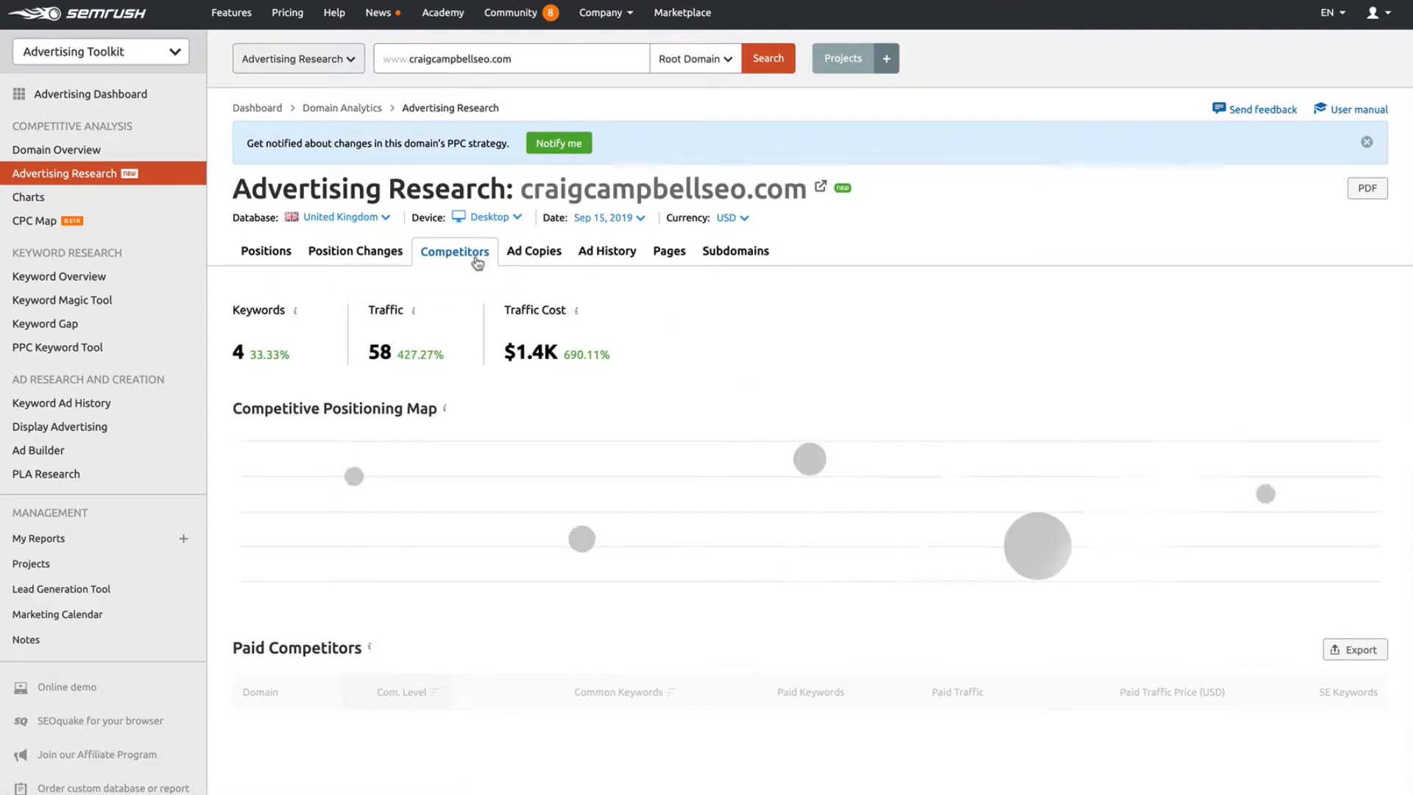
left_click(454, 251)
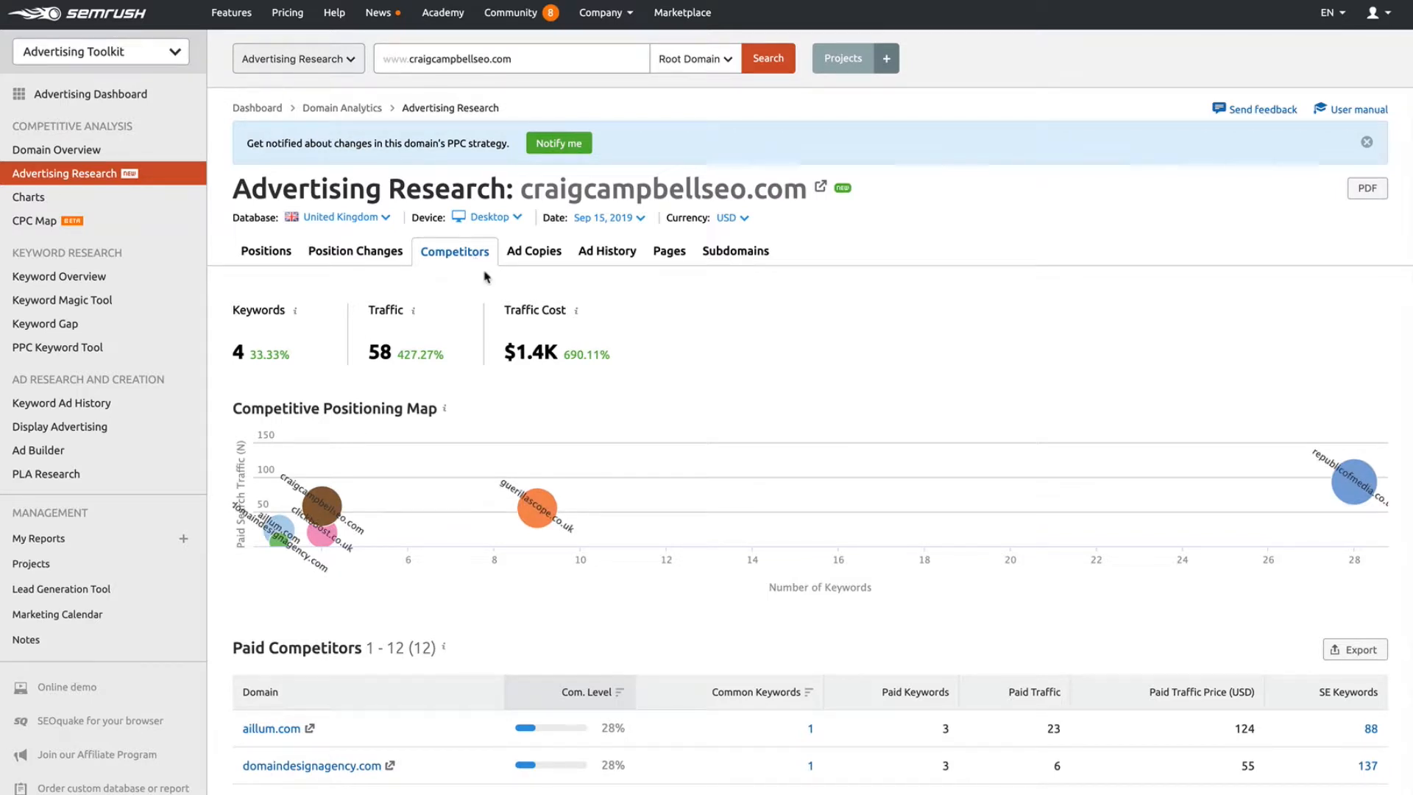
scroll("down", 3)
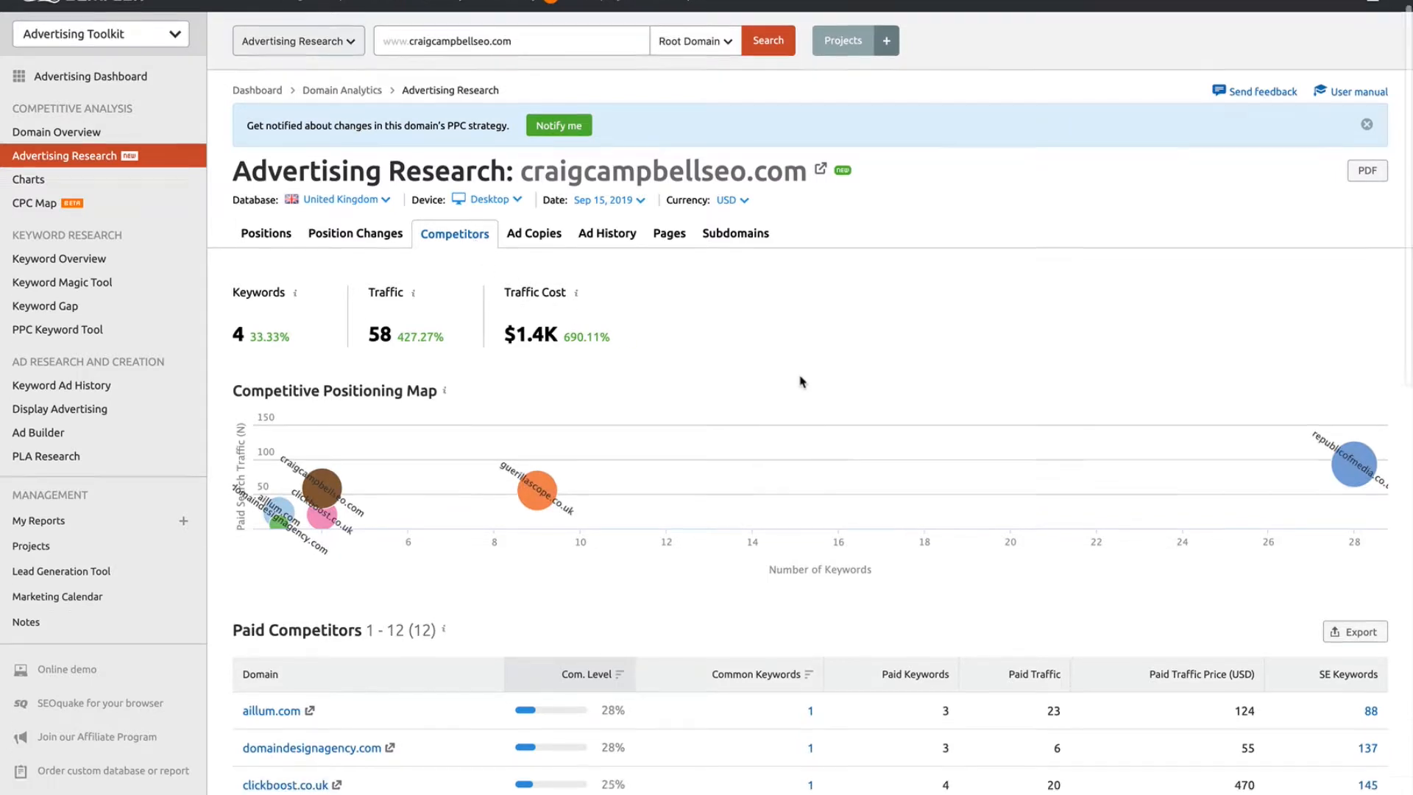
scroll("down", 3)
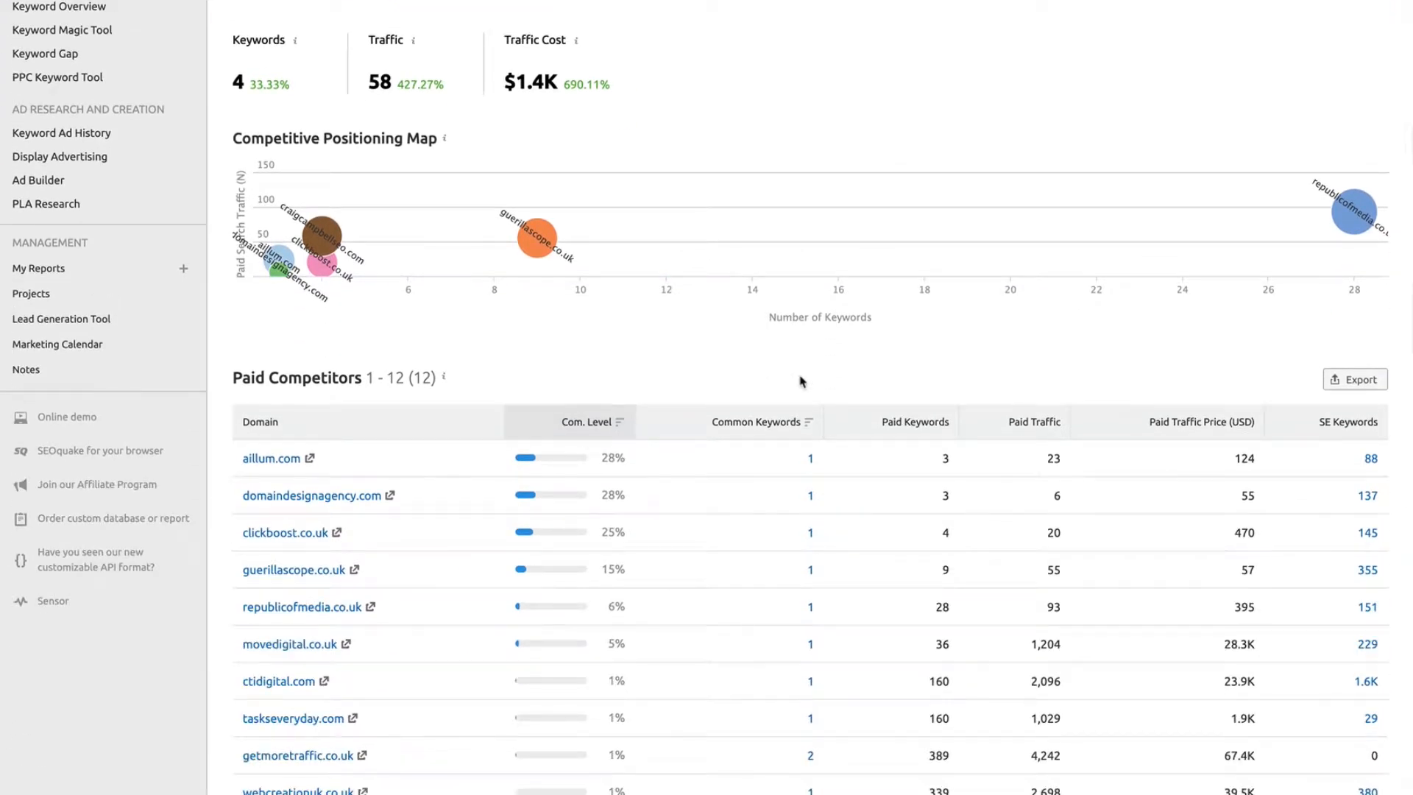
scroll("down", 3)
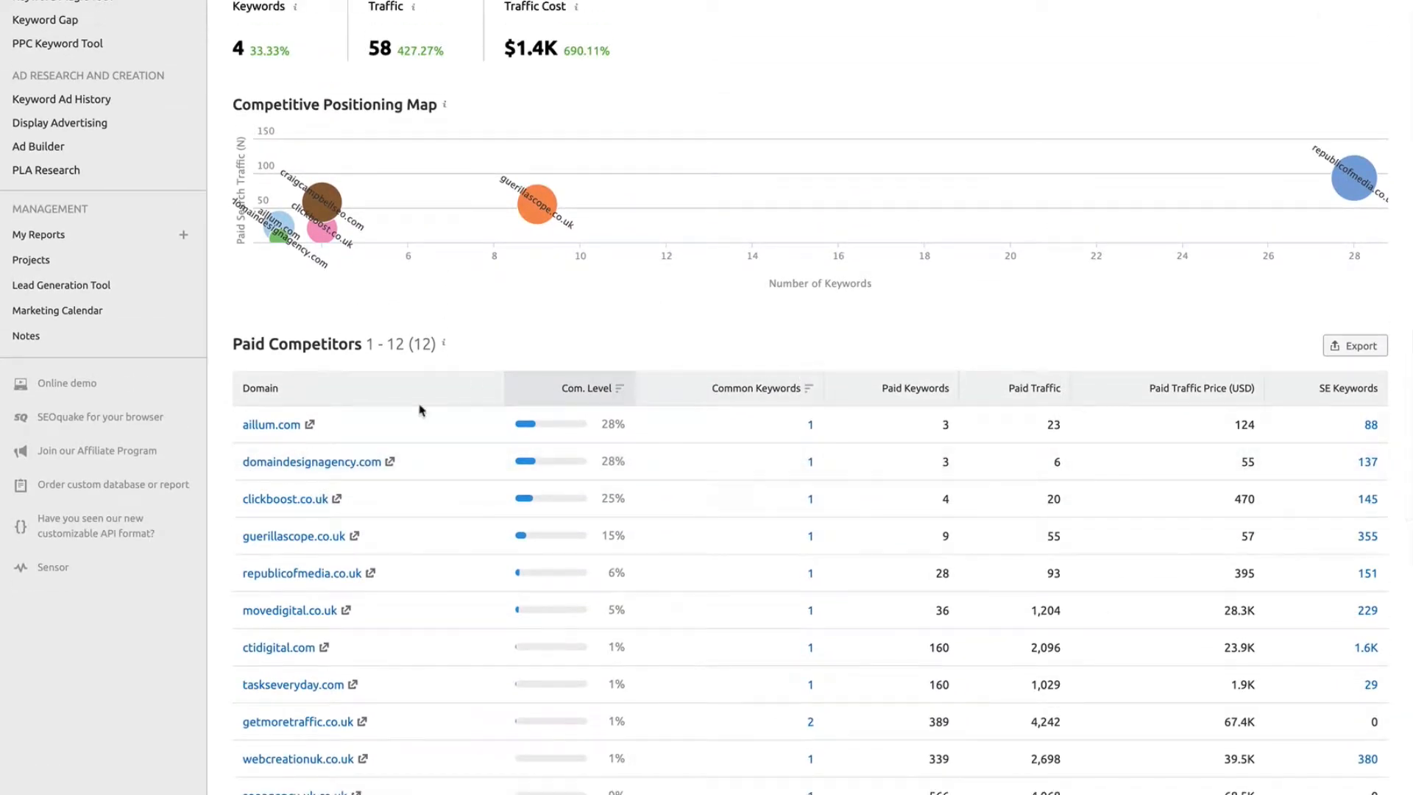
mouse_move(810, 431)
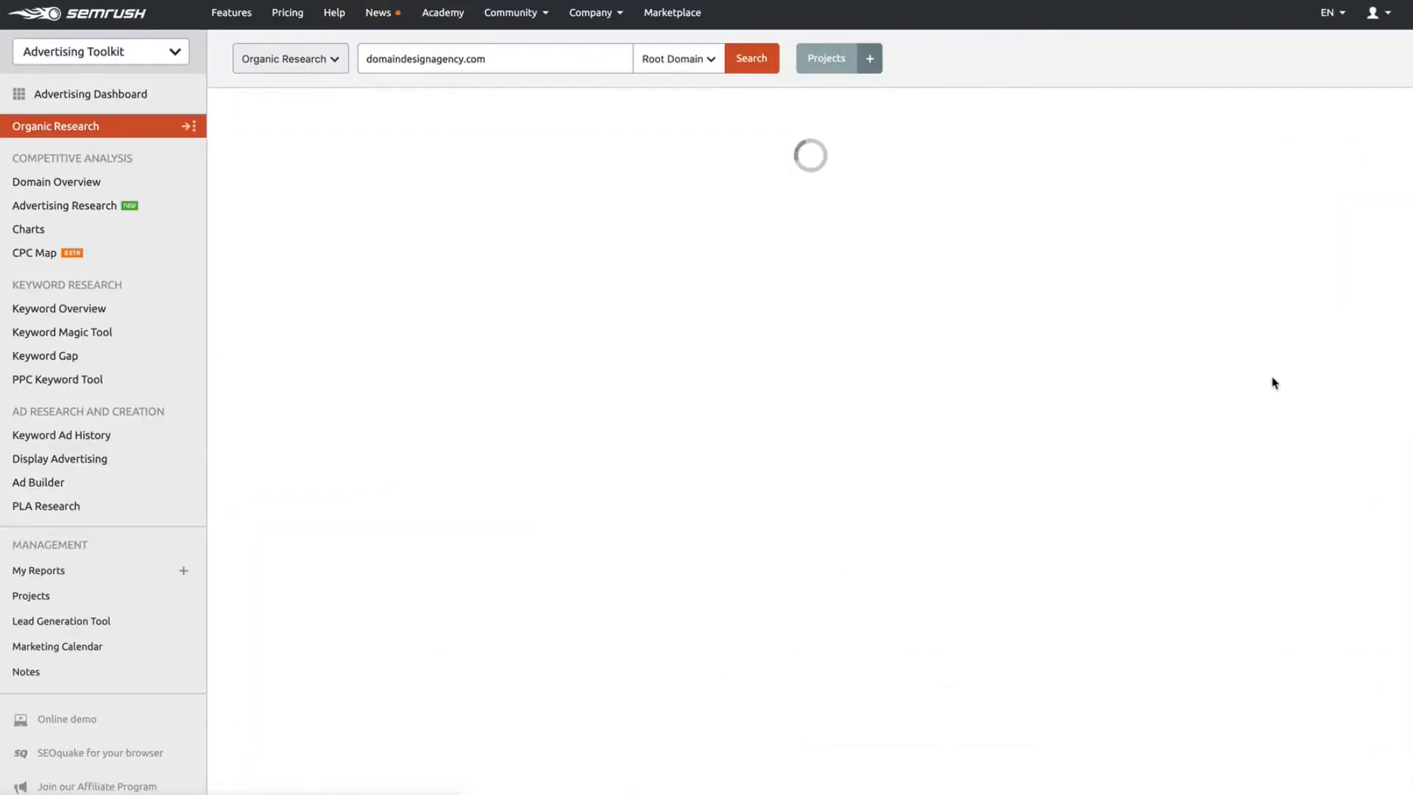
Scroll through domaindesignagency.com's 137 UK organic keyword positions, with 38 traffic and $496 cost.
left_click(751, 58)
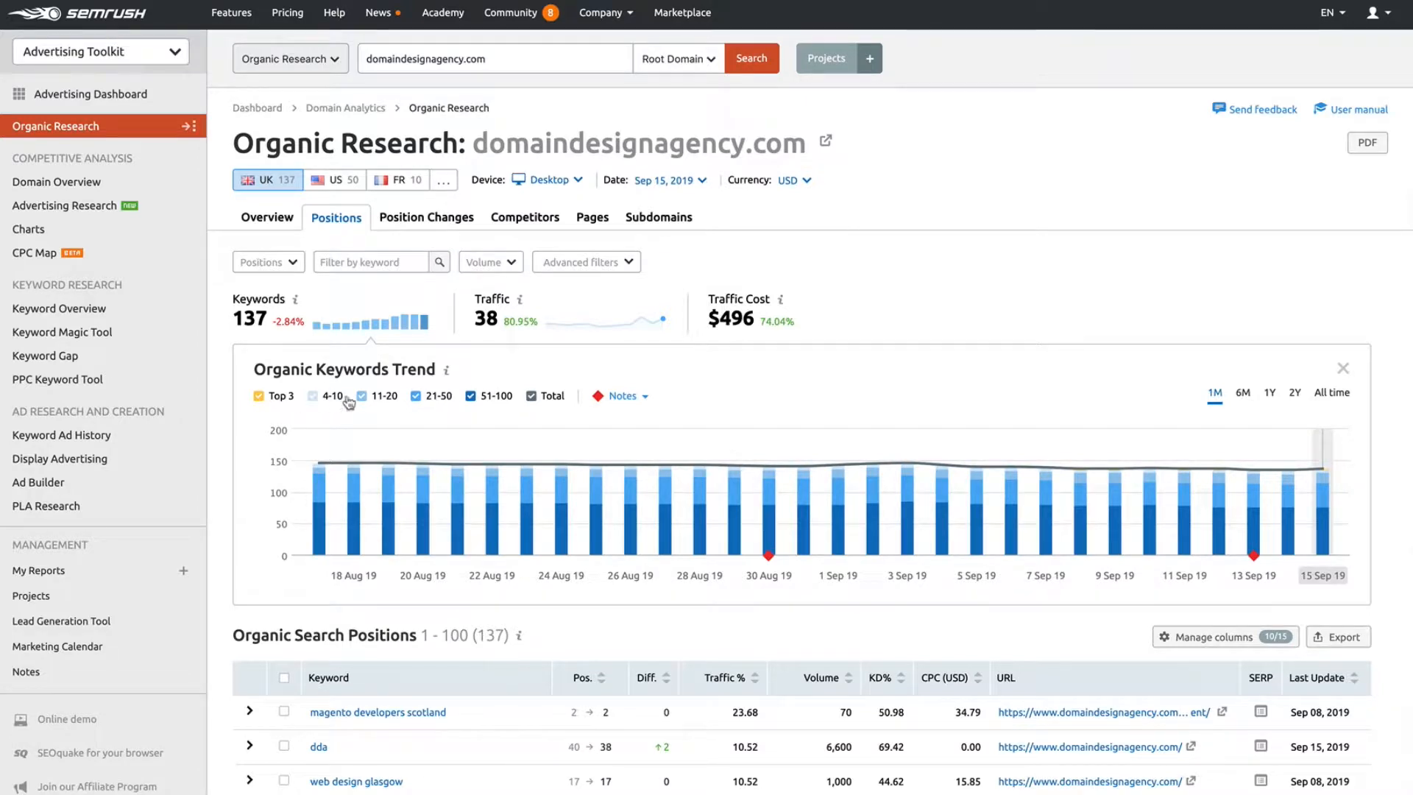
scroll("down", 3)
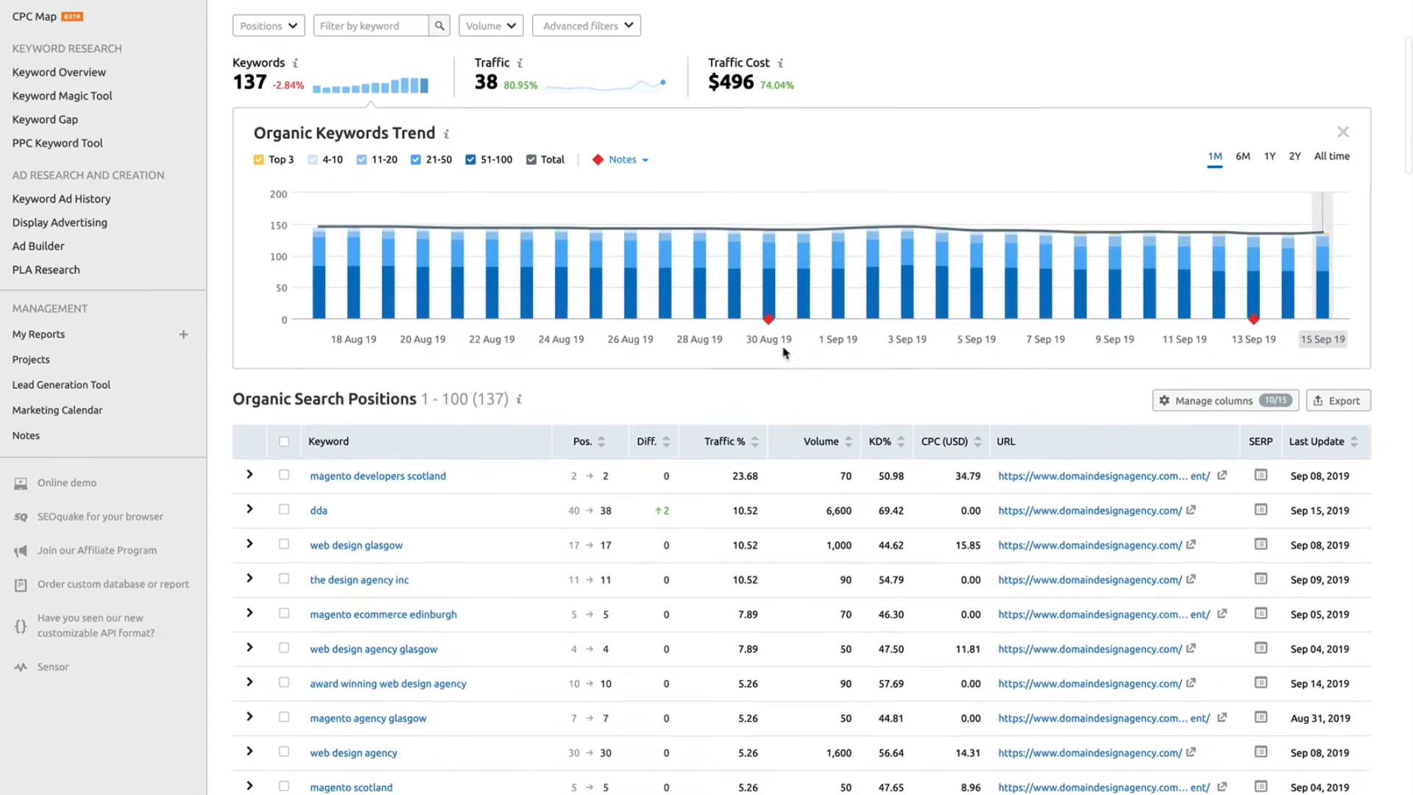
scroll("down", 3)
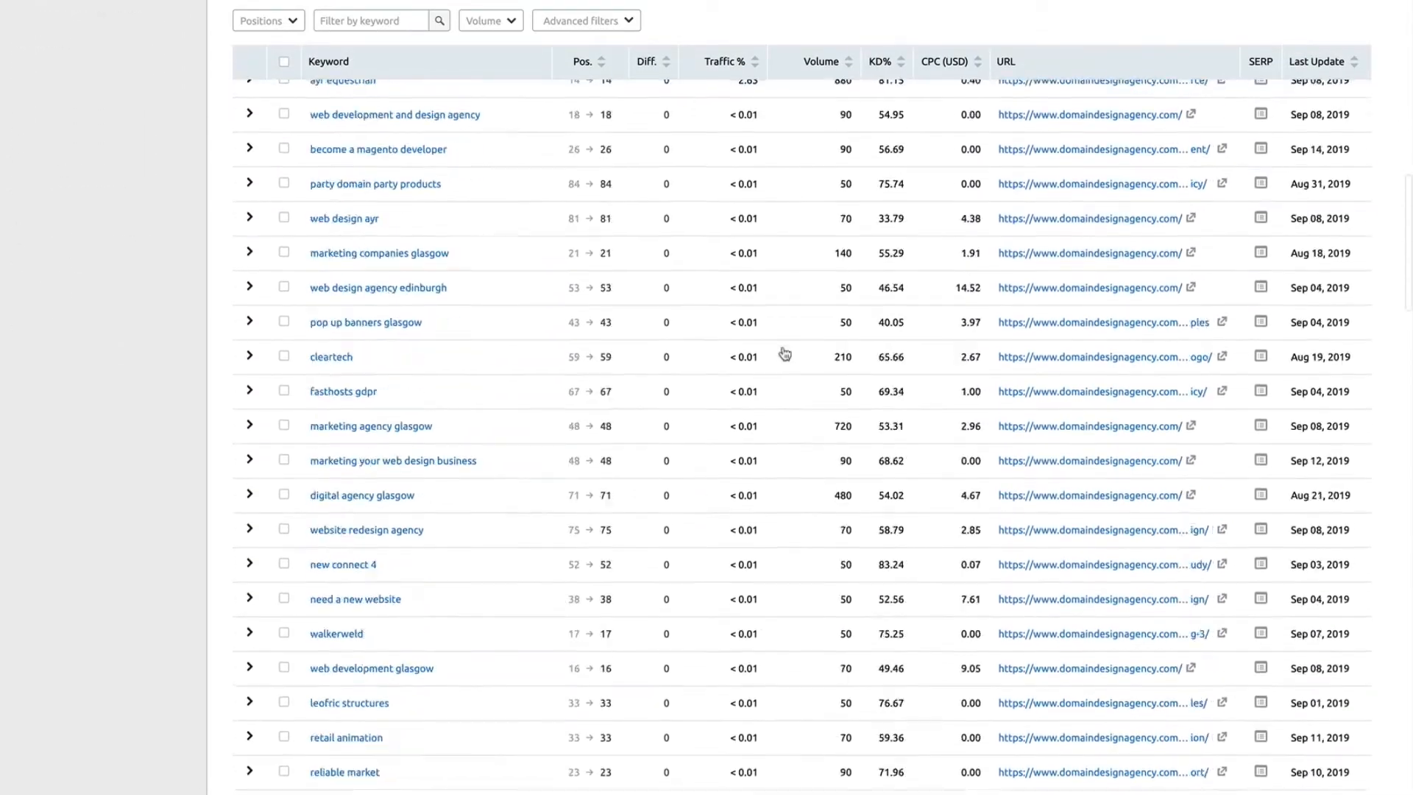
scroll("down", 3)
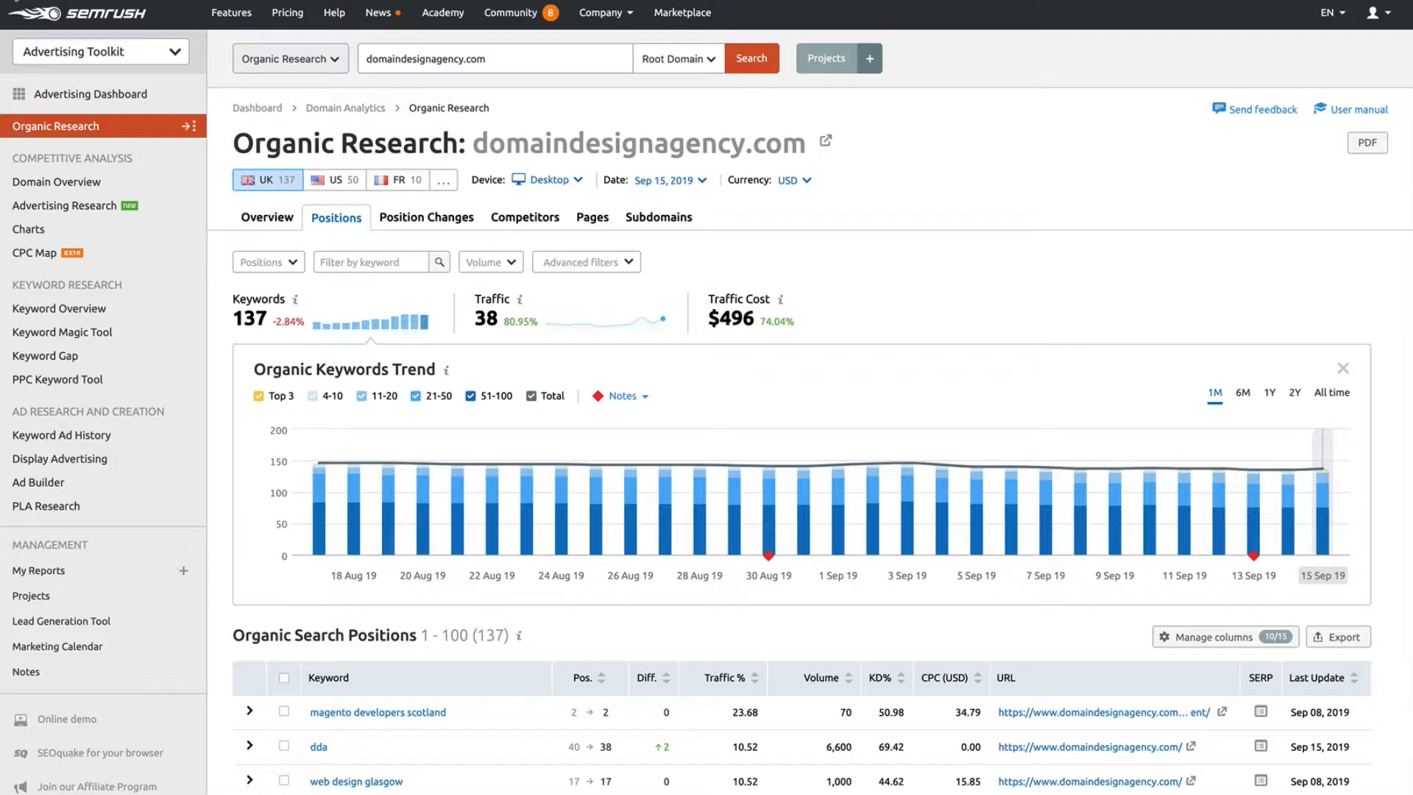
mouse_move(87, 211)
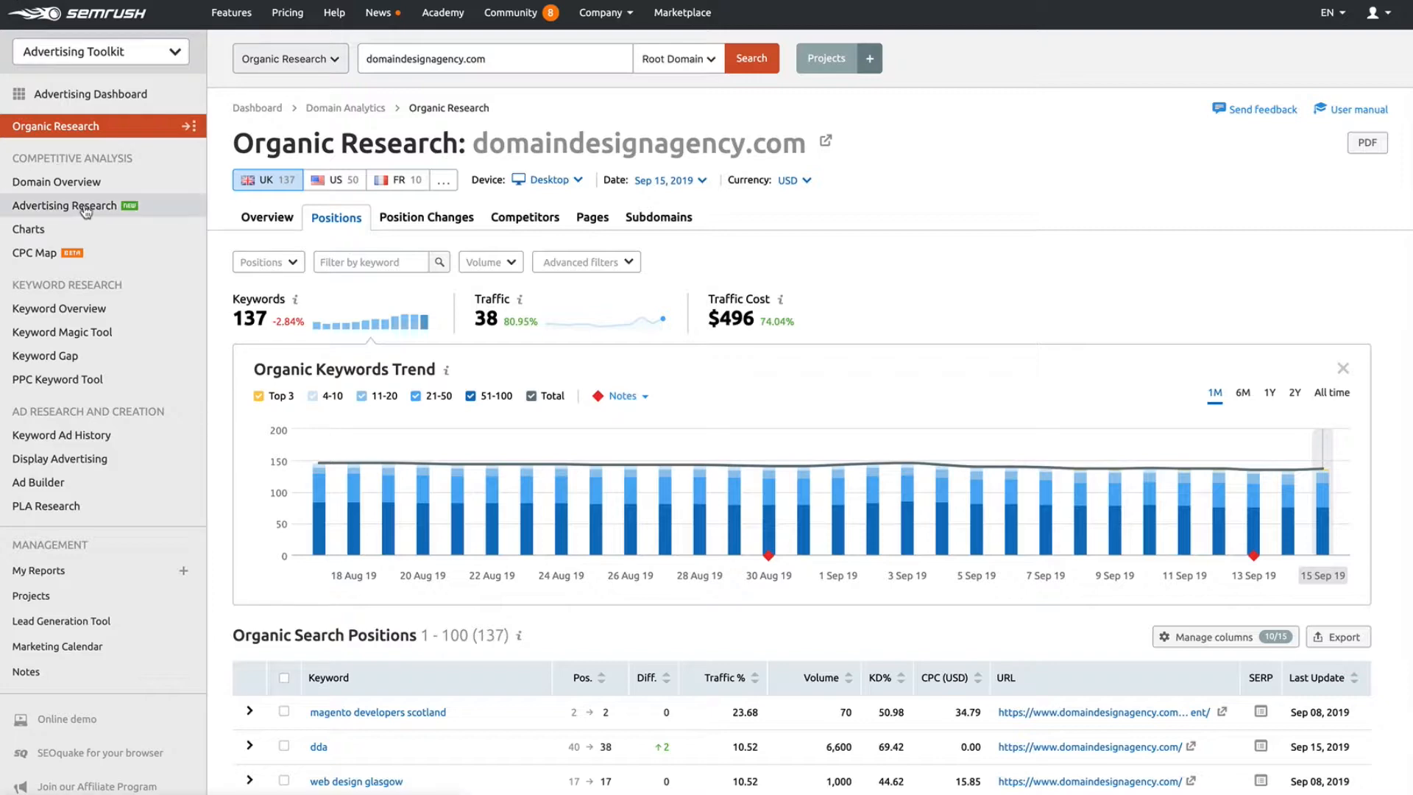
Switch domaindesignagency.com to Advertising Research and browse its 9 paid competitors, led by aillum.com.
left_click(73, 205)
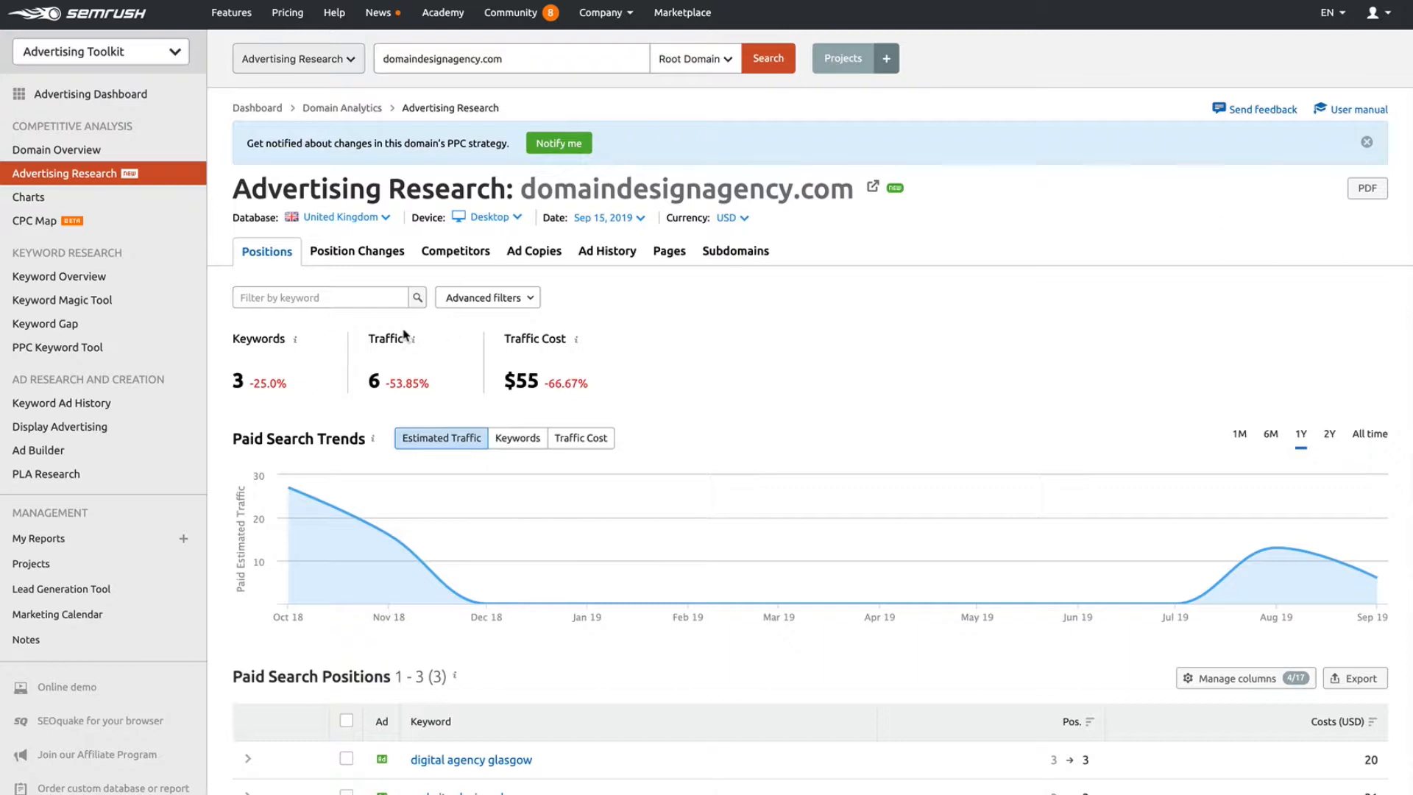
left_click(455, 250)
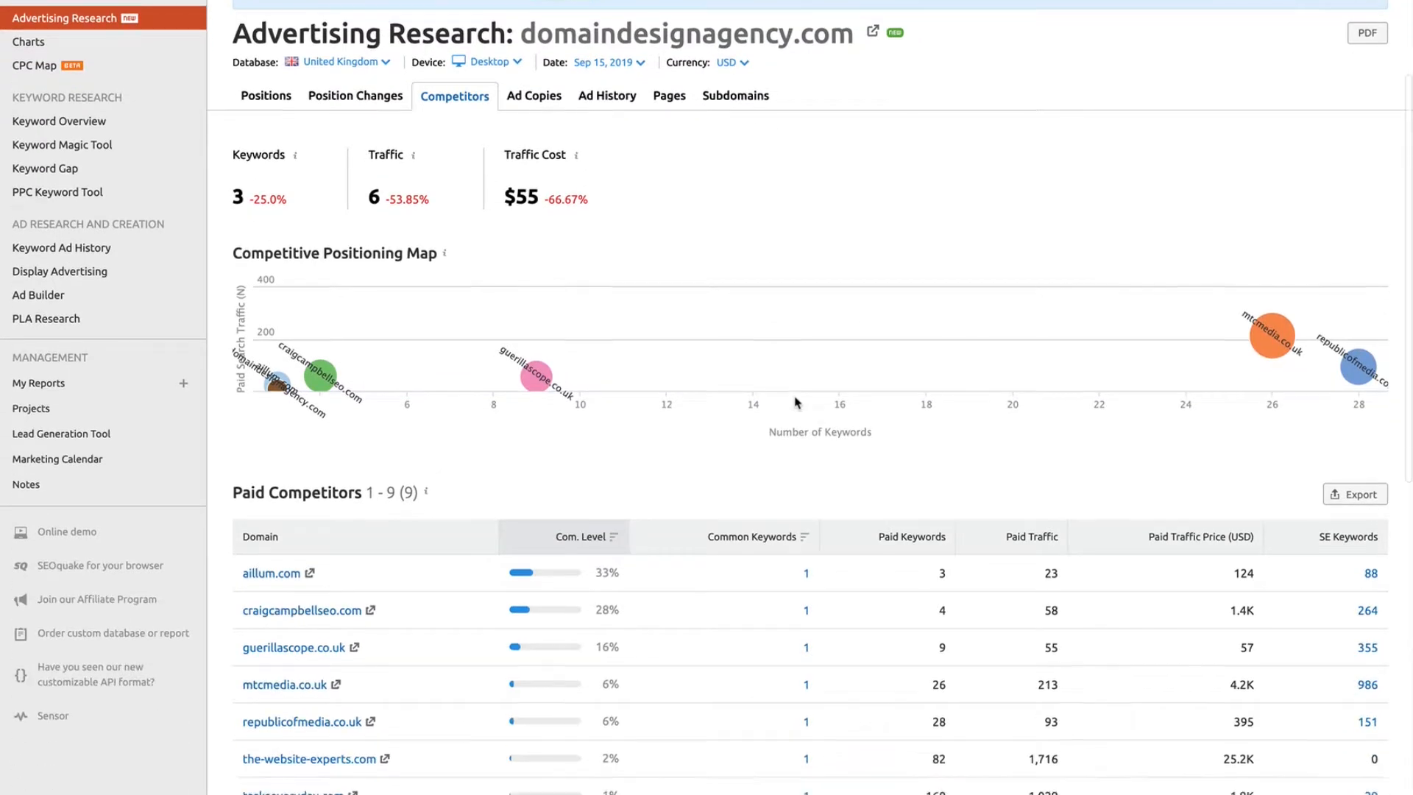
scroll("down", 3)
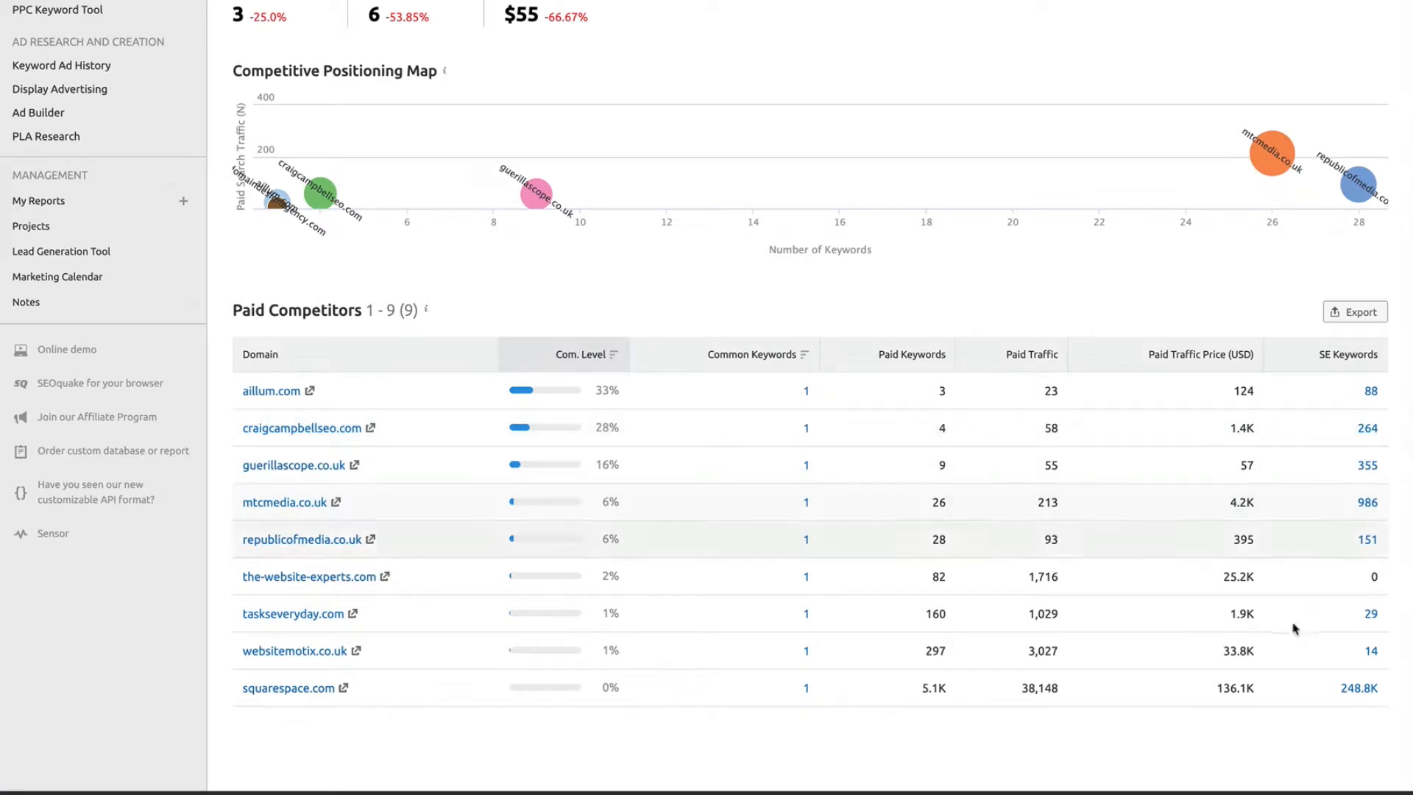
mouse_move(1065, 719)
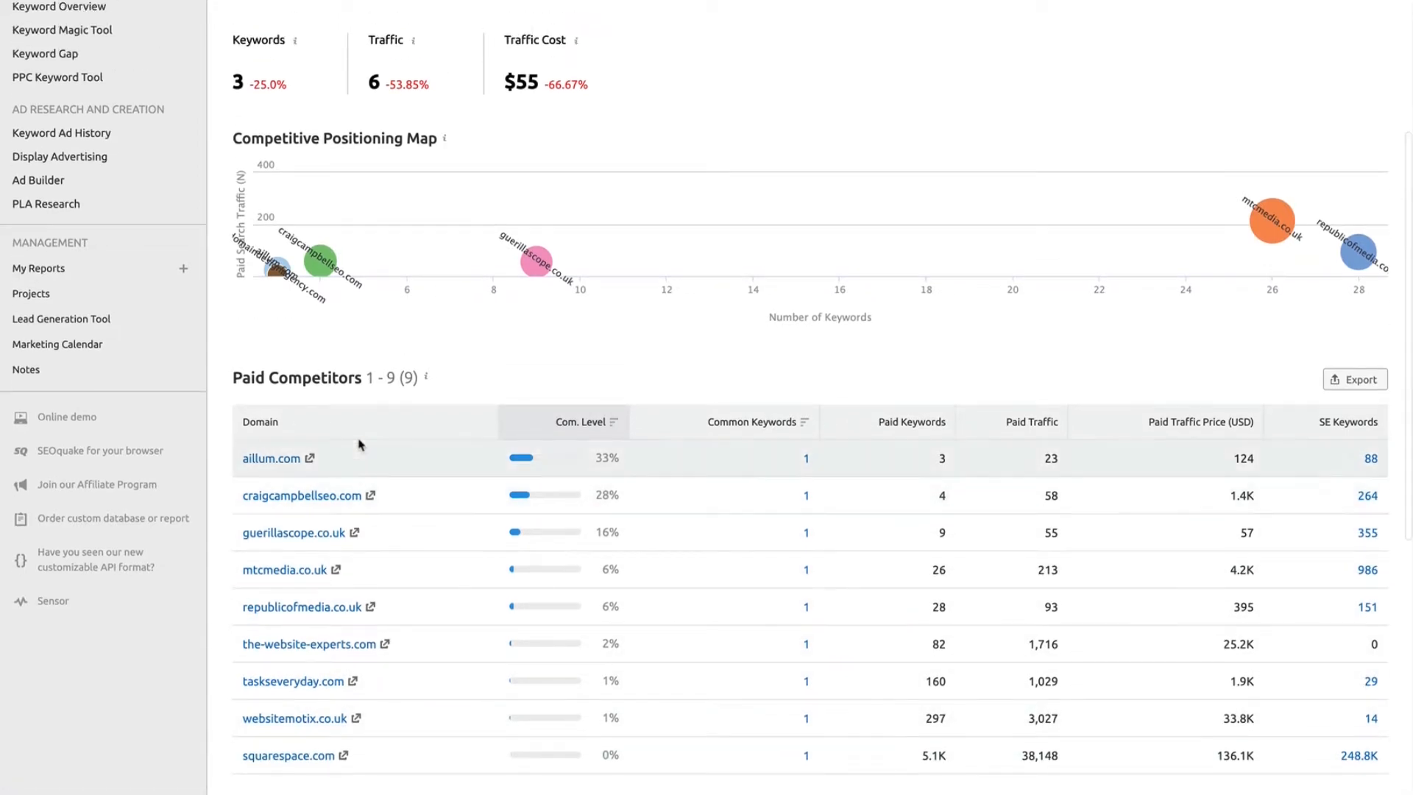
scroll("up", 3)
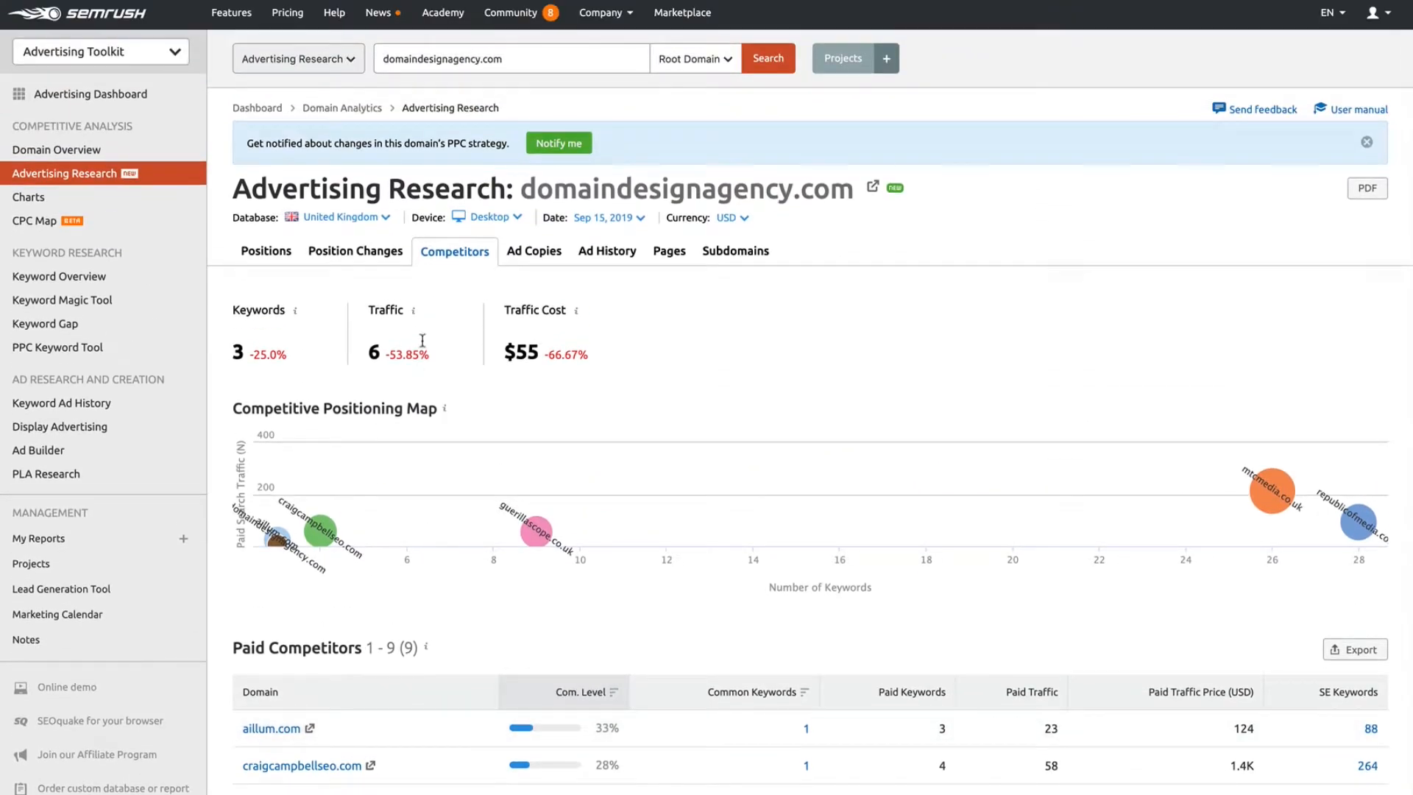
mouse_move(552, 262)
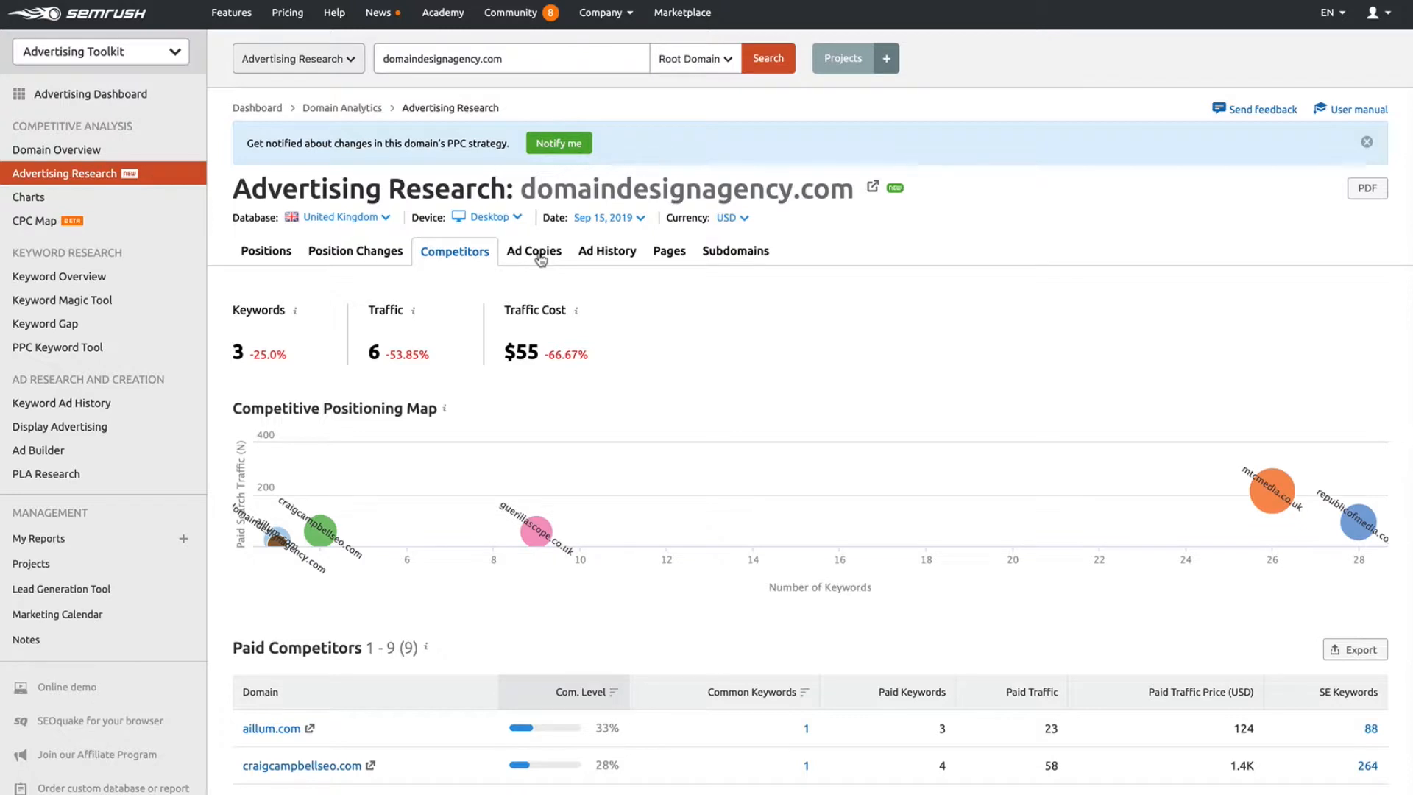
left_click(534, 251)
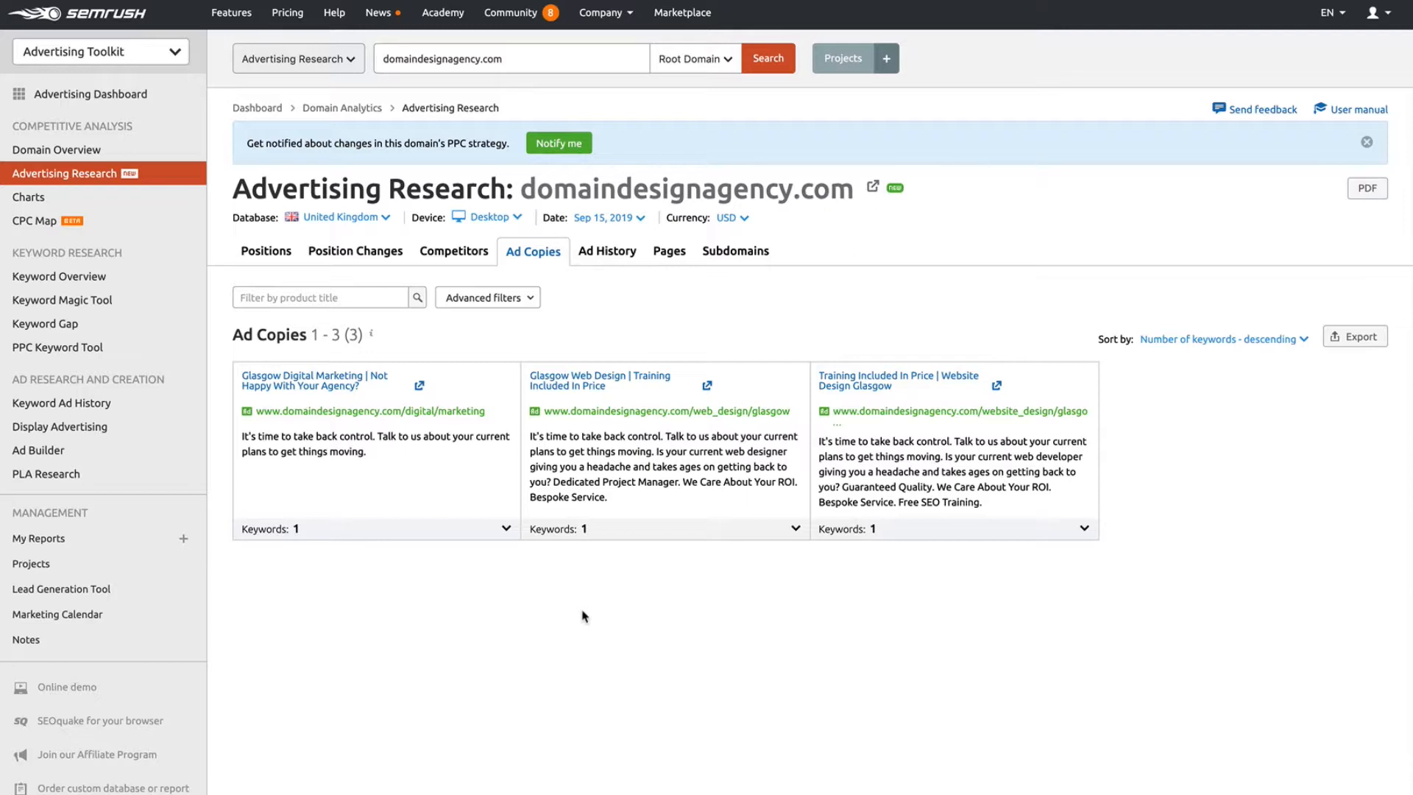
mouse_move(455, 447)
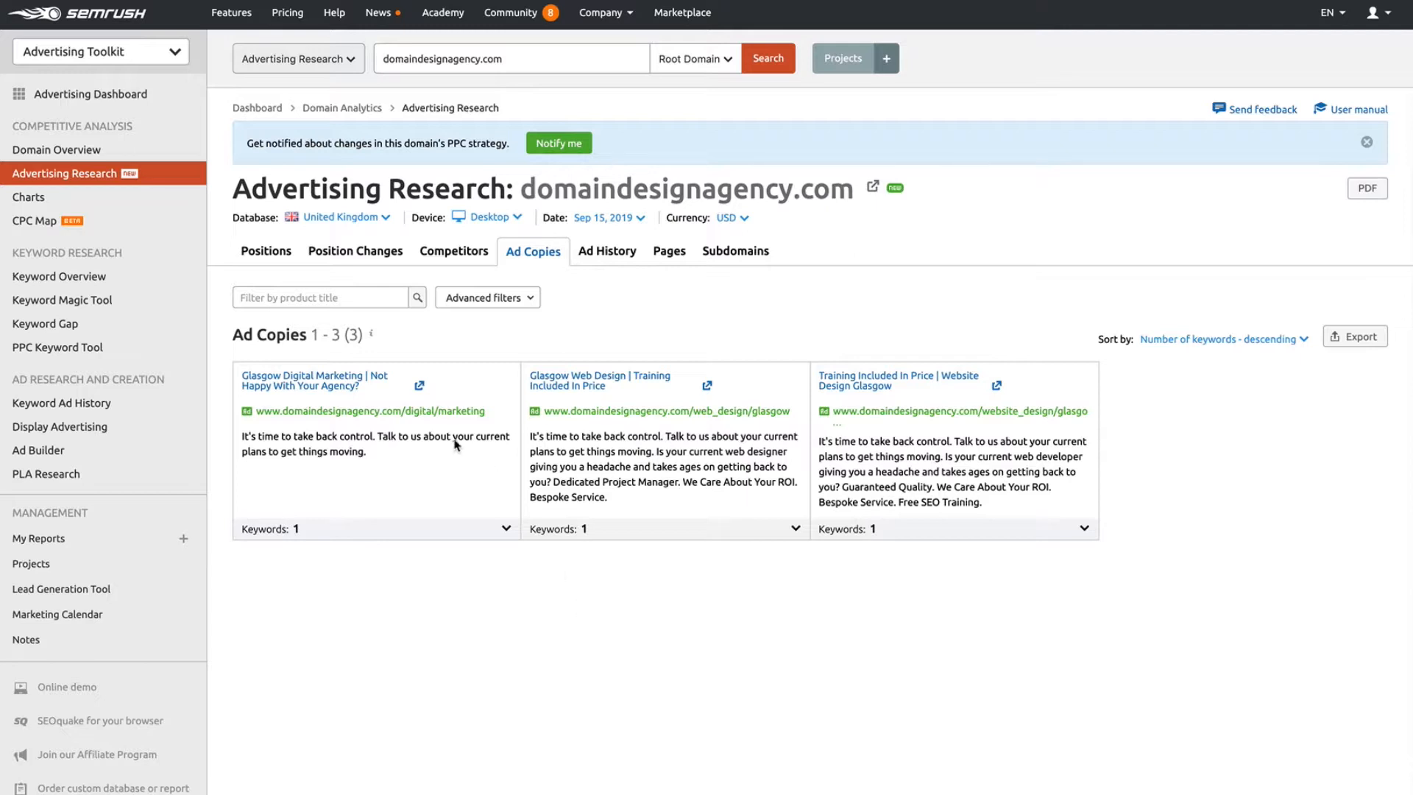
mouse_move(654, 431)
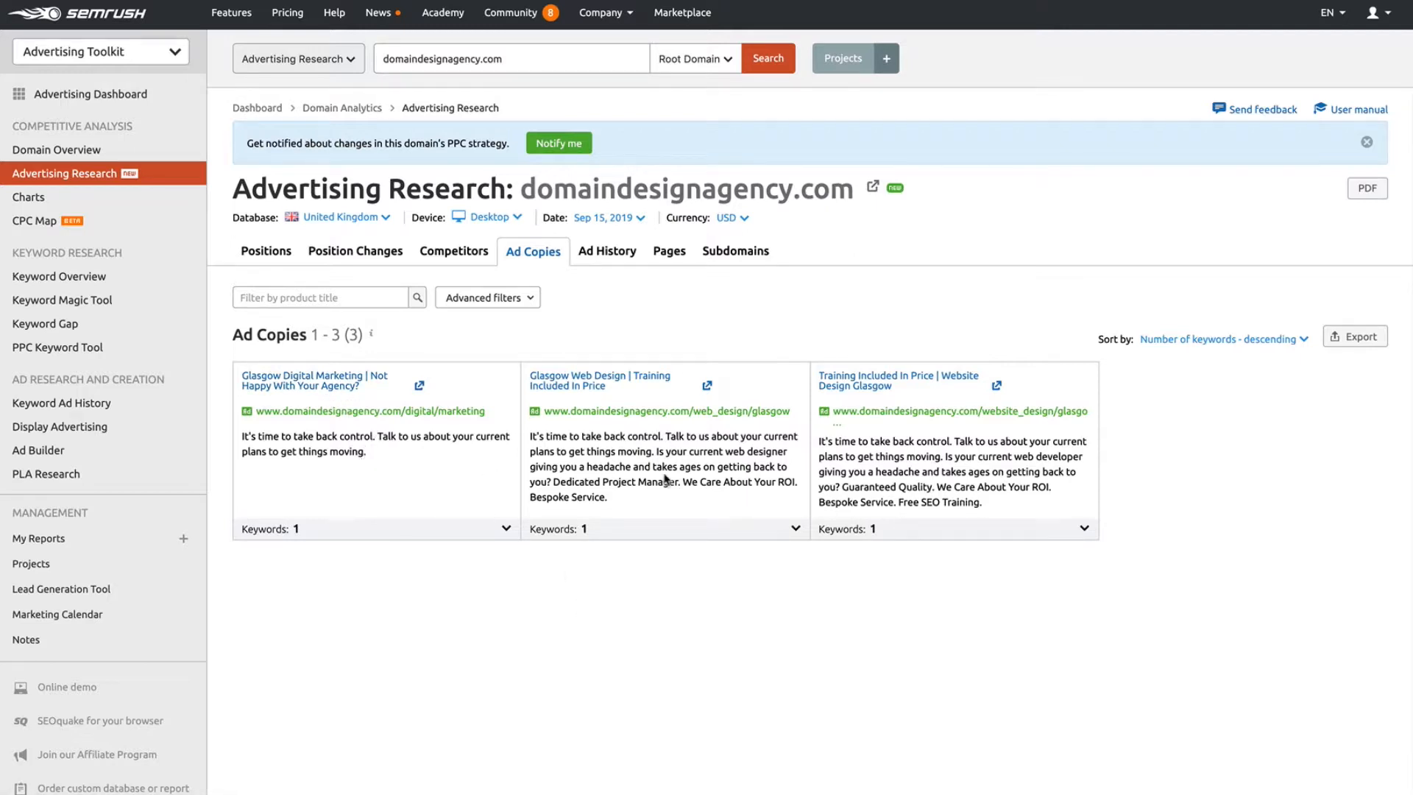
mouse_move(991, 512)
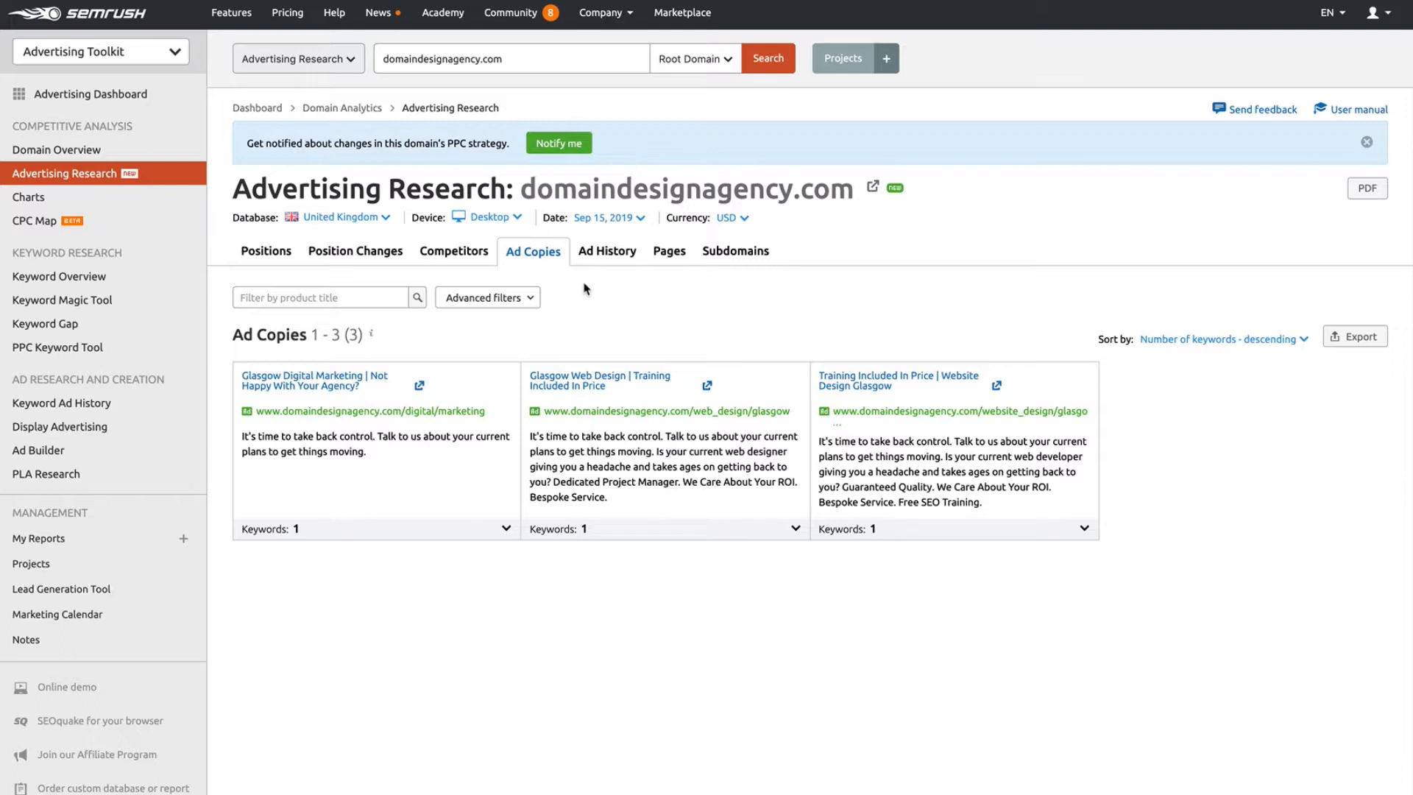
mouse_move(636, 289)
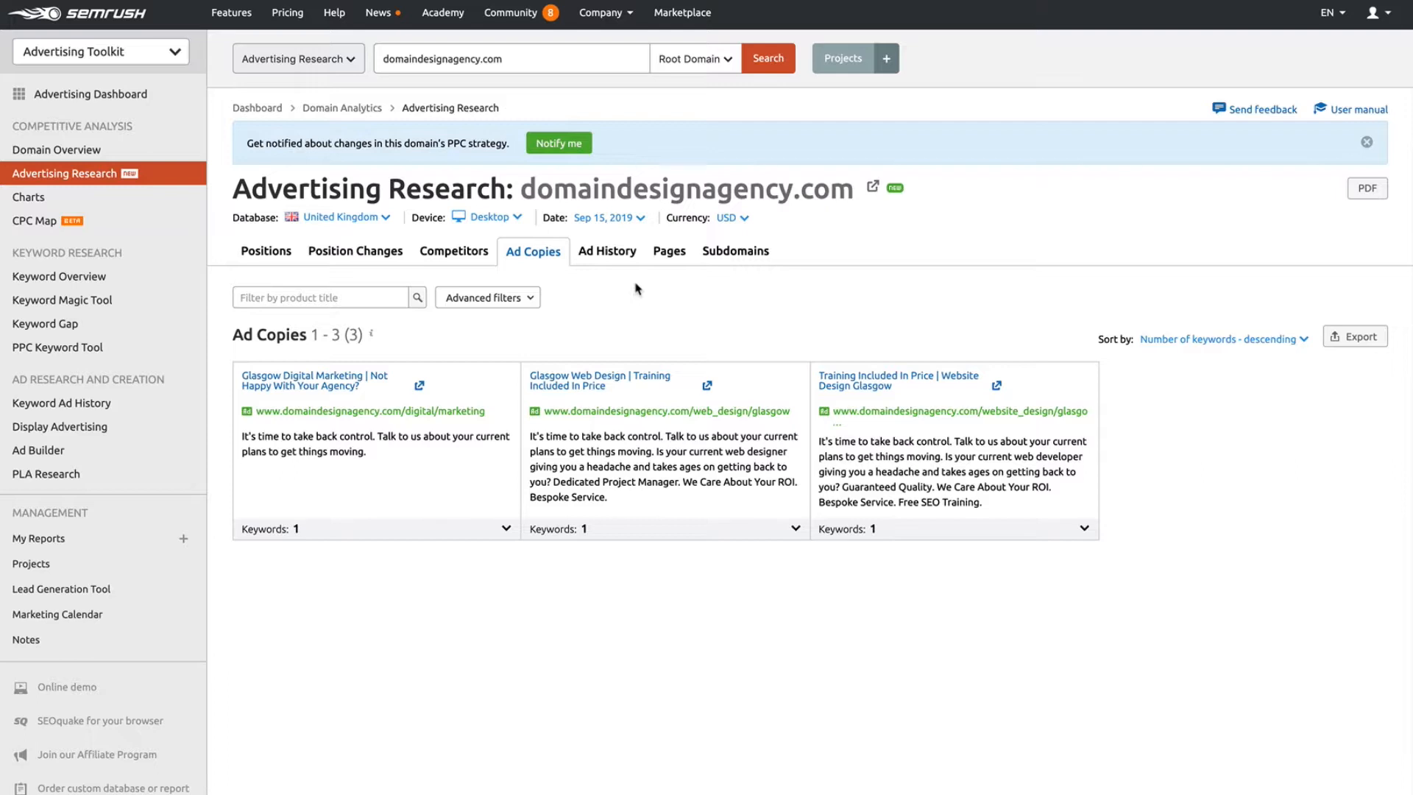
mouse_move(618, 261)
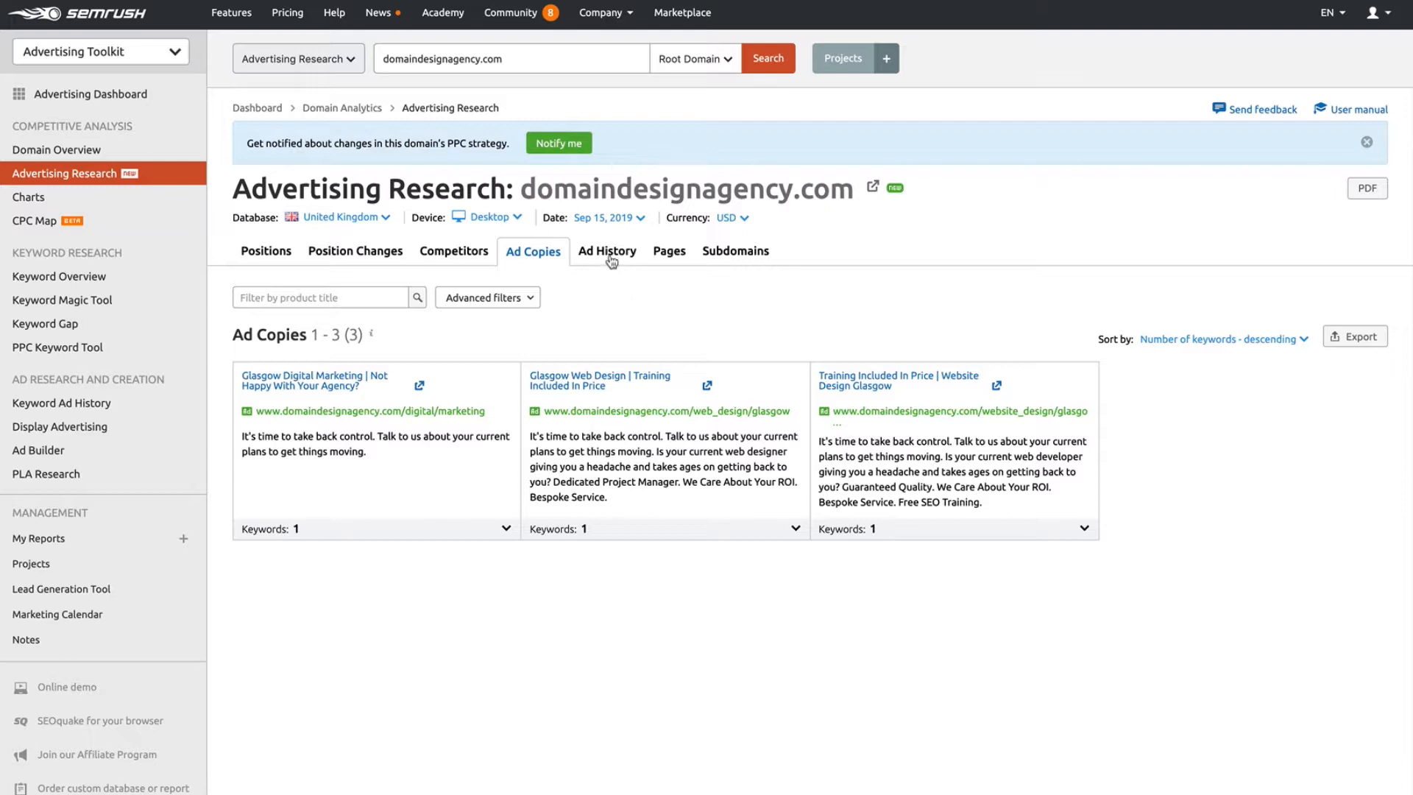
Show domaindesignagency.com's Ad History for five Glasgow web design keywords.
left_click(606, 251)
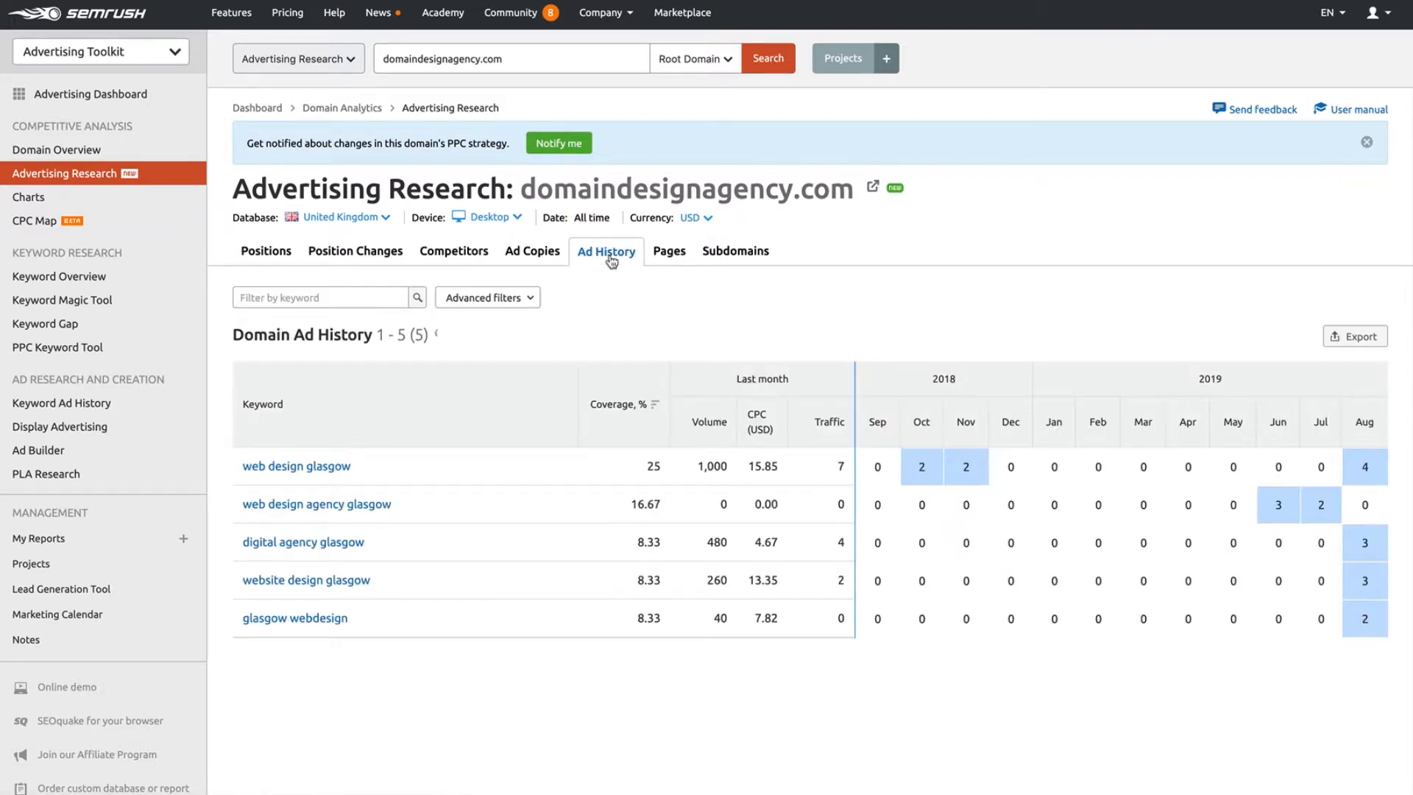
mouse_move(629, 473)
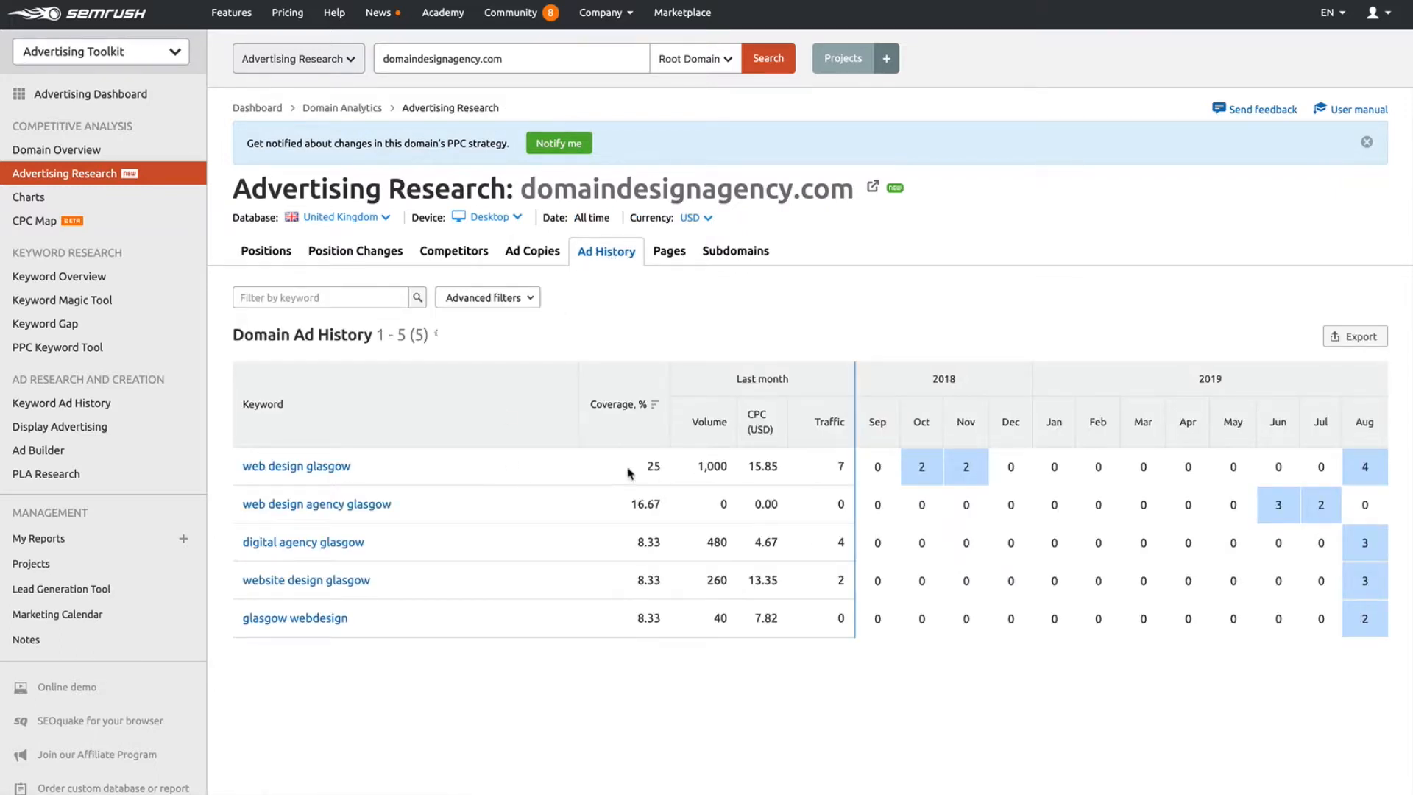
mouse_move(1234, 571)
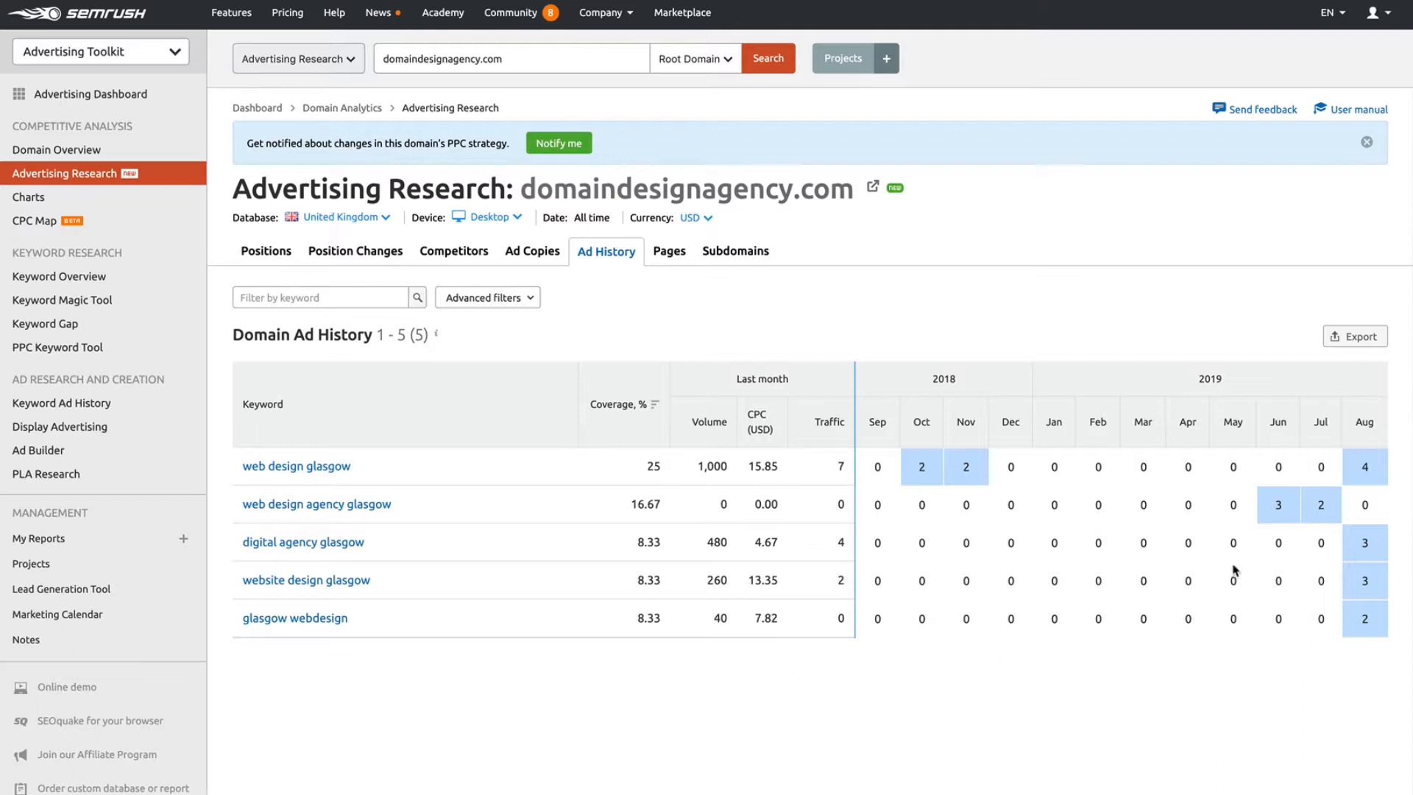
mouse_move(948, 388)
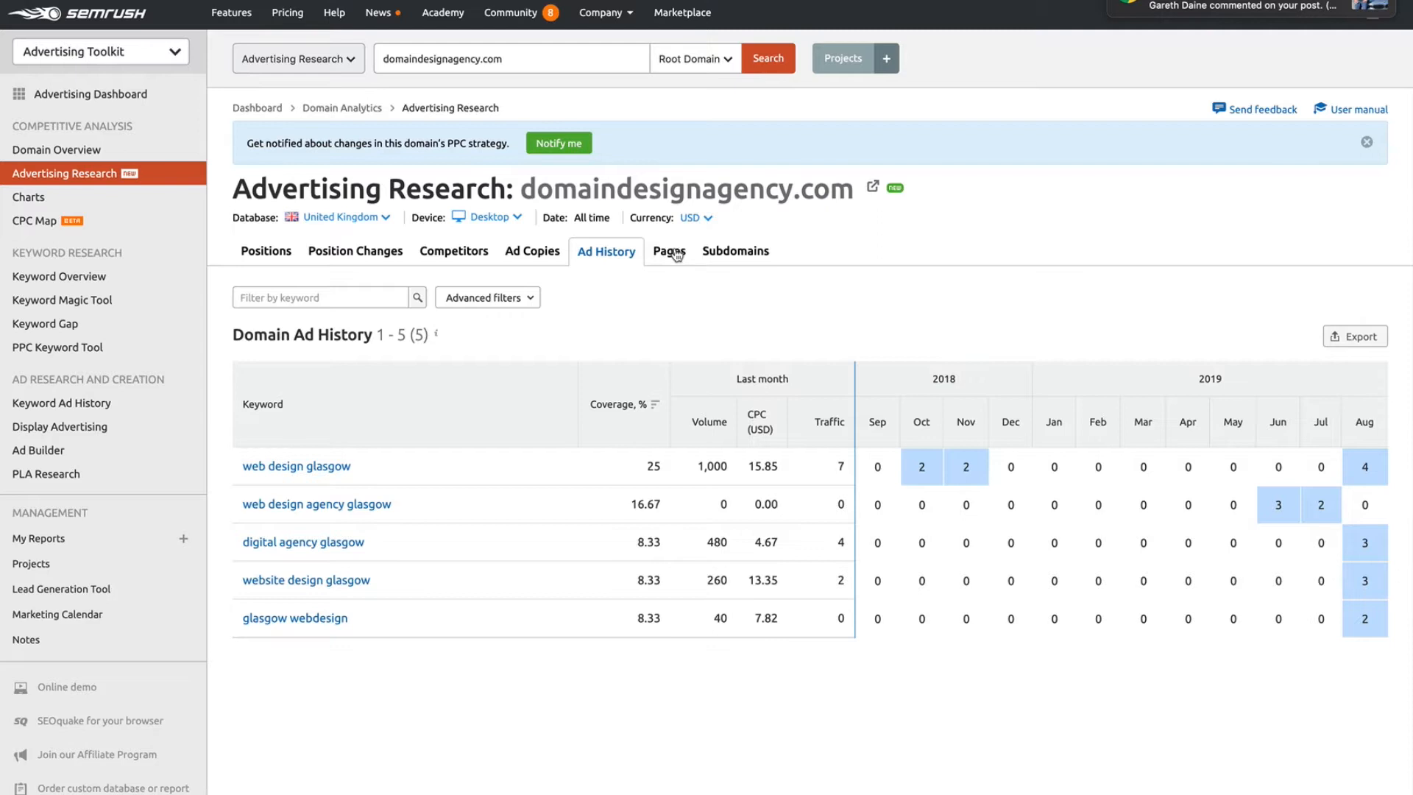
List domaindesignagency.com's three paid pages, led by the Glasgow web design page at 53.84%.
left_click(668, 251)
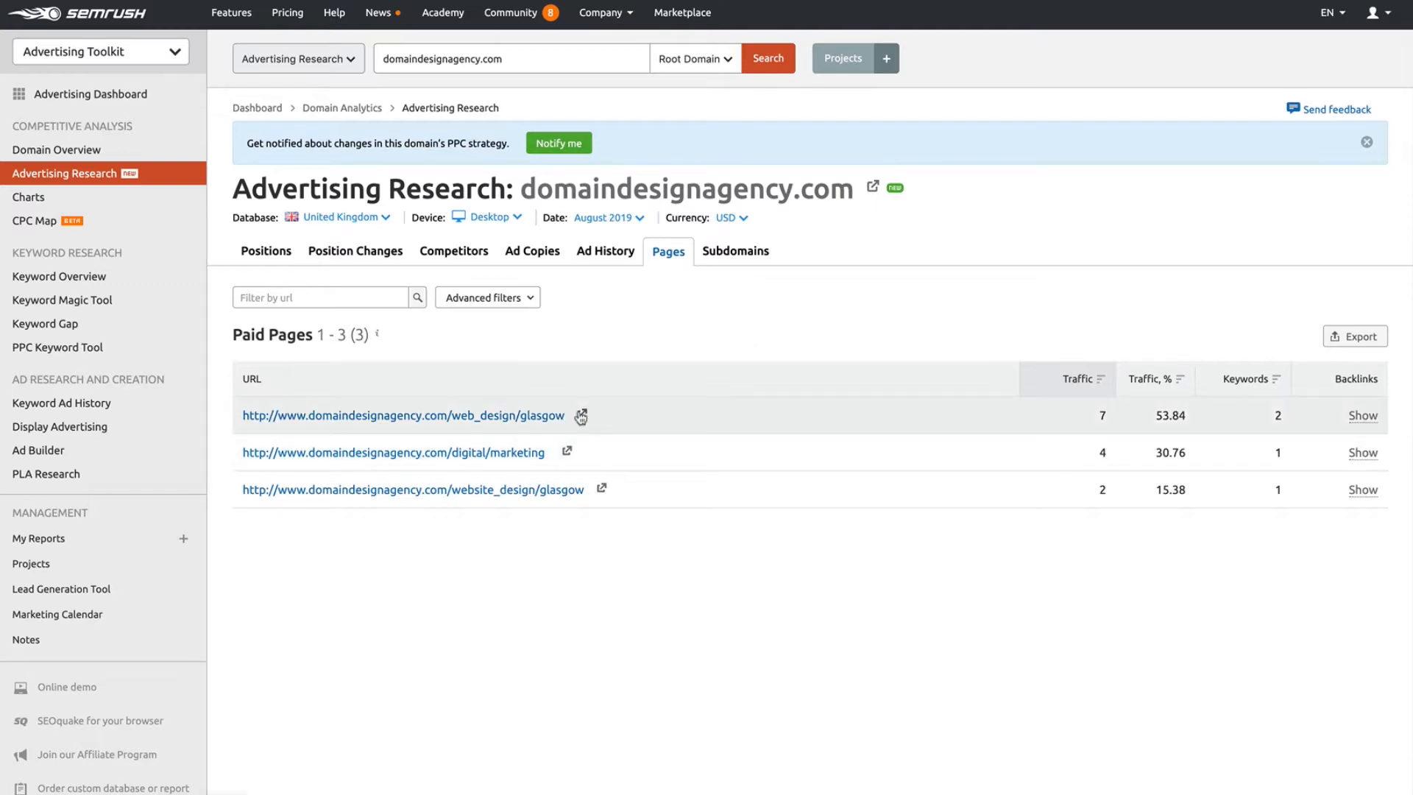
left_click(578, 415)
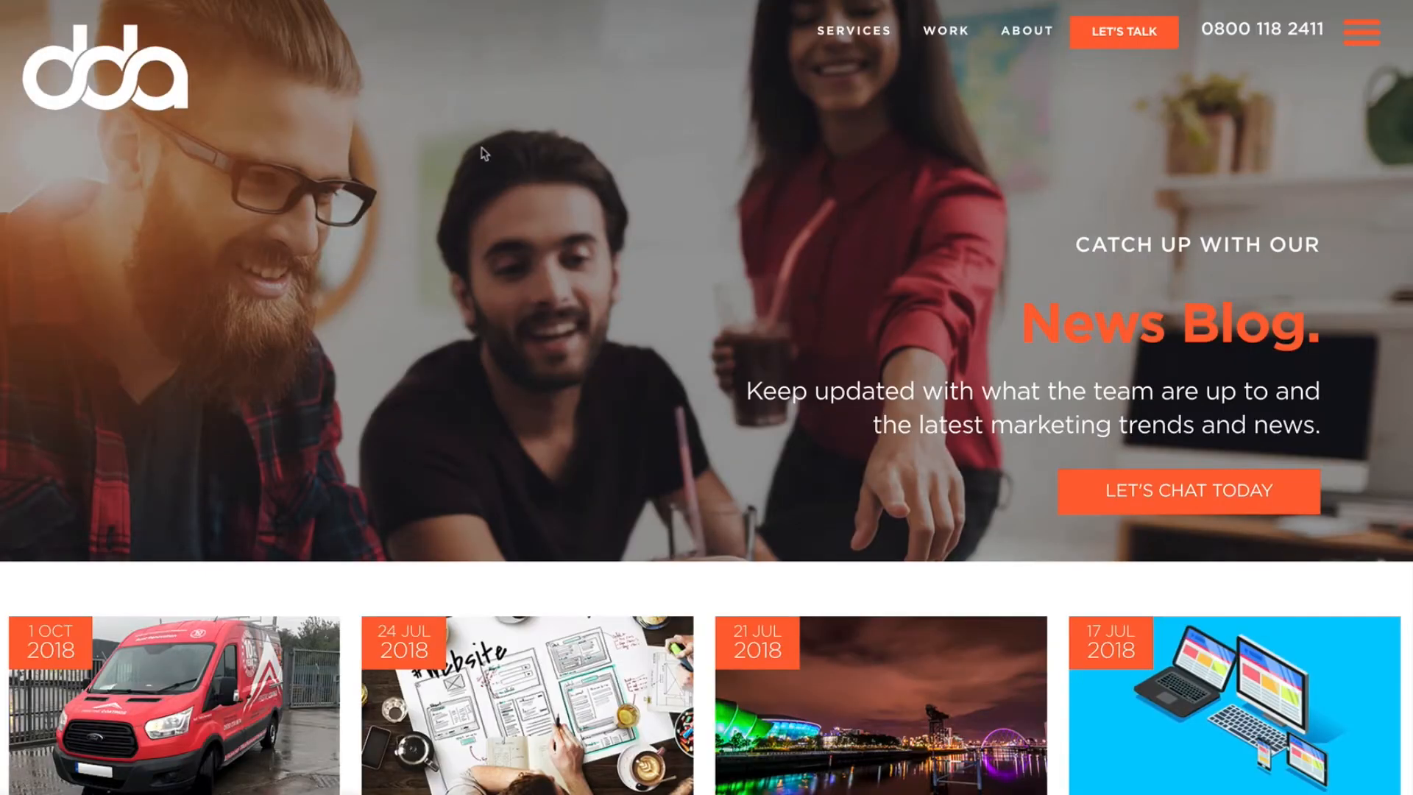
scroll("down", 3)
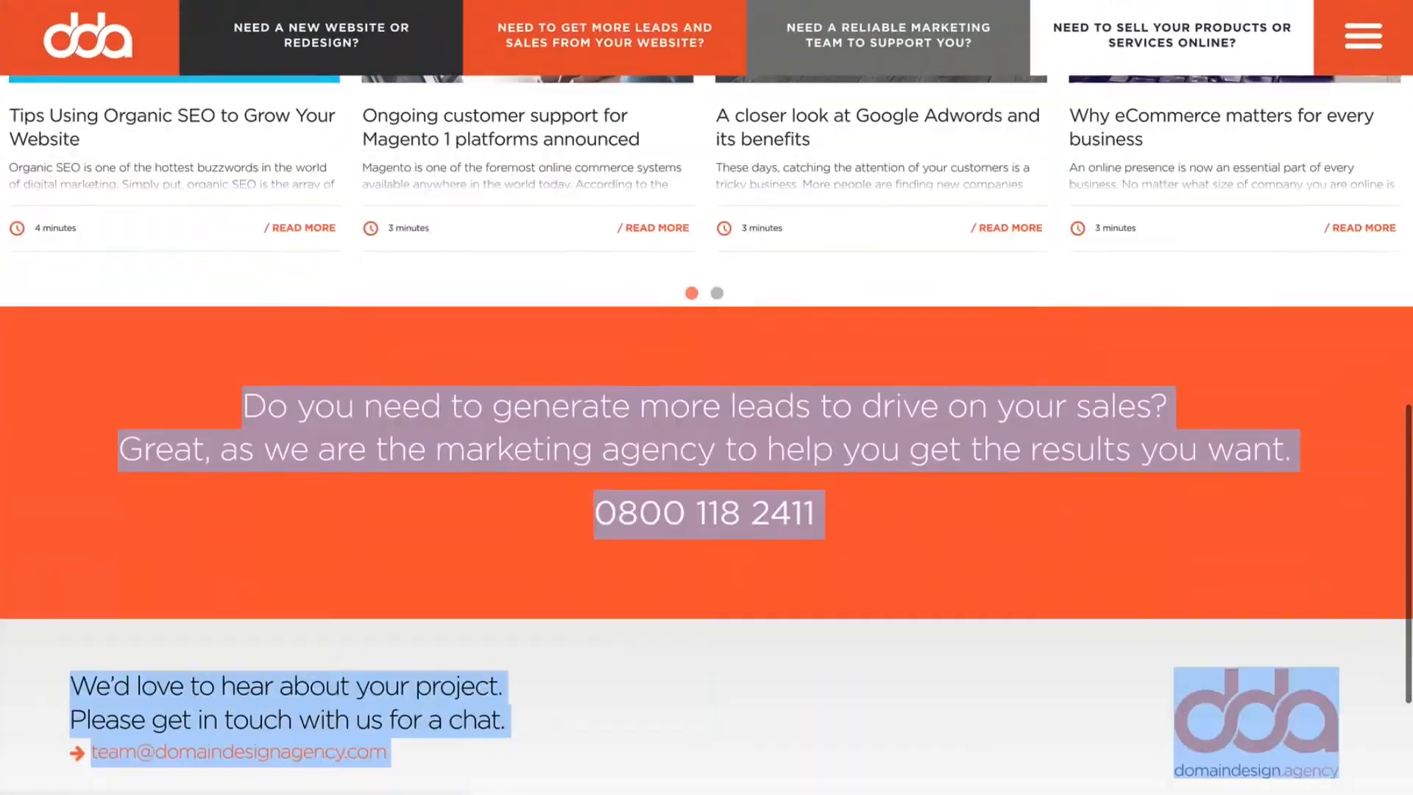
scroll("up", 3)
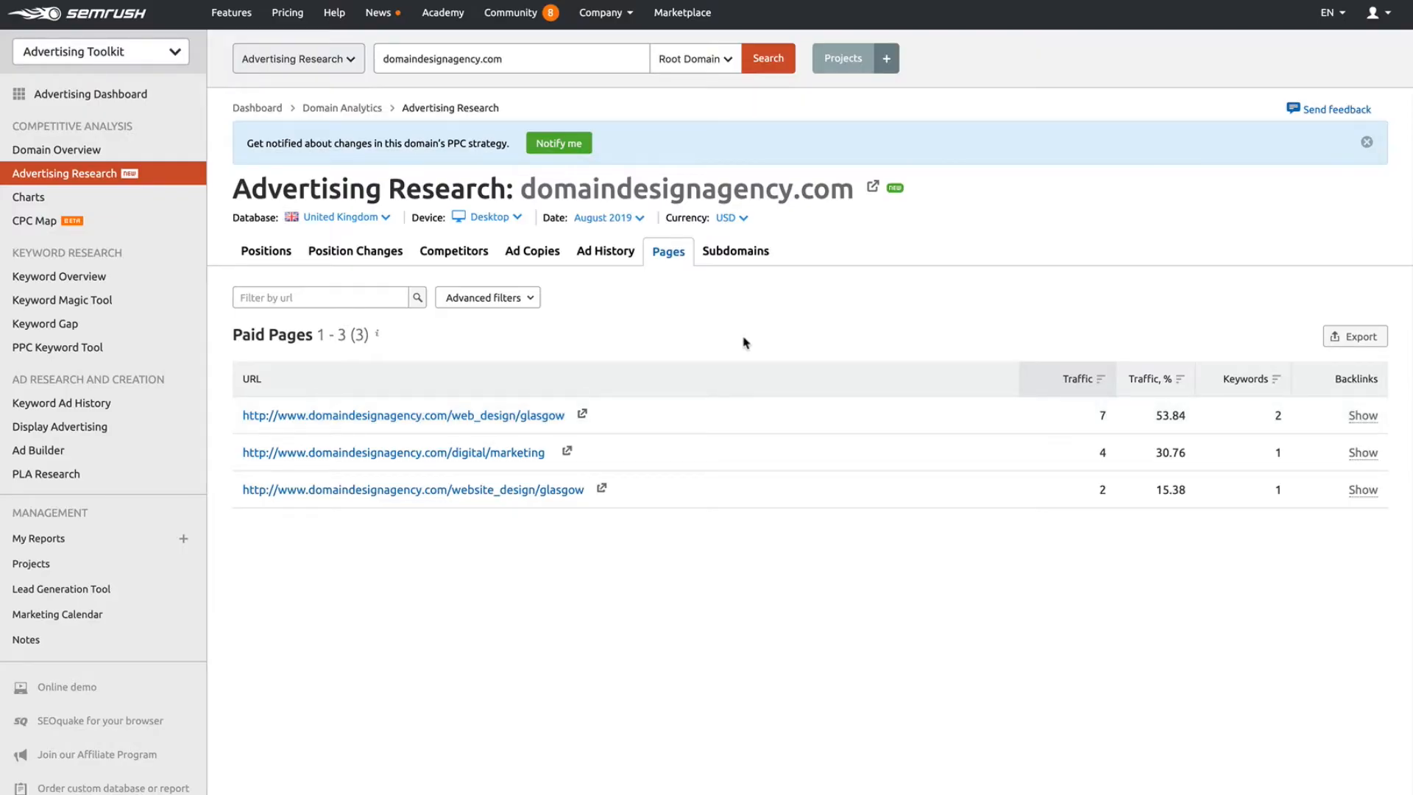
left_click(734, 251)
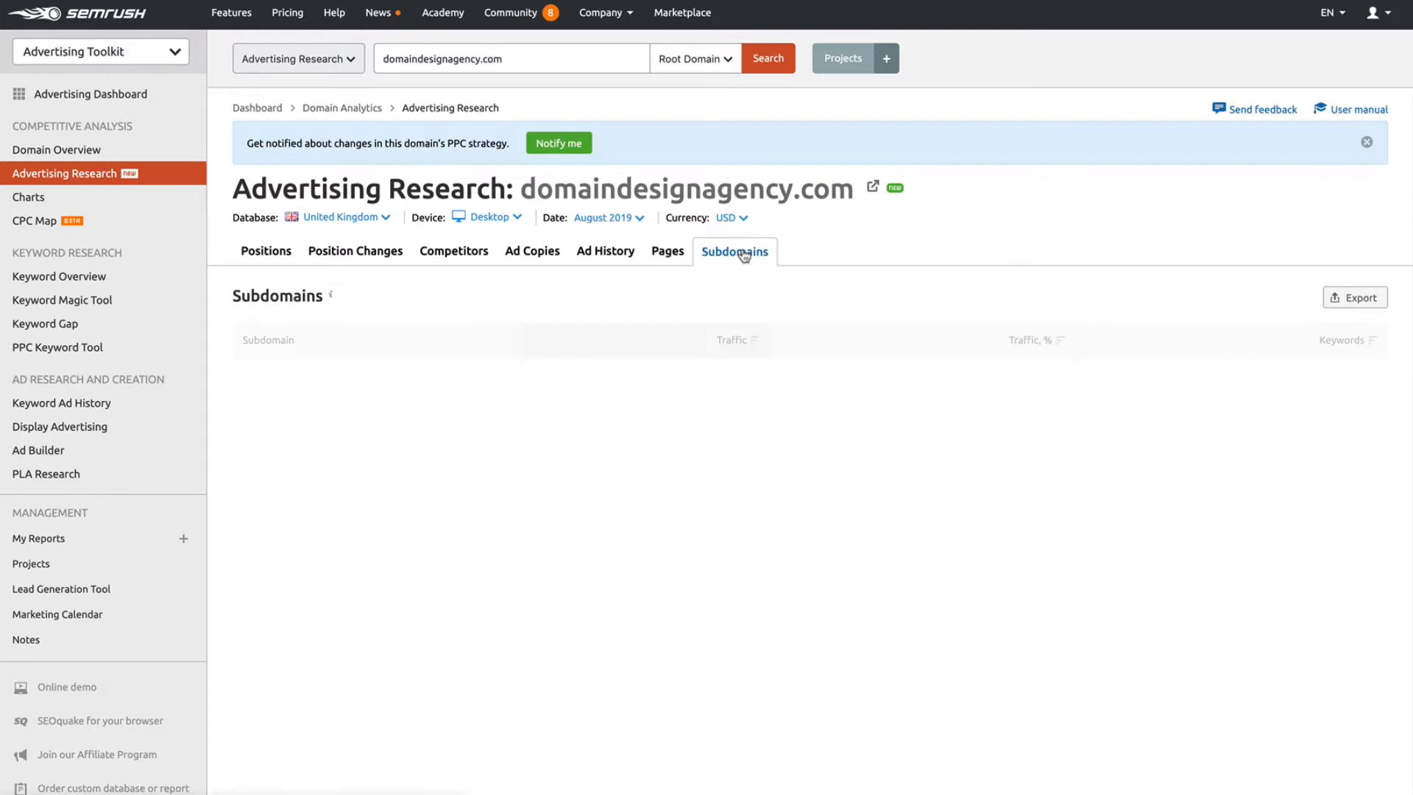
left_click(734, 252)
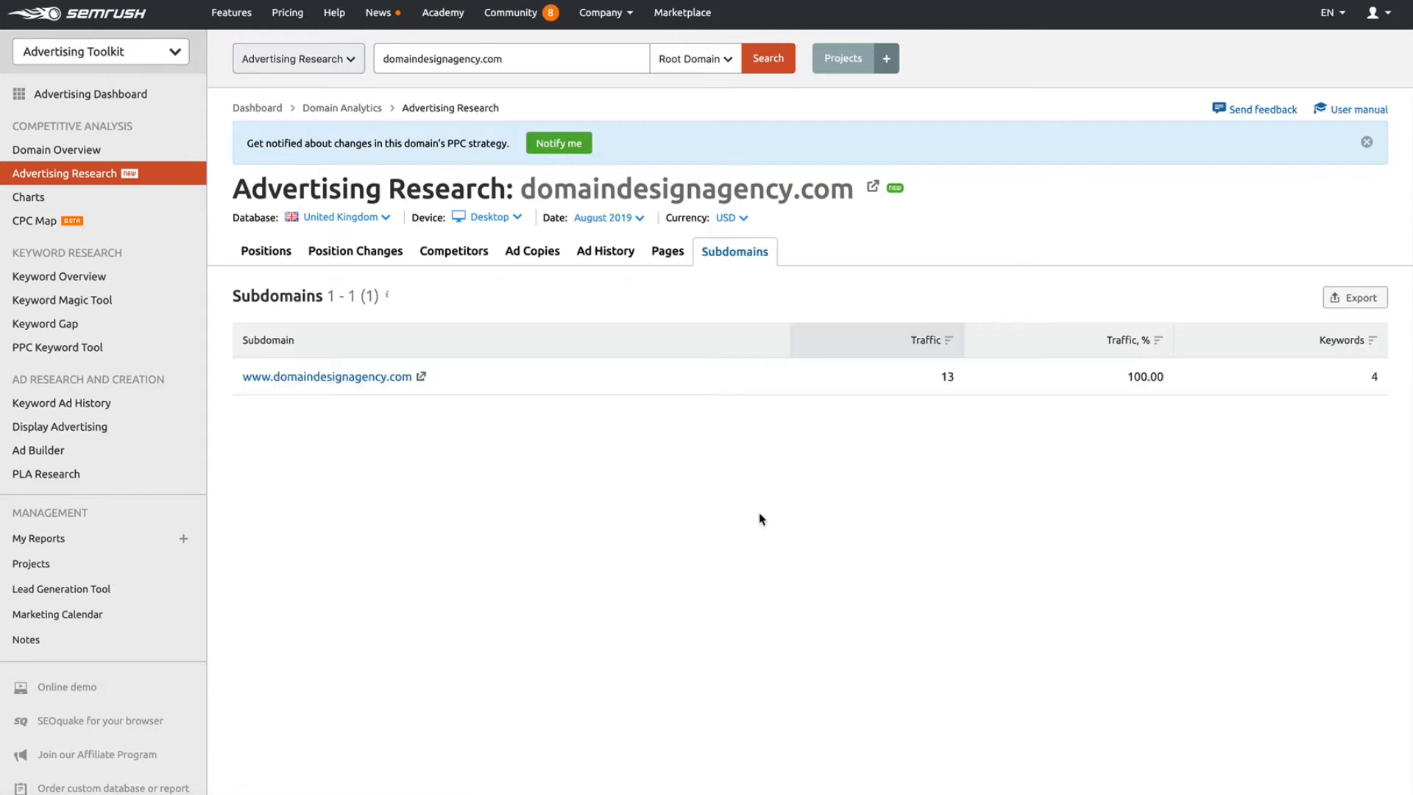
mouse_move(426, 460)
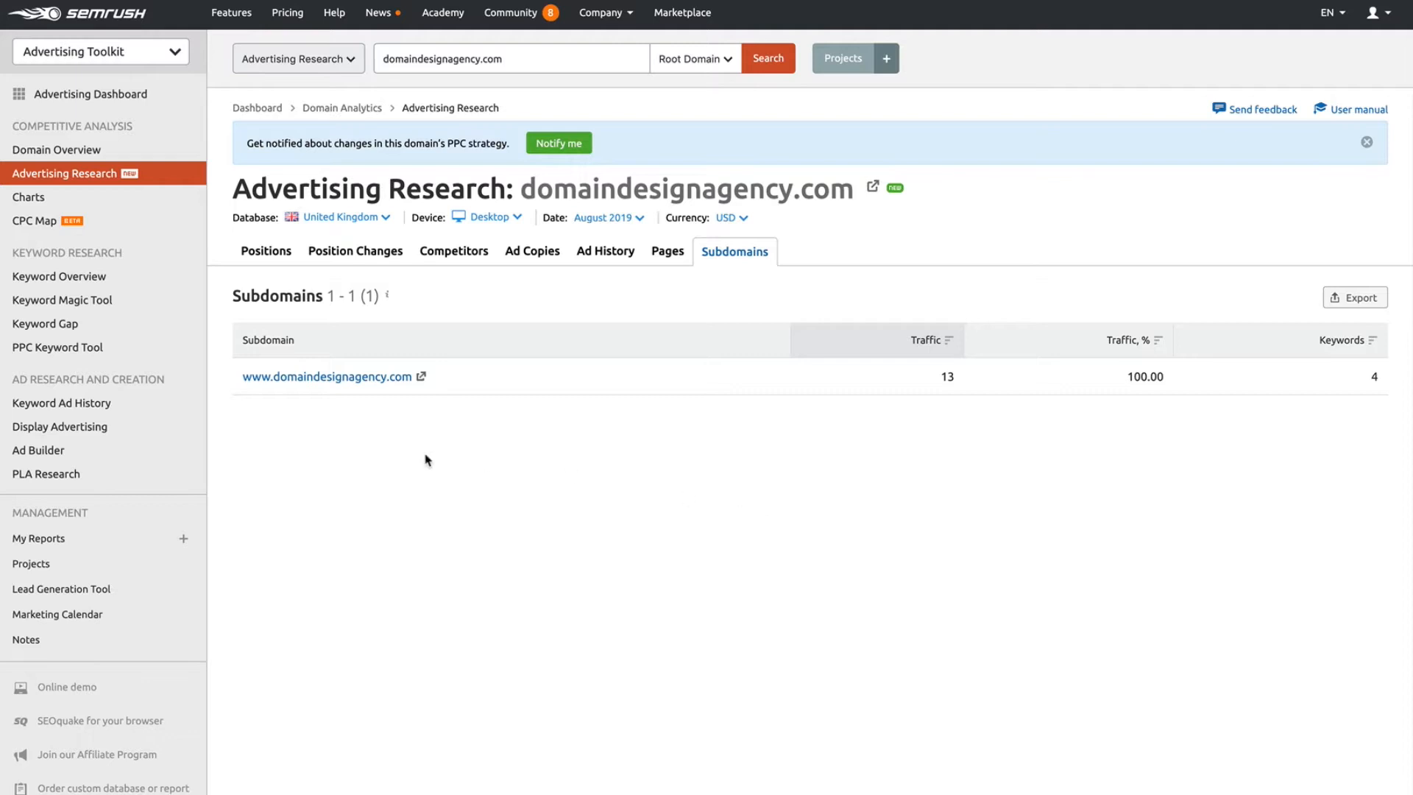
mouse_move(568, 531)
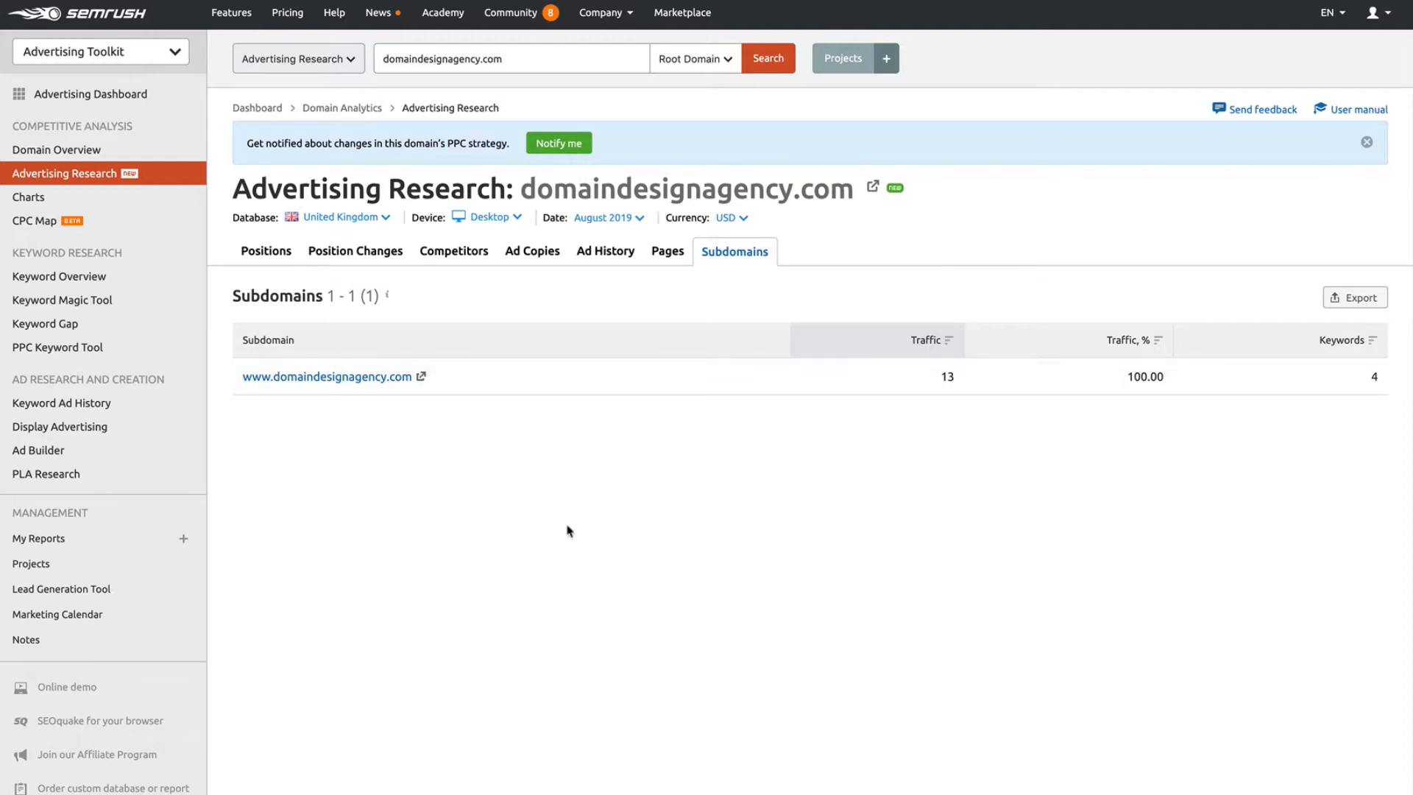
mouse_move(412, 409)
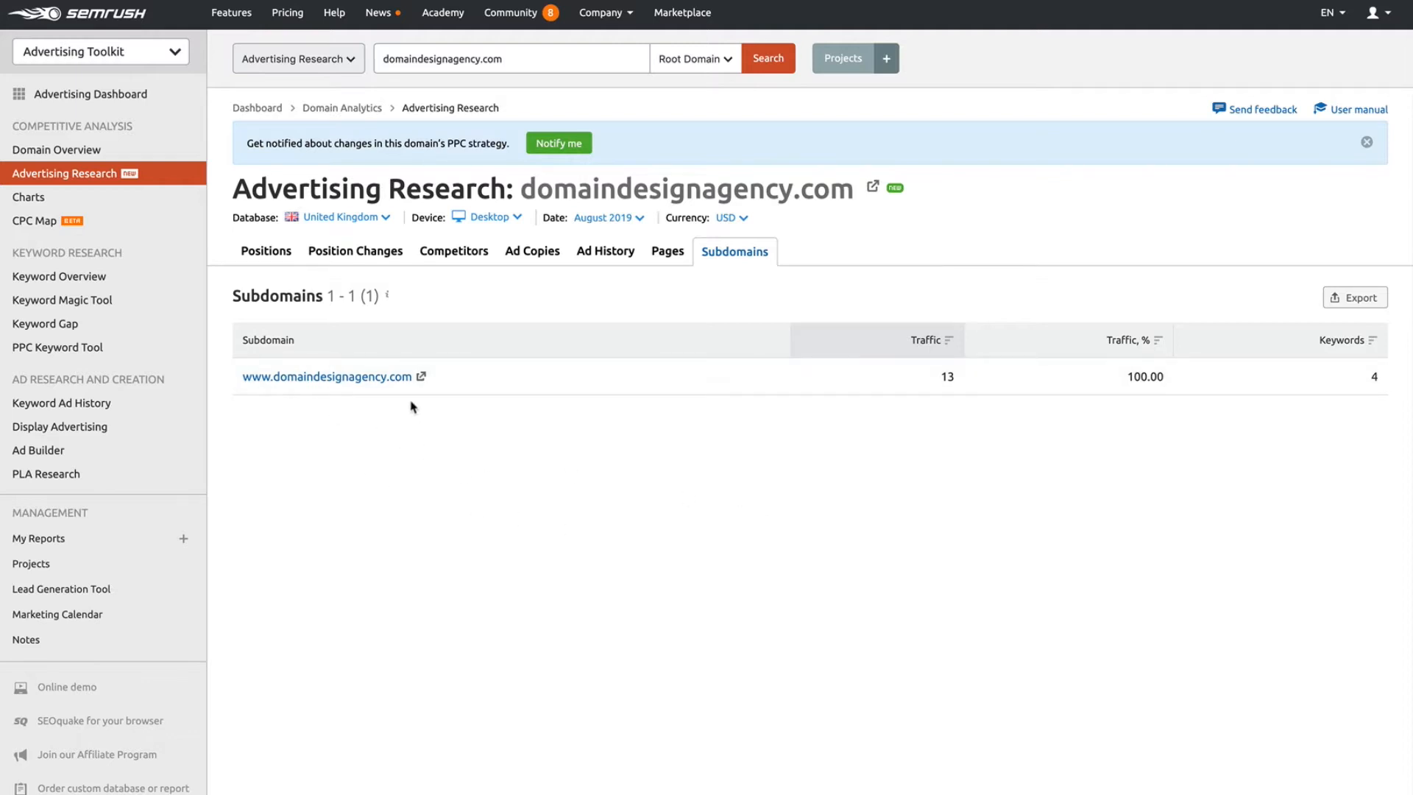
mouse_move(440, 420)
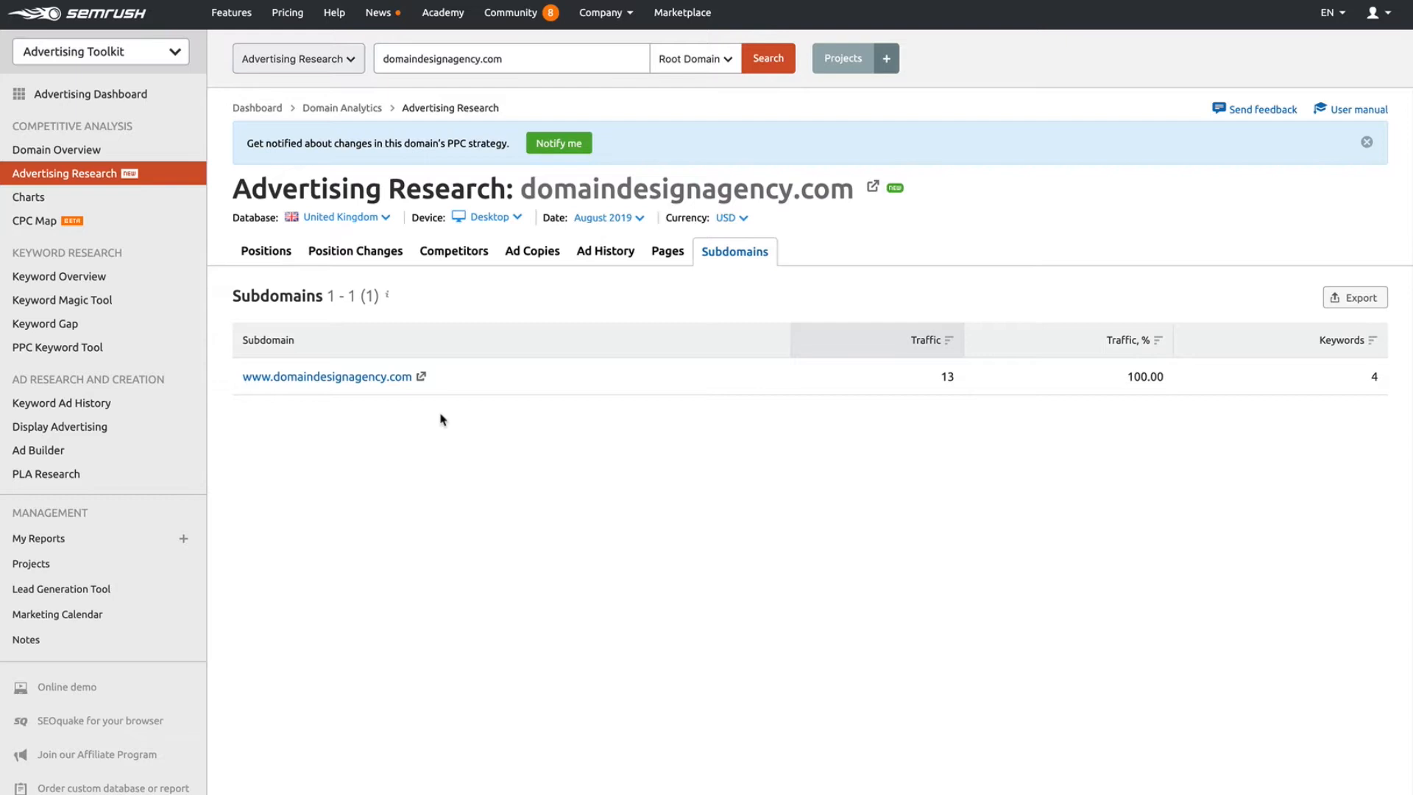
mouse_move(271, 262)
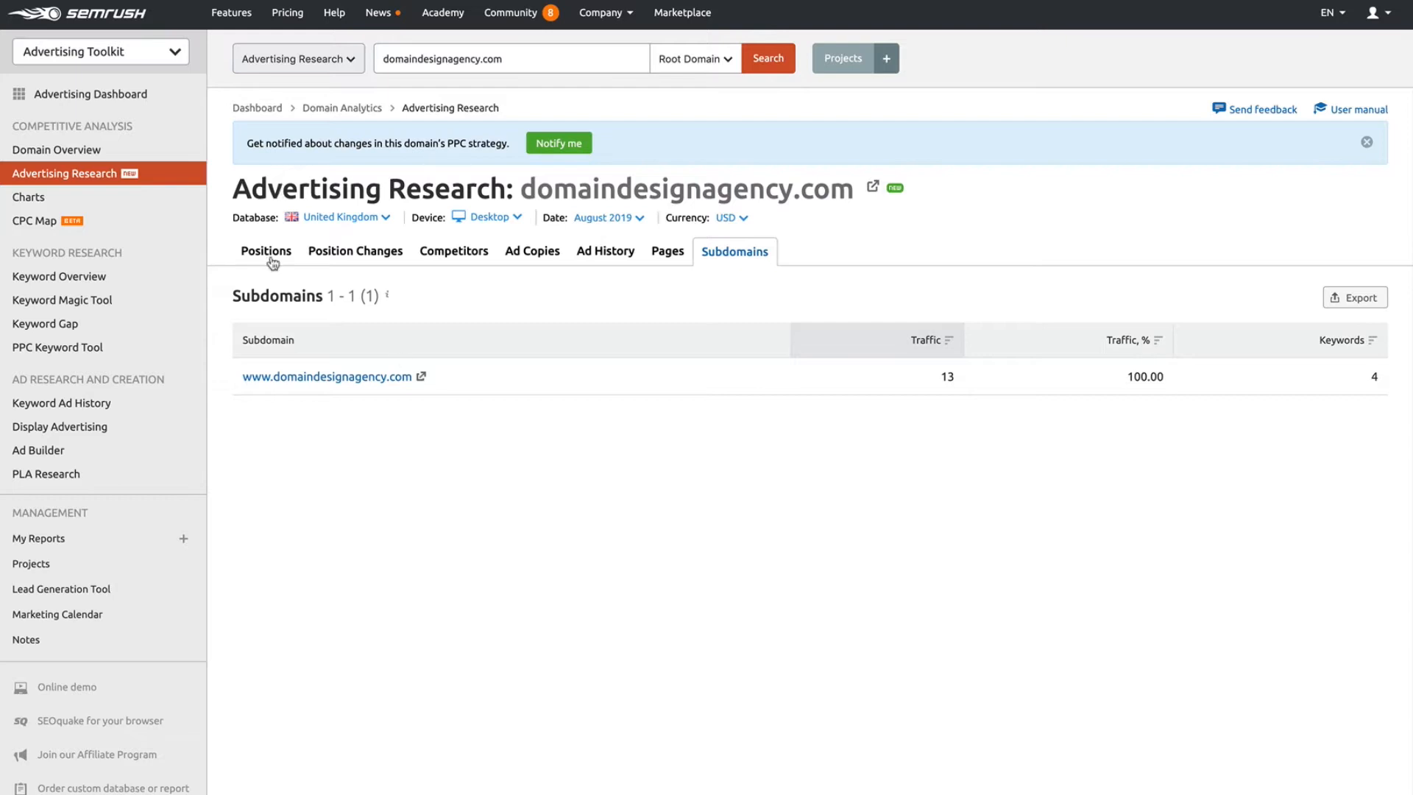
mouse_move(580, 255)
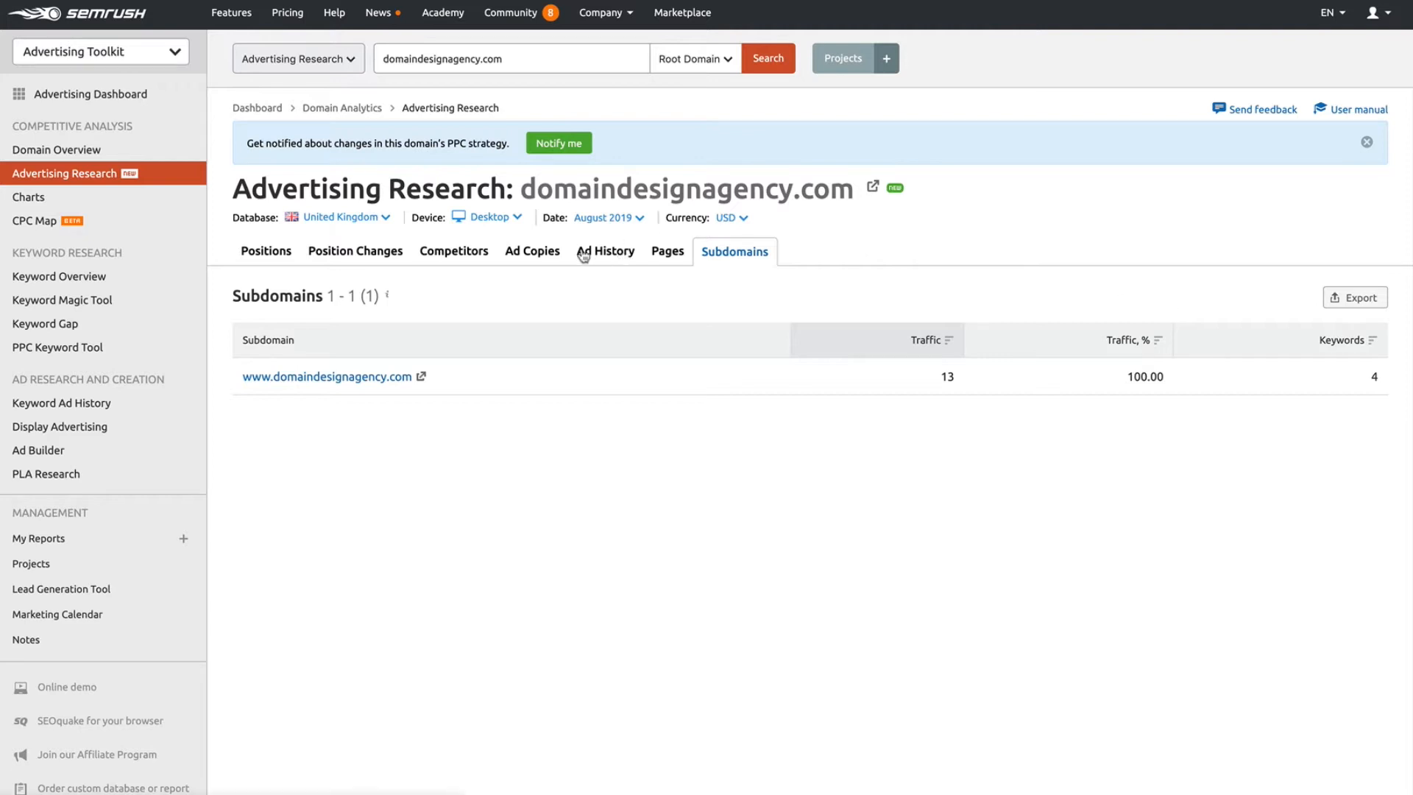
Cycle through Ad Copies, Competitors and Position Changes, ending on the 4-keyword Positions overview.
left_click(533, 251)
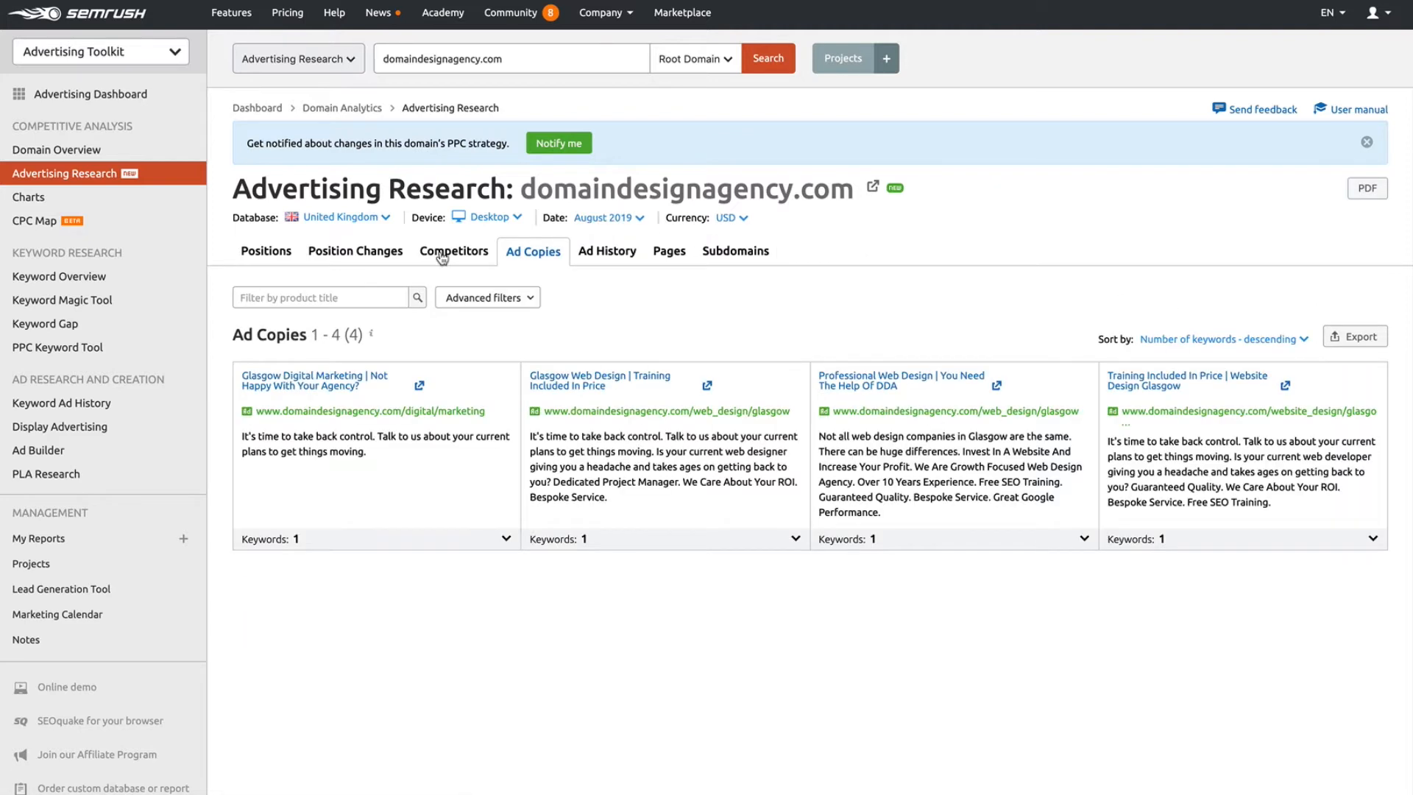
left_click(454, 251)
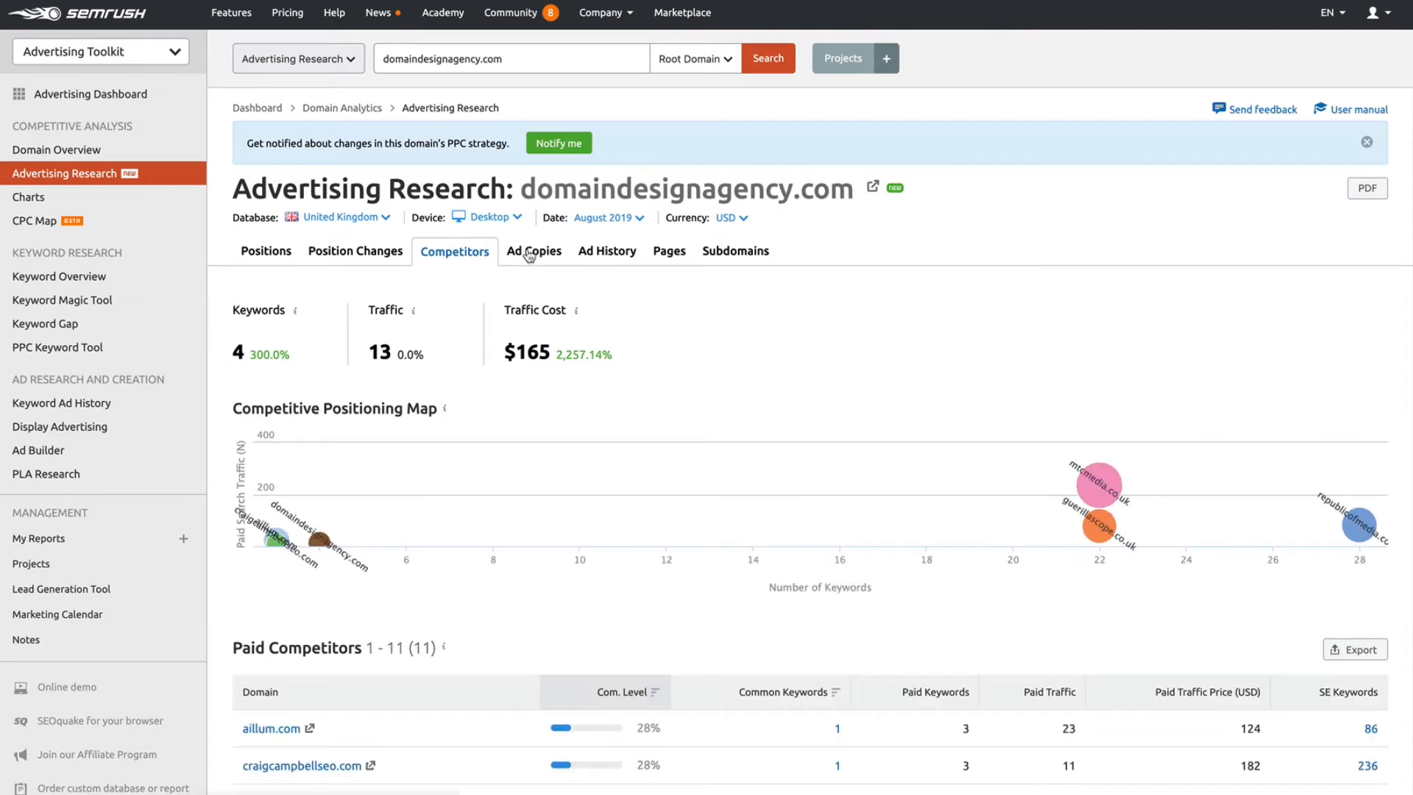
left_click(533, 251)
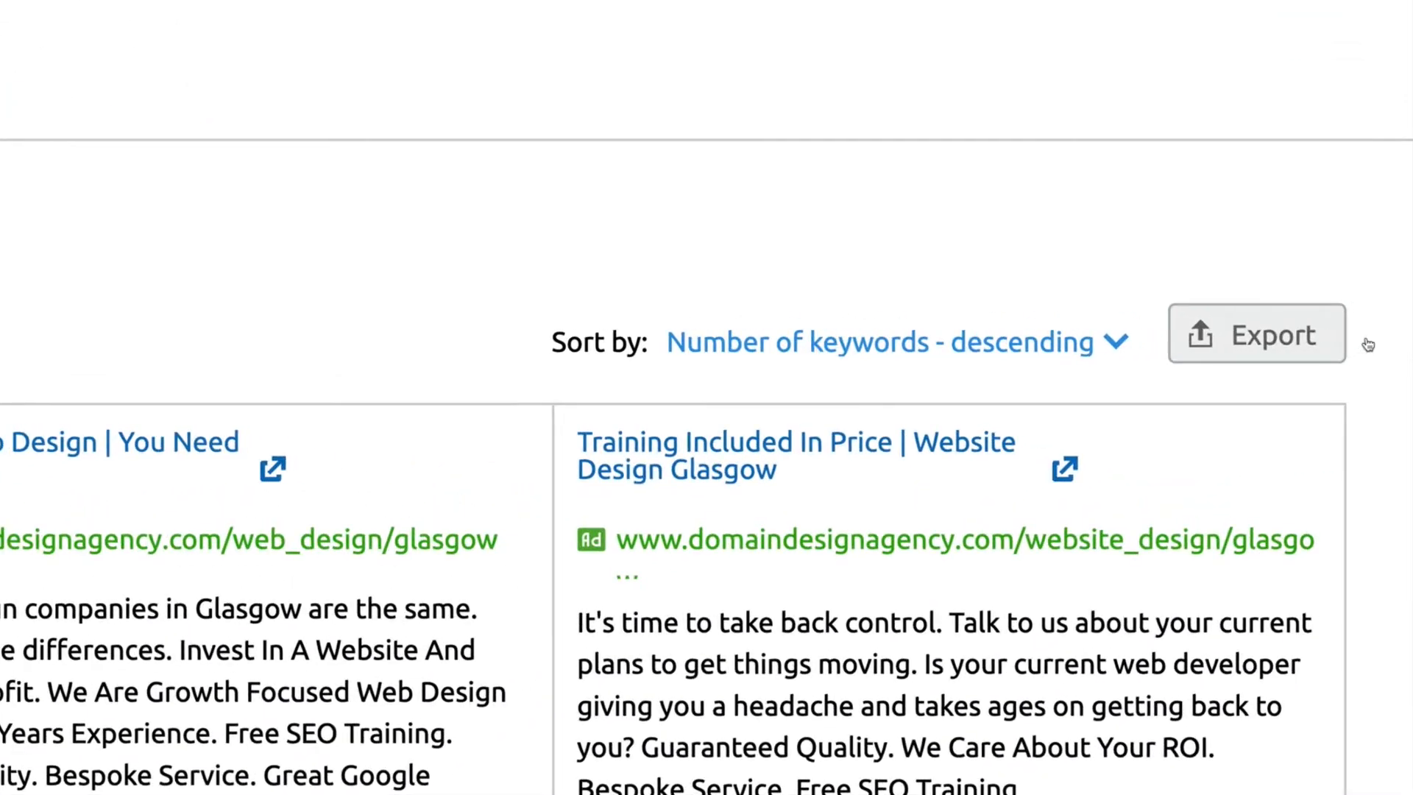
left_click(1264, 334)
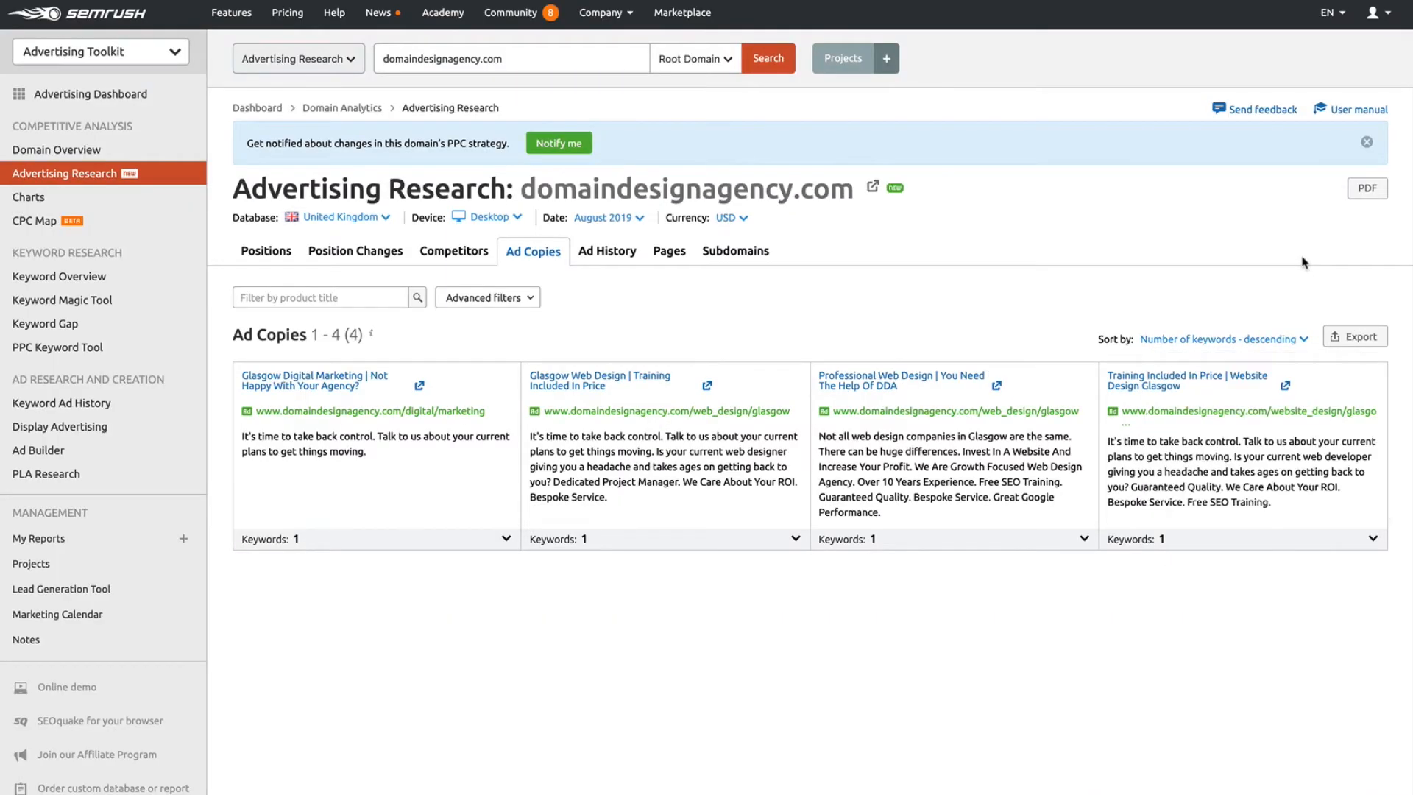
mouse_move(1367, 188)
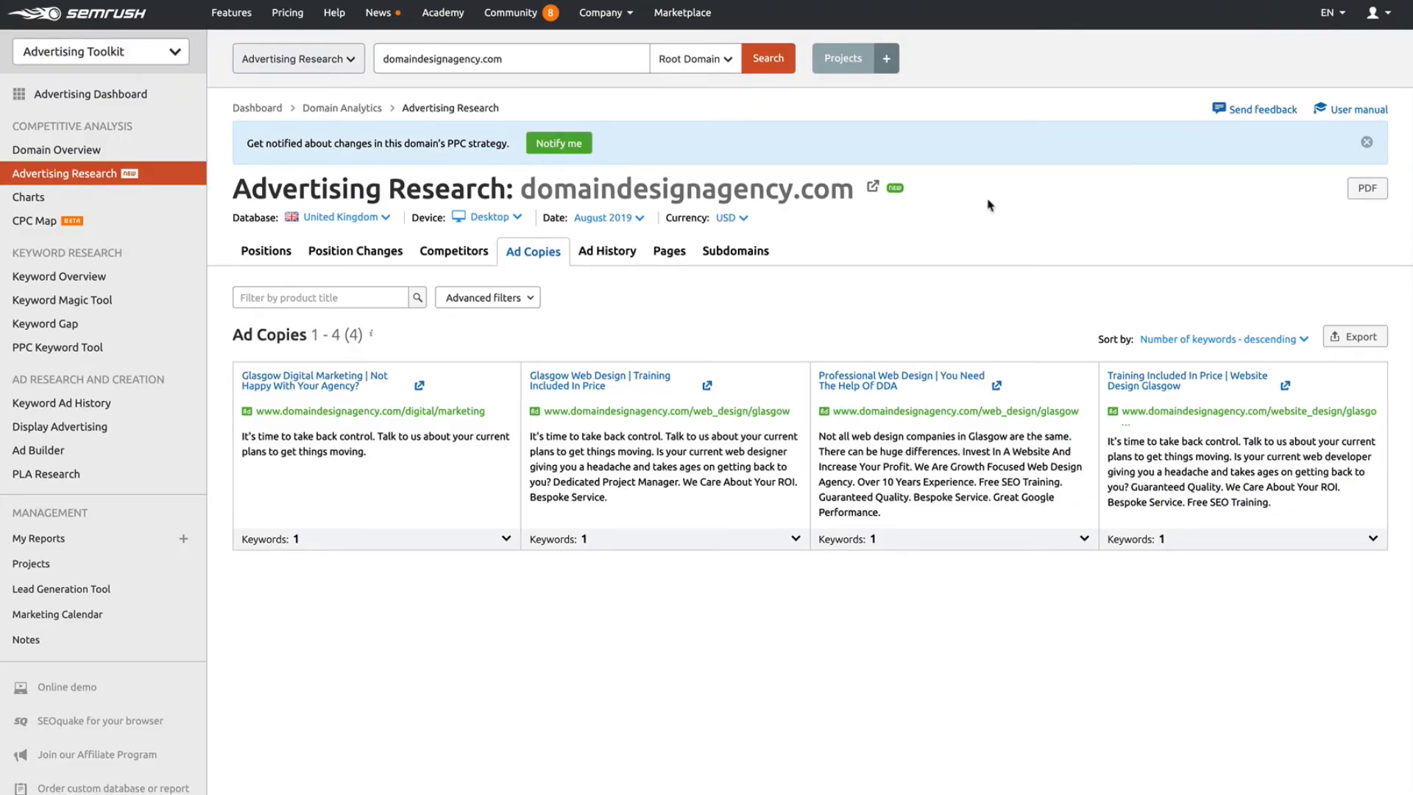
left_click(355, 250)
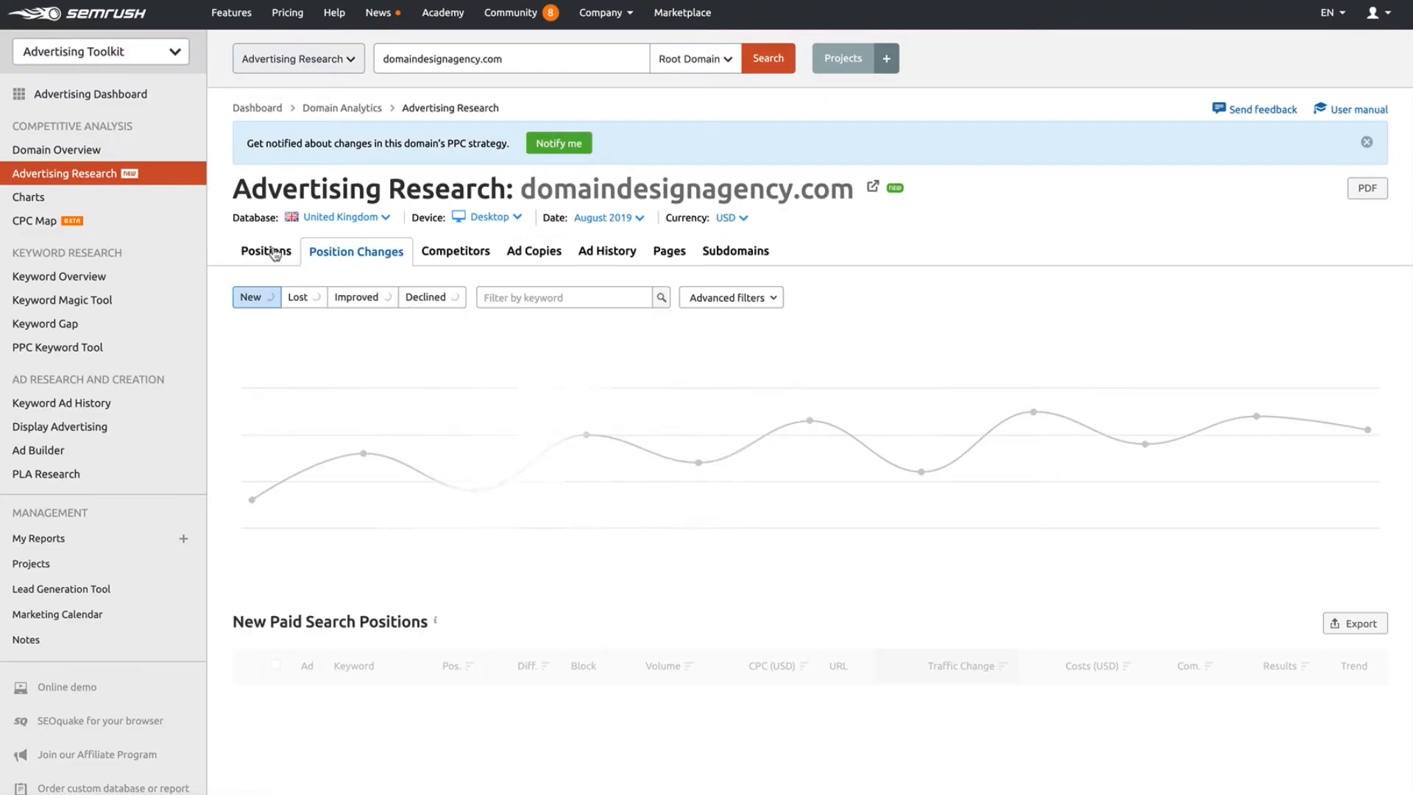
left_click(266, 251)
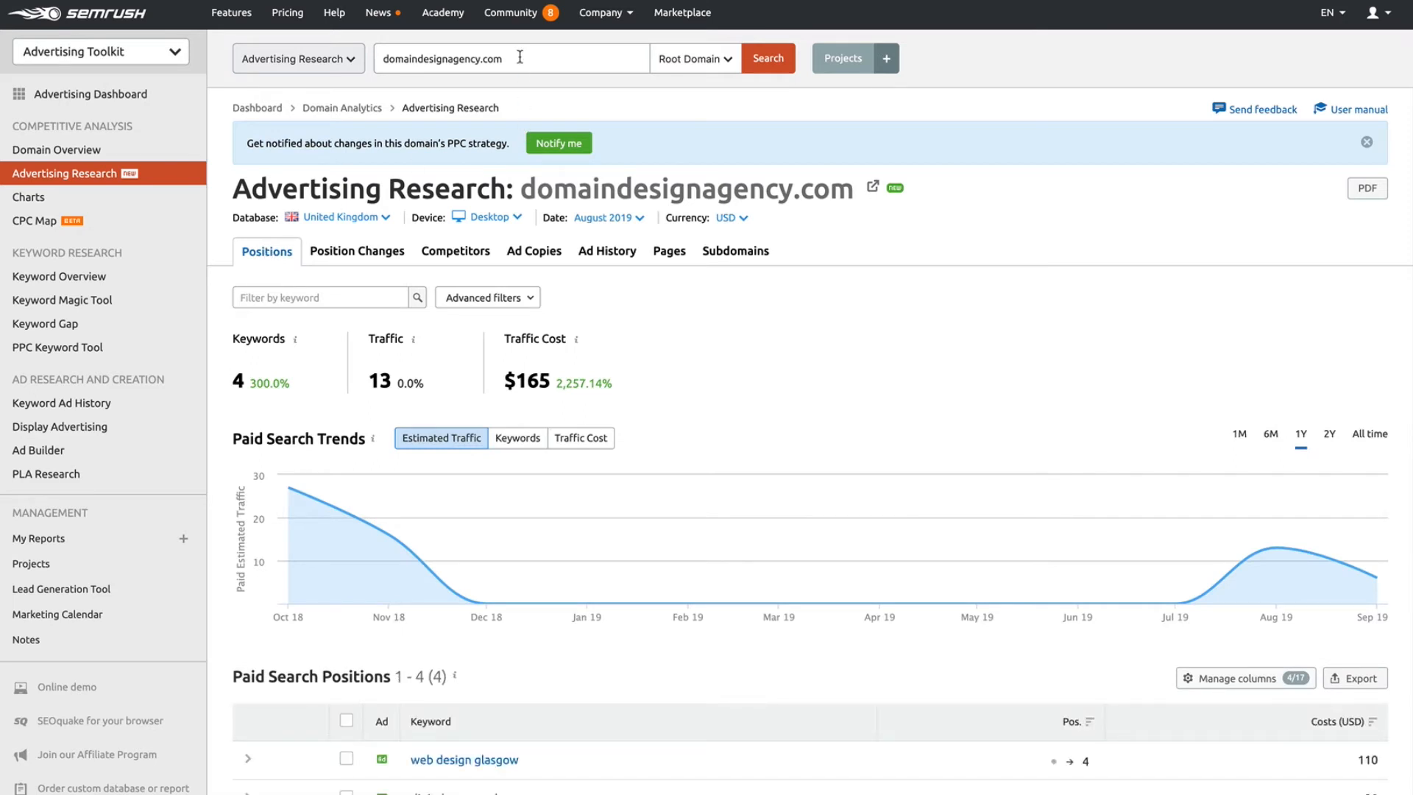
Enter amazon.co.uk in the domain search to load its paid search positions.
type("www.amazon.co.uk")
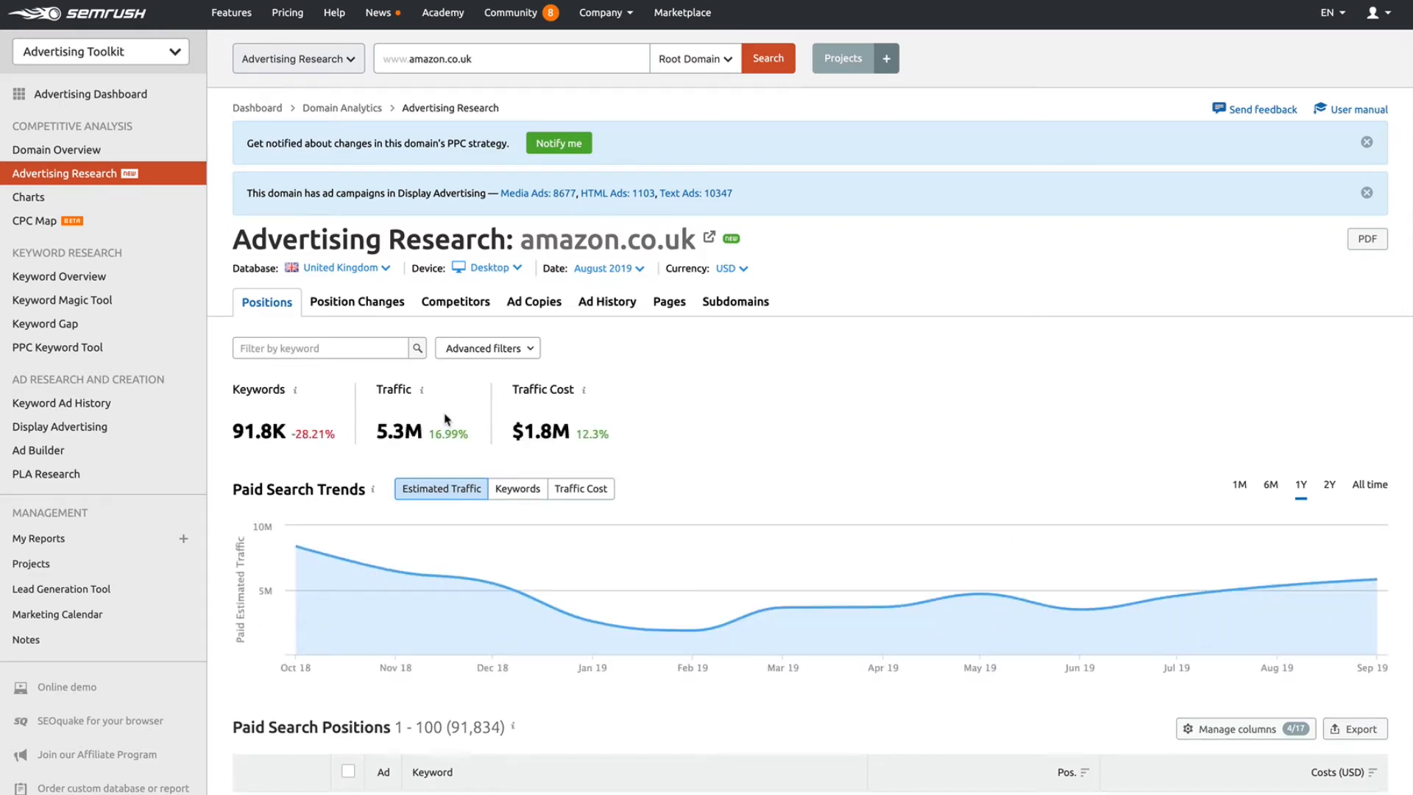
mouse_move(393, 314)
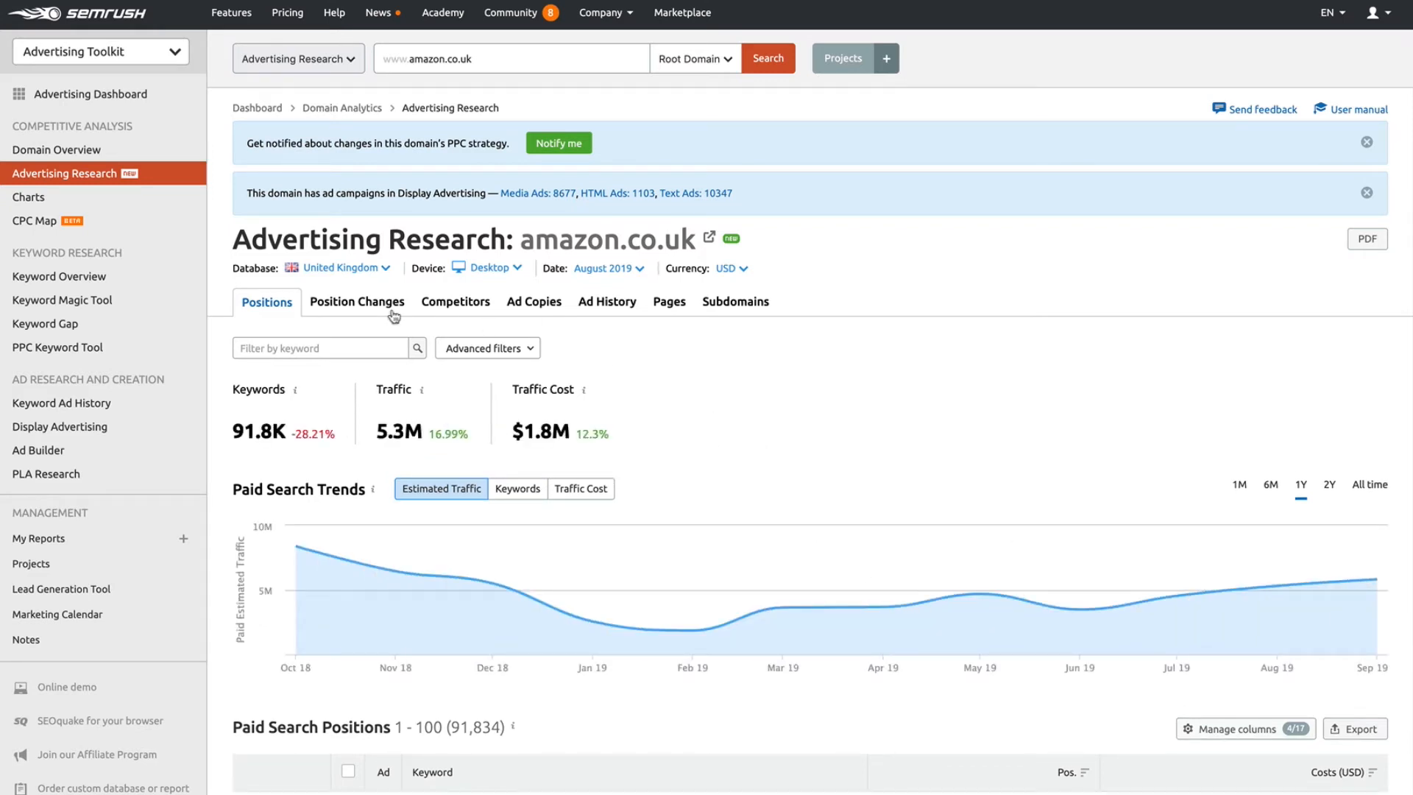
Show amazon.co.uk's 396 declined paid positions in Position Changes and scroll the table.
left_click(357, 301)
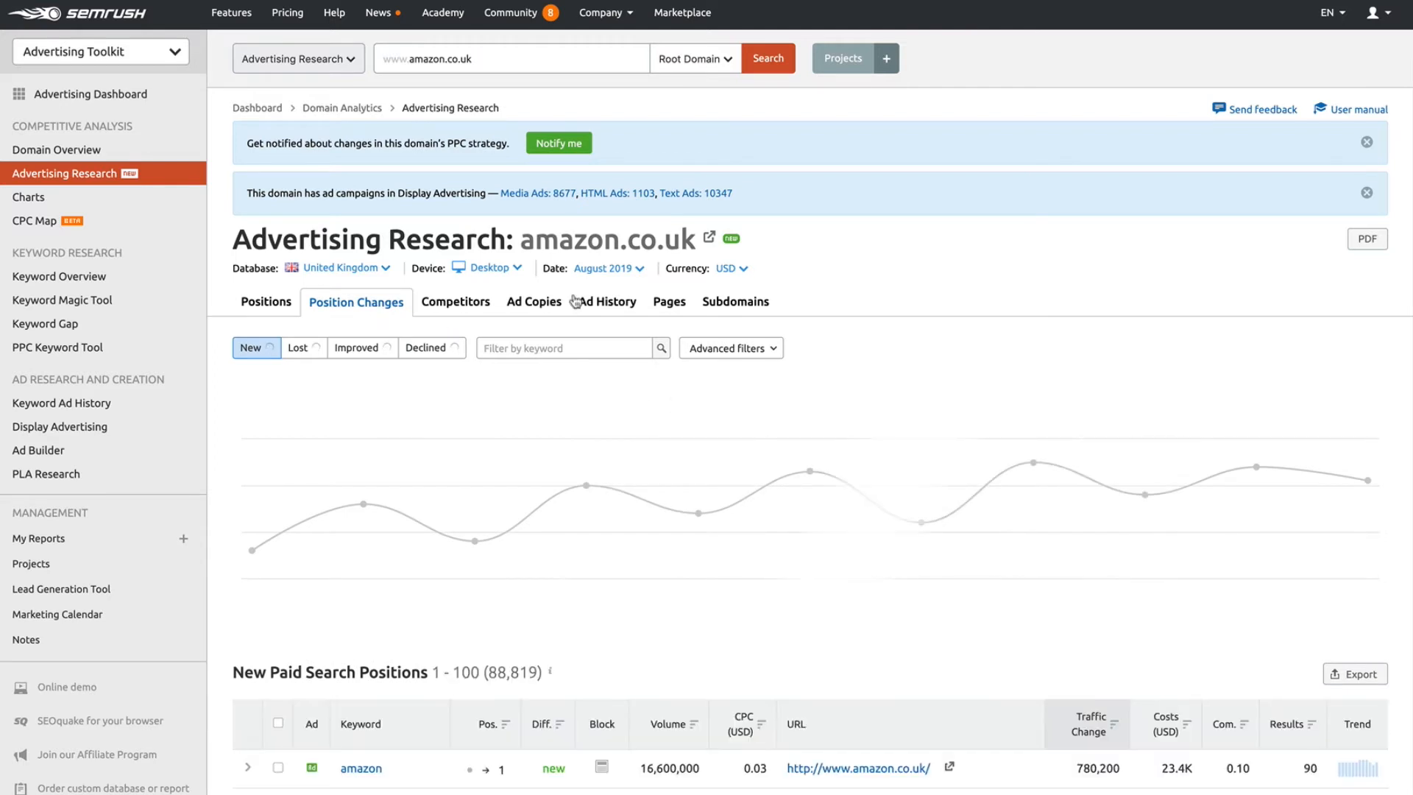
left_click(256, 348)
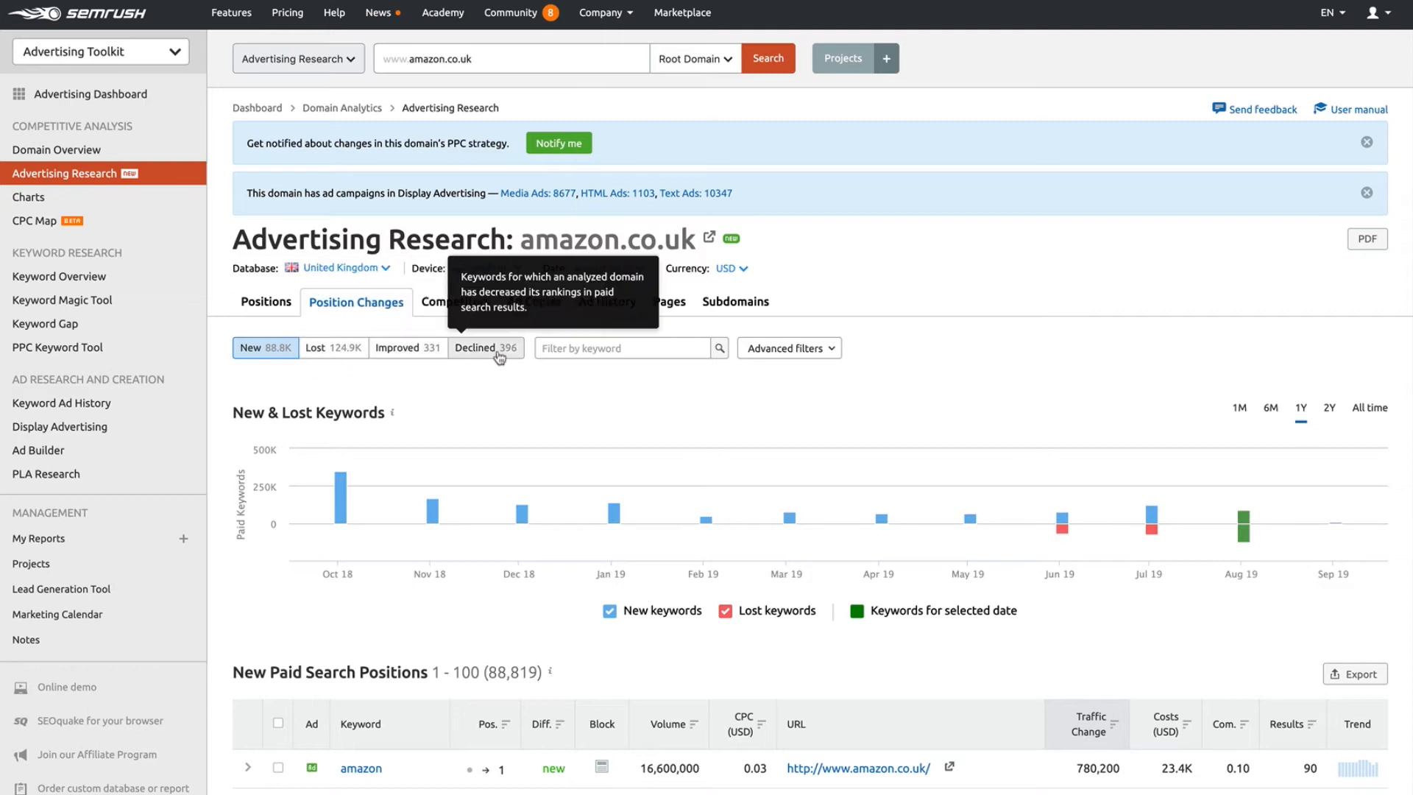
left_click(485, 348)
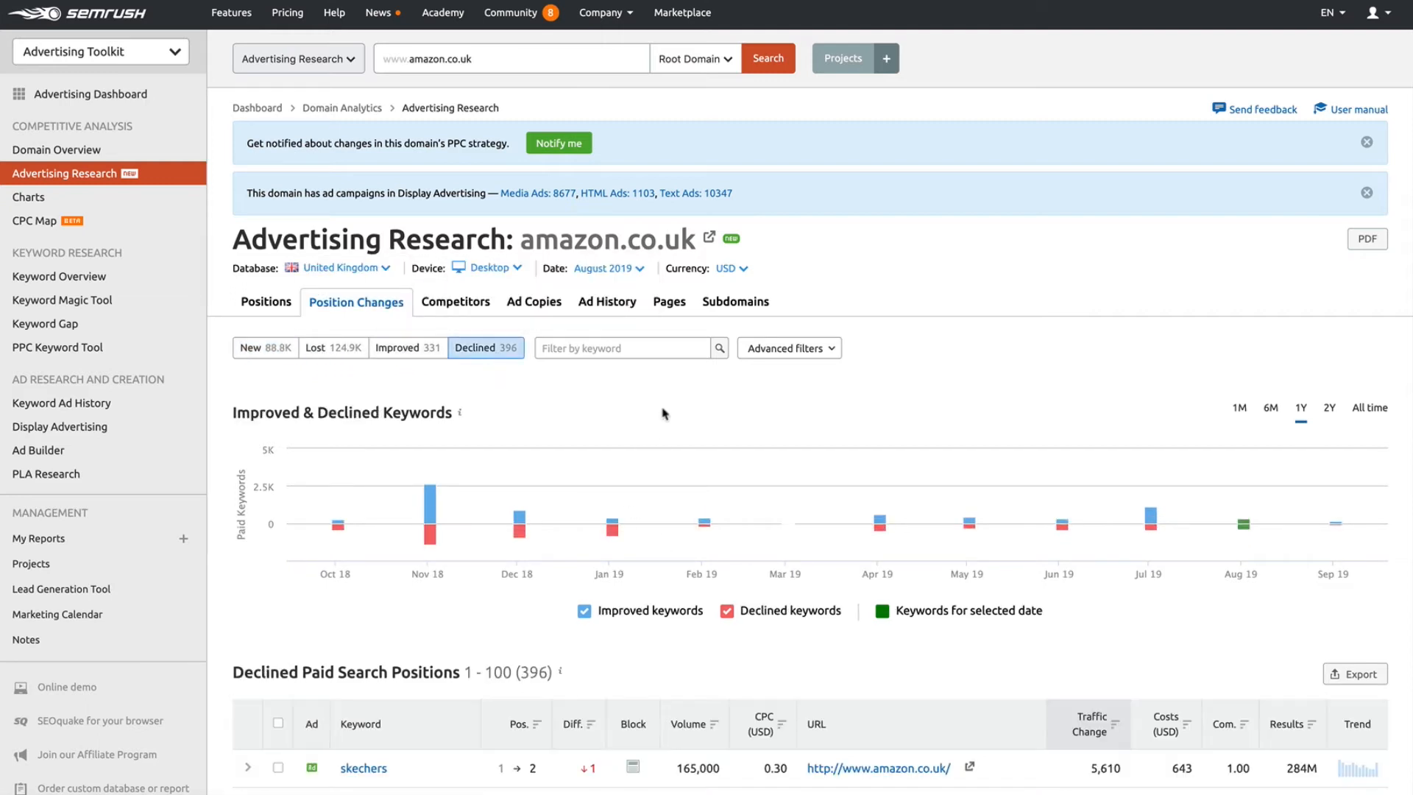
scroll("down", 3)
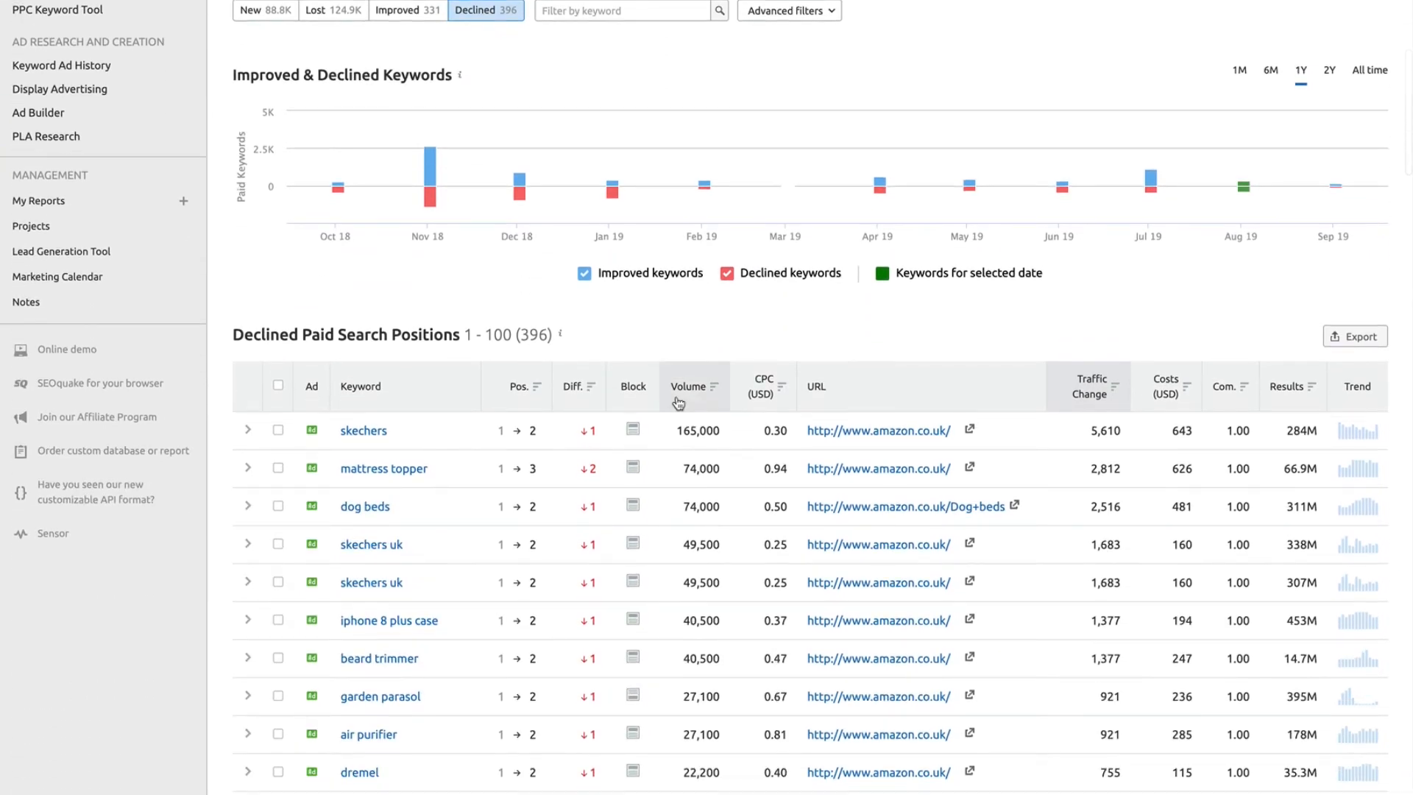